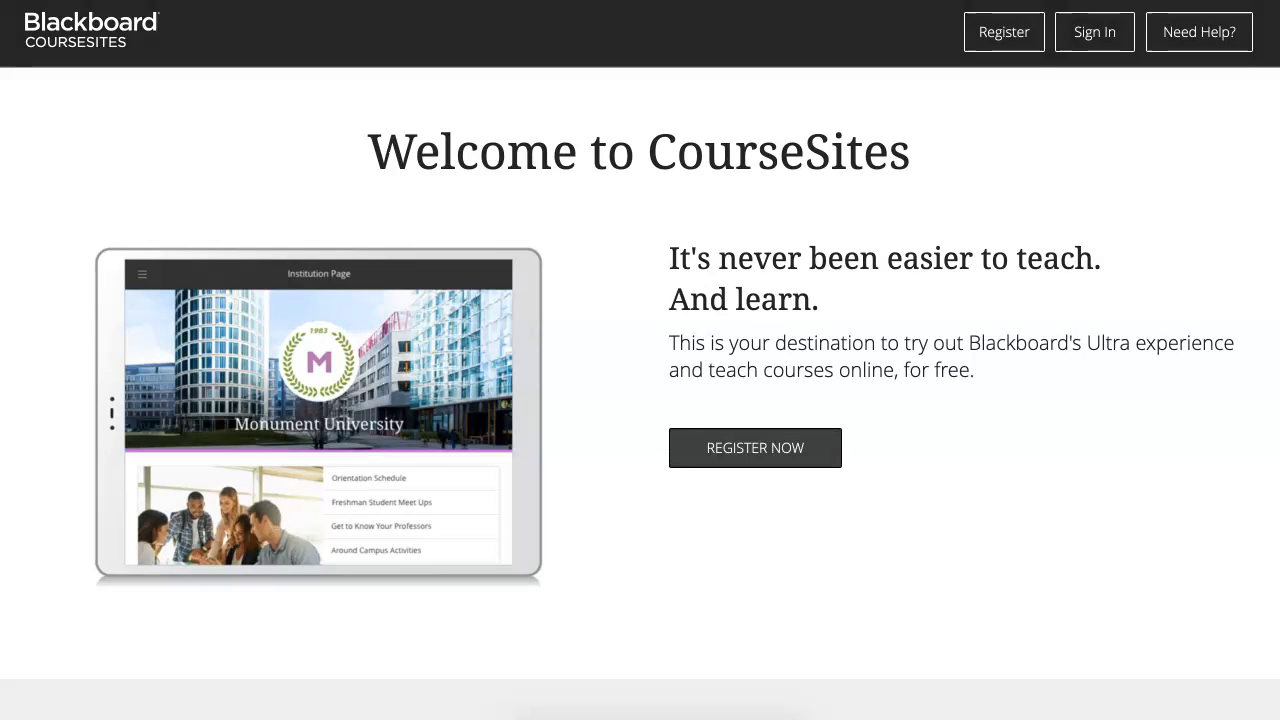
pyautogui.moveTo(755, 447)
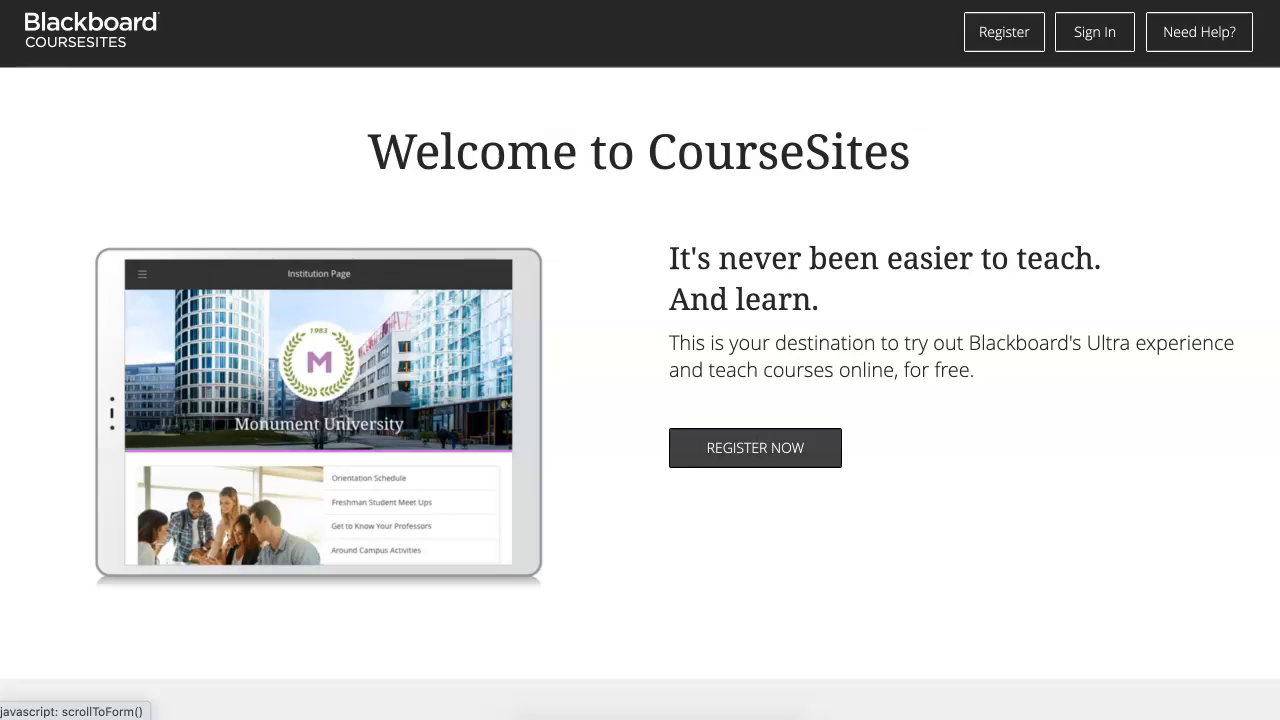
# Step: Explore the registration form's name, email and role fields, and tick Terms of Use
pyautogui.click(754, 447)
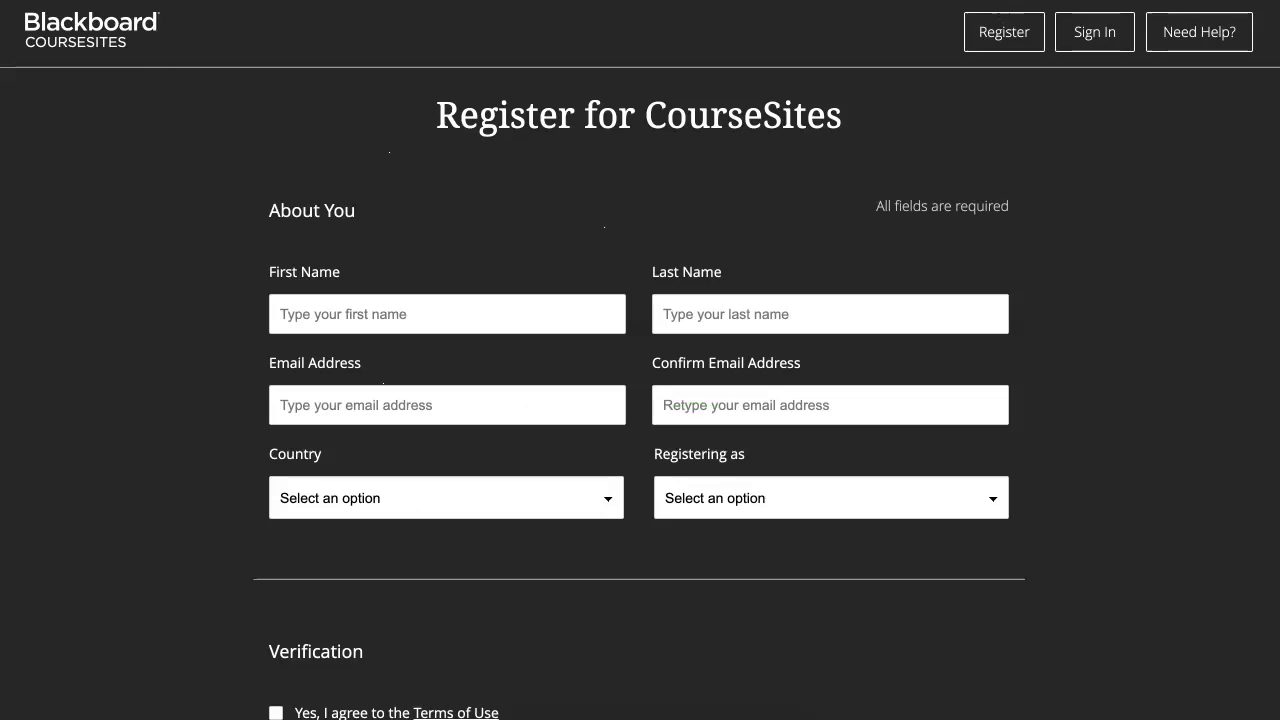
pyautogui.click(830, 314)
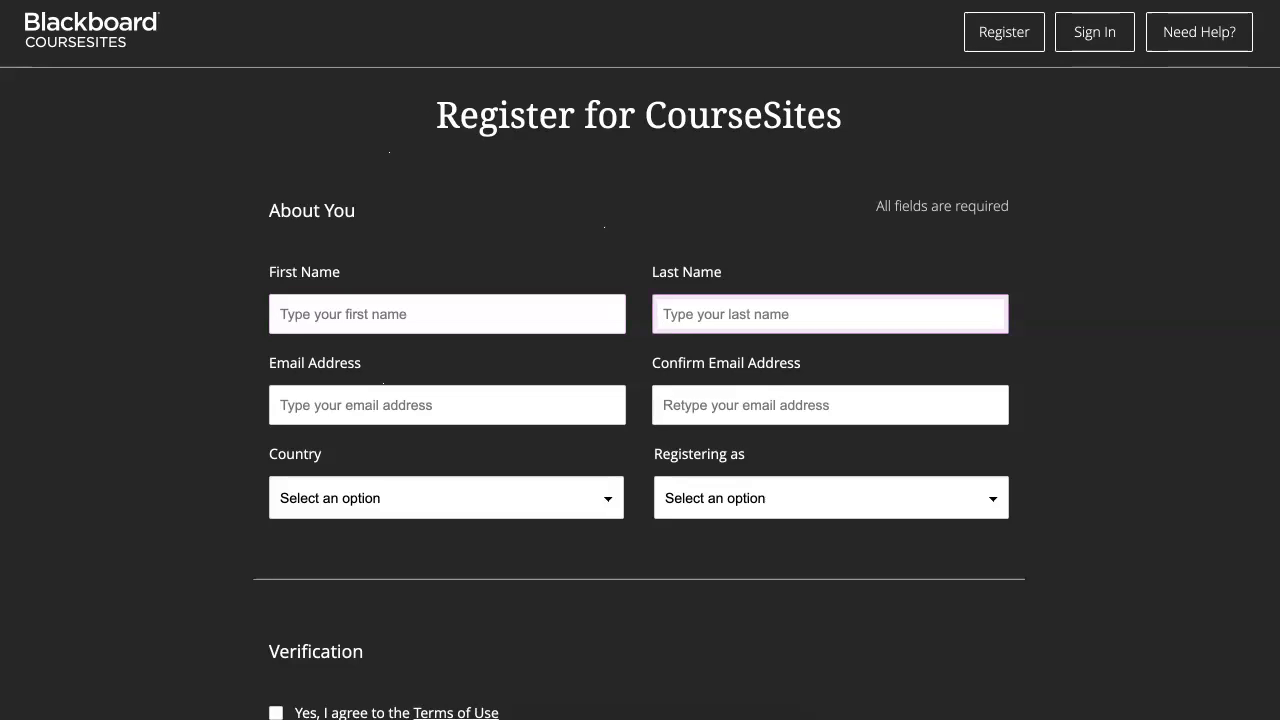
pyautogui.click(830, 405)
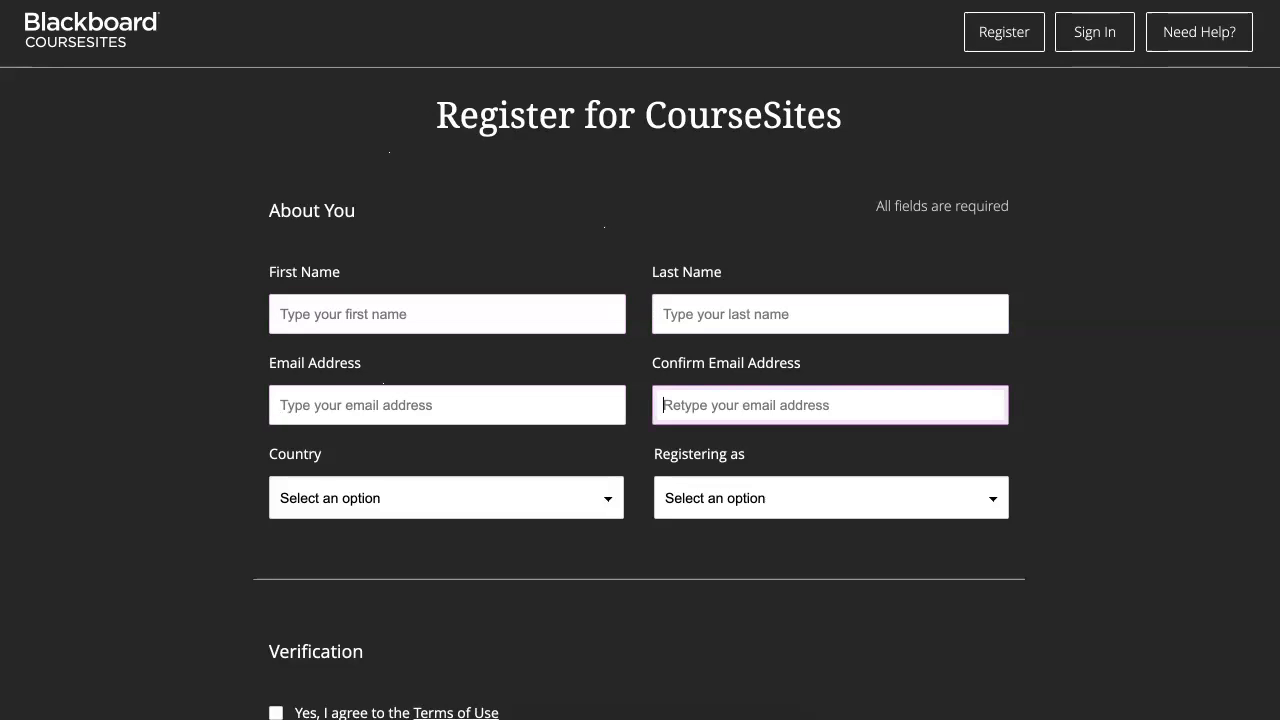
pyautogui.click(830, 497)
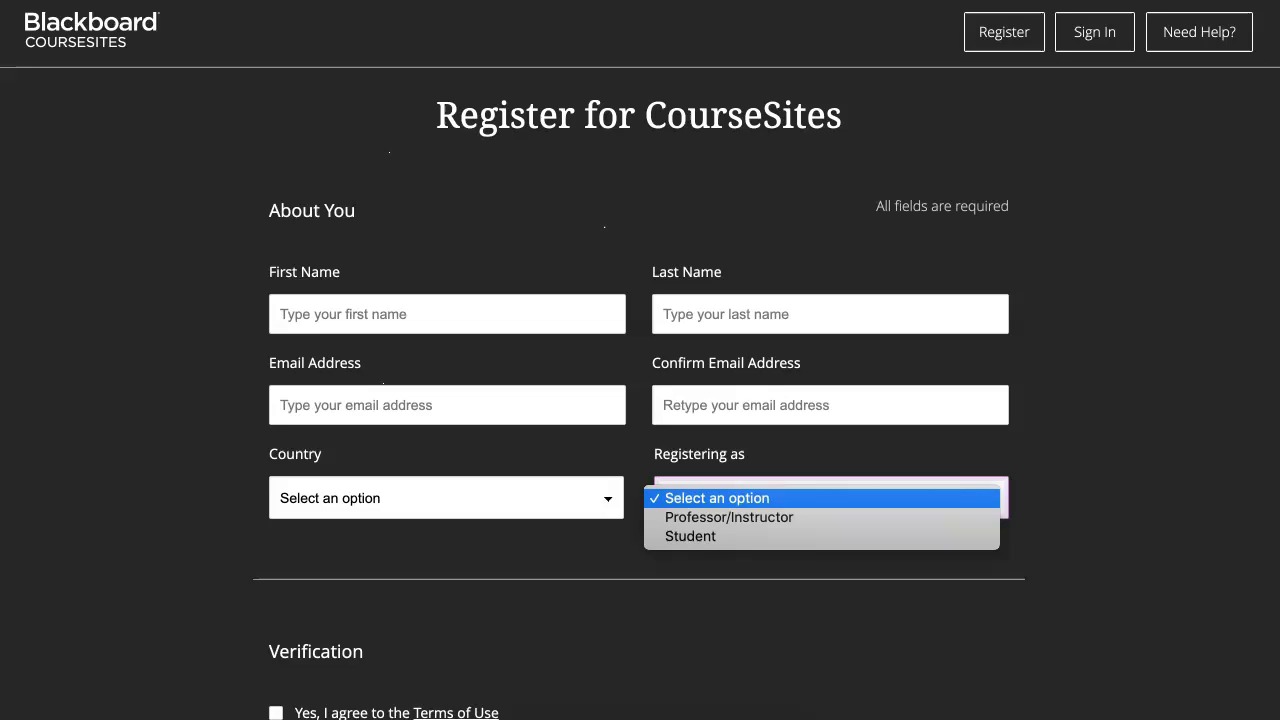
pyautogui.moveTo(729, 517)
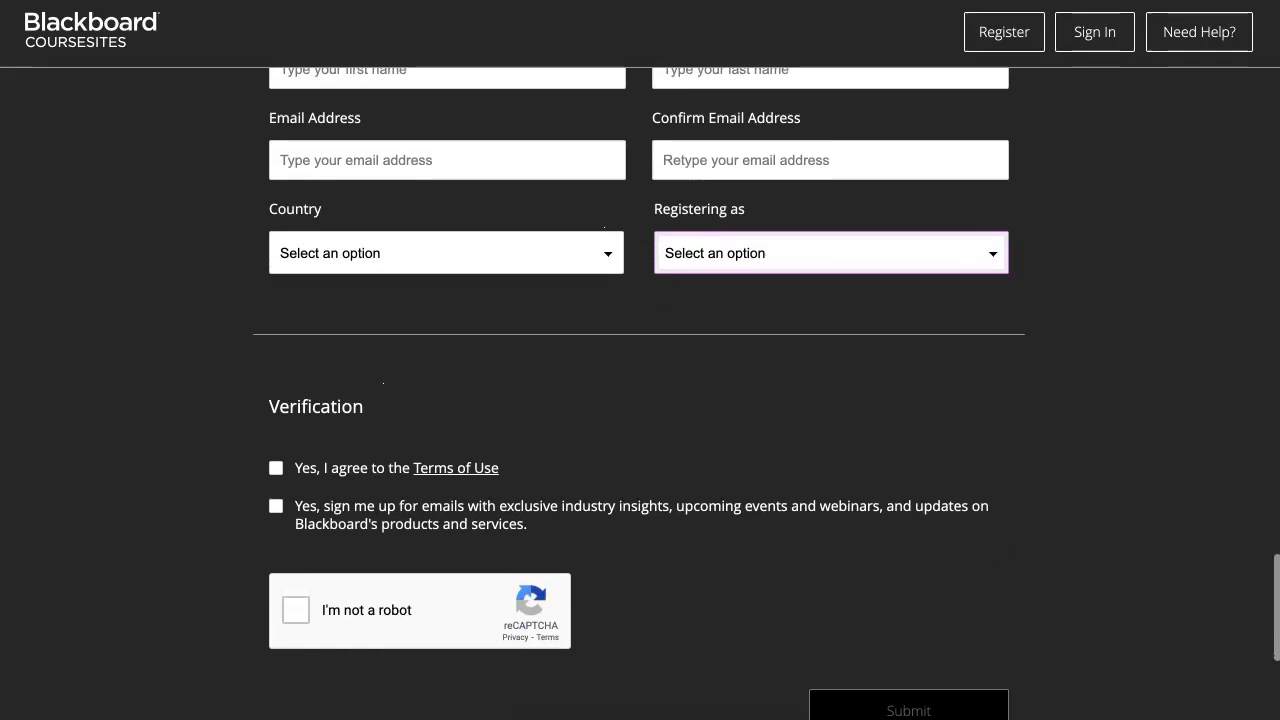
pyautogui.click(276, 467)
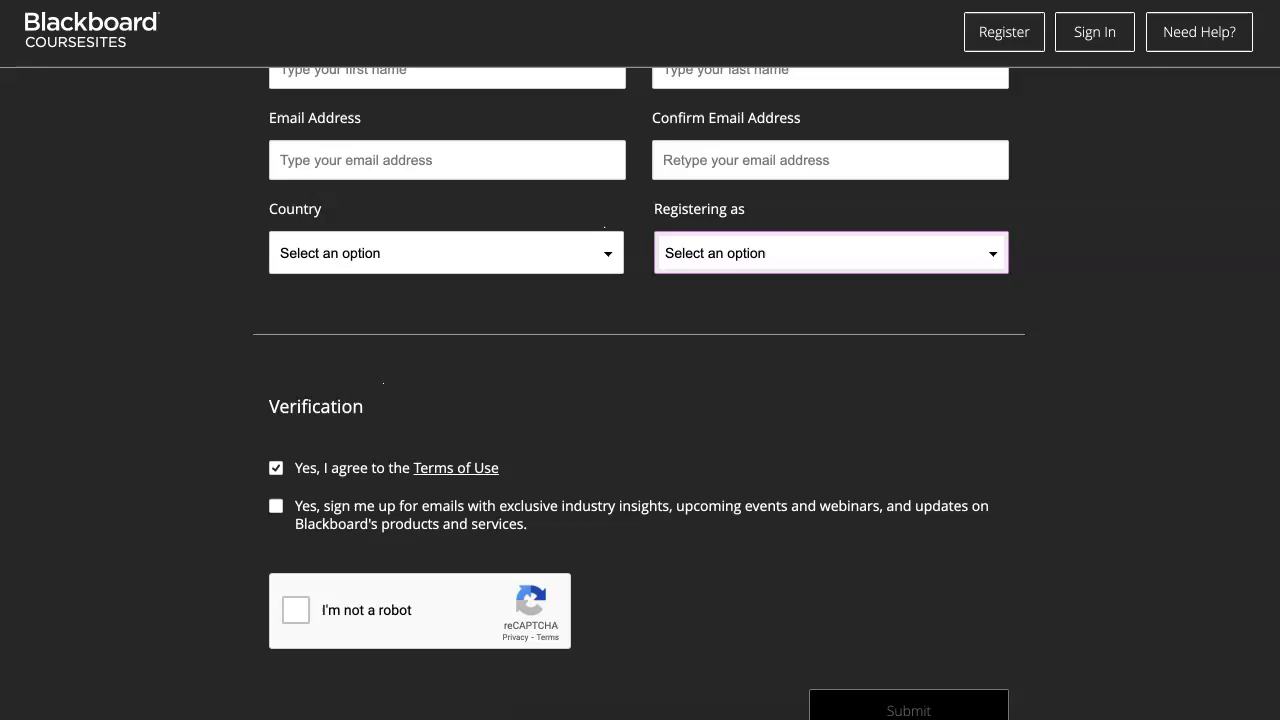
pyautogui.click(276, 467)
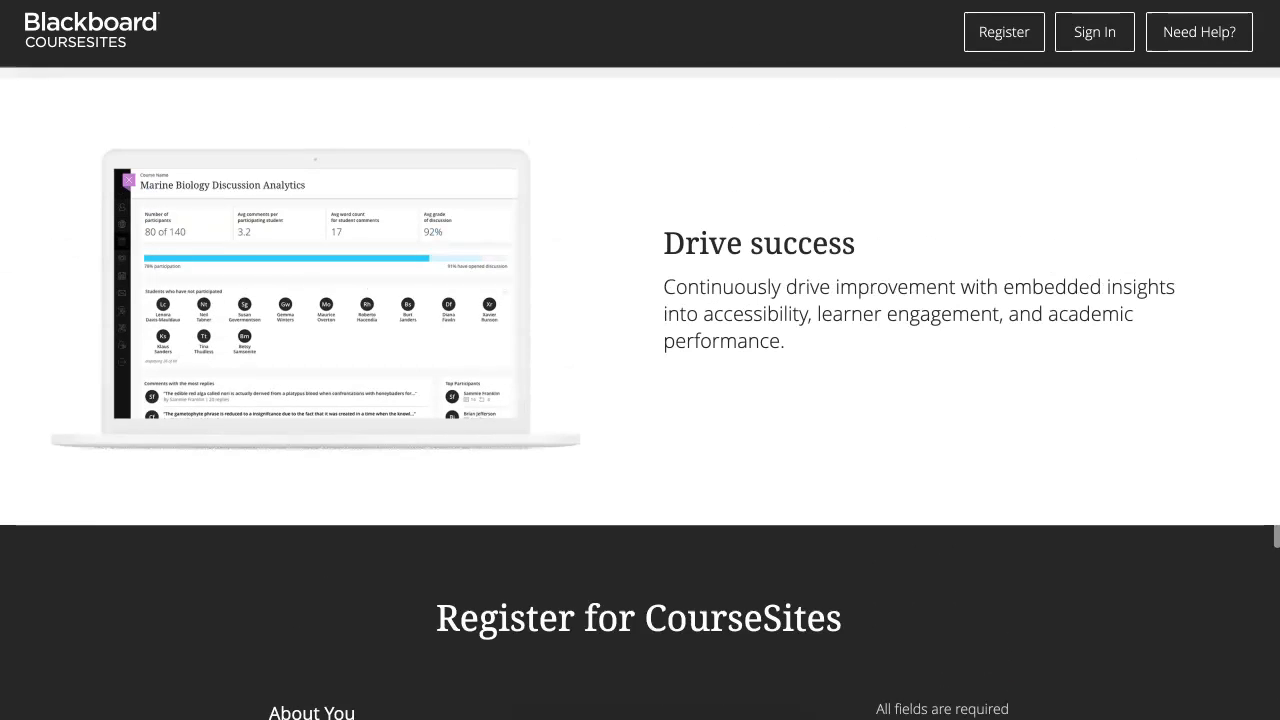
pyautogui.scroll(-3)
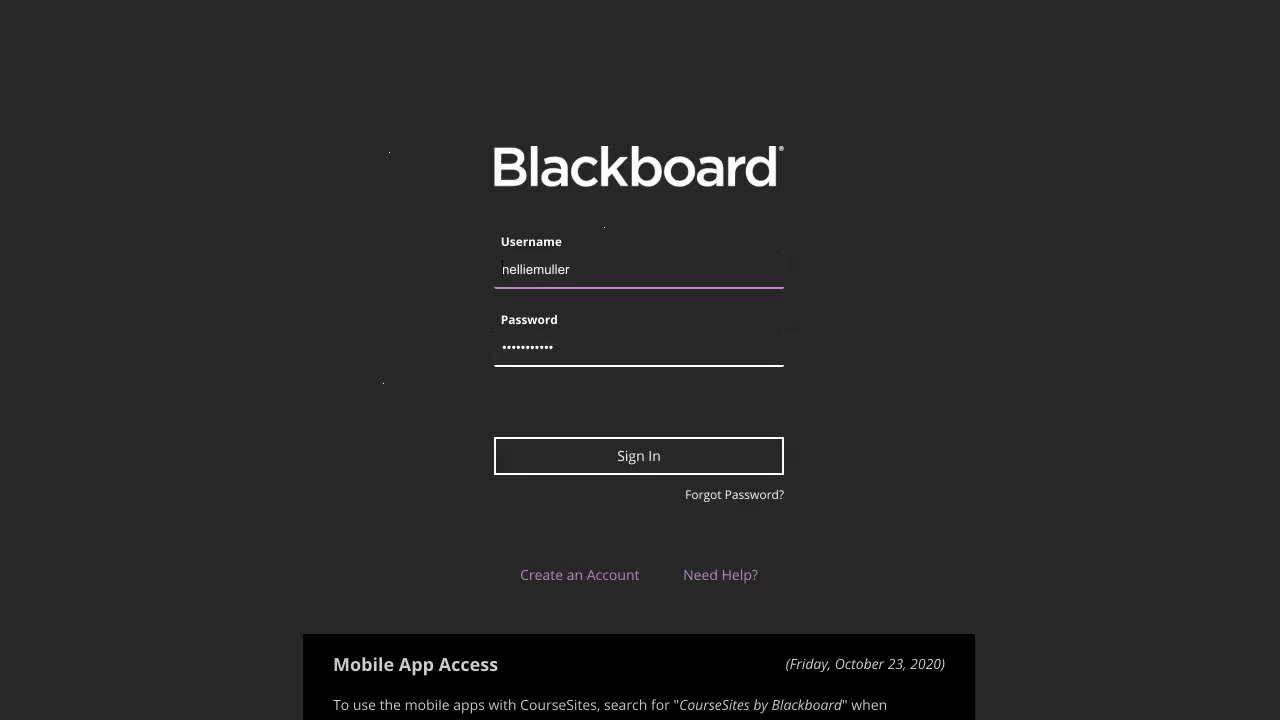
# Step: Submit the login with the entered username and password
pyautogui.click(638, 455)
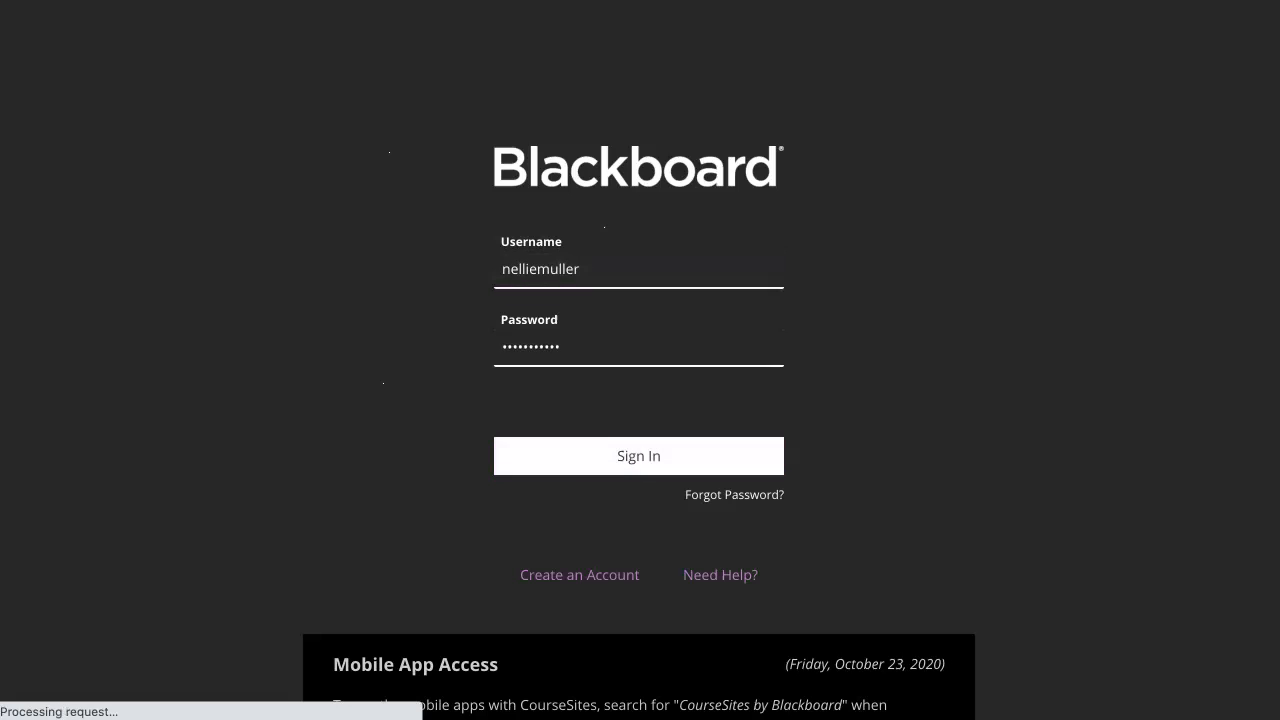
pyautogui.click(638, 456)
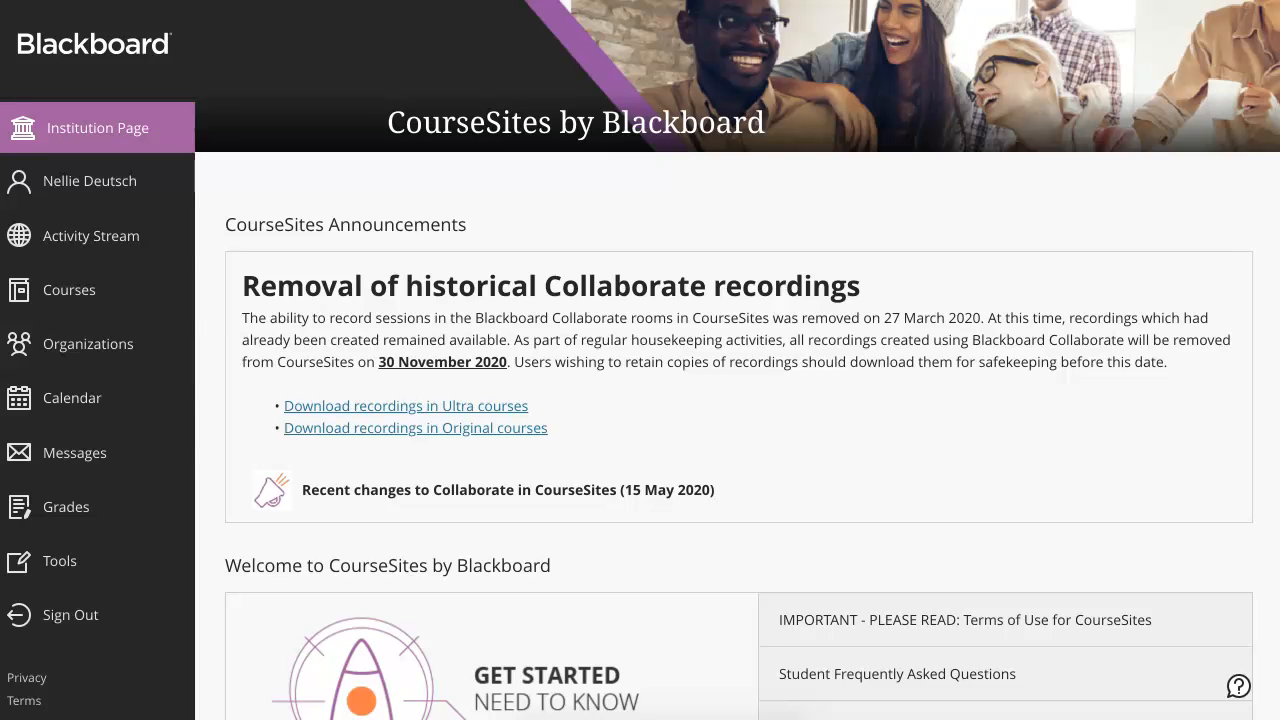
pyautogui.moveTo(89, 181)
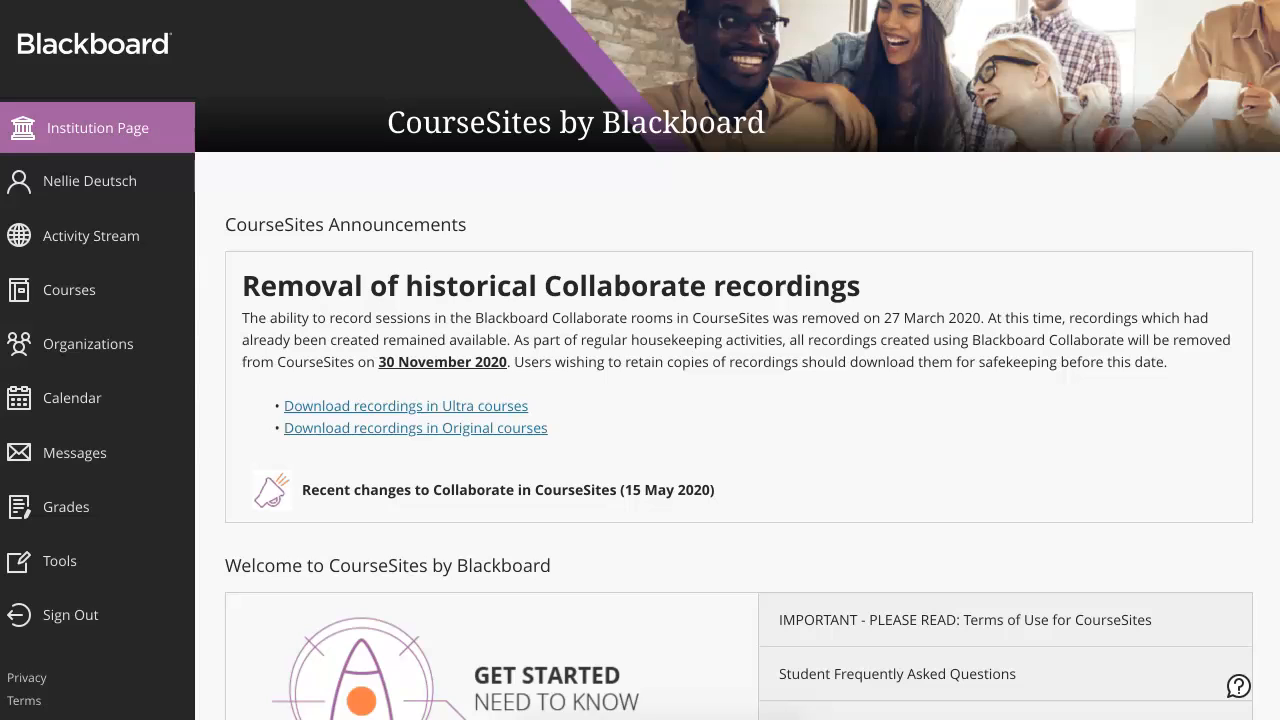
pyautogui.moveTo(405, 405)
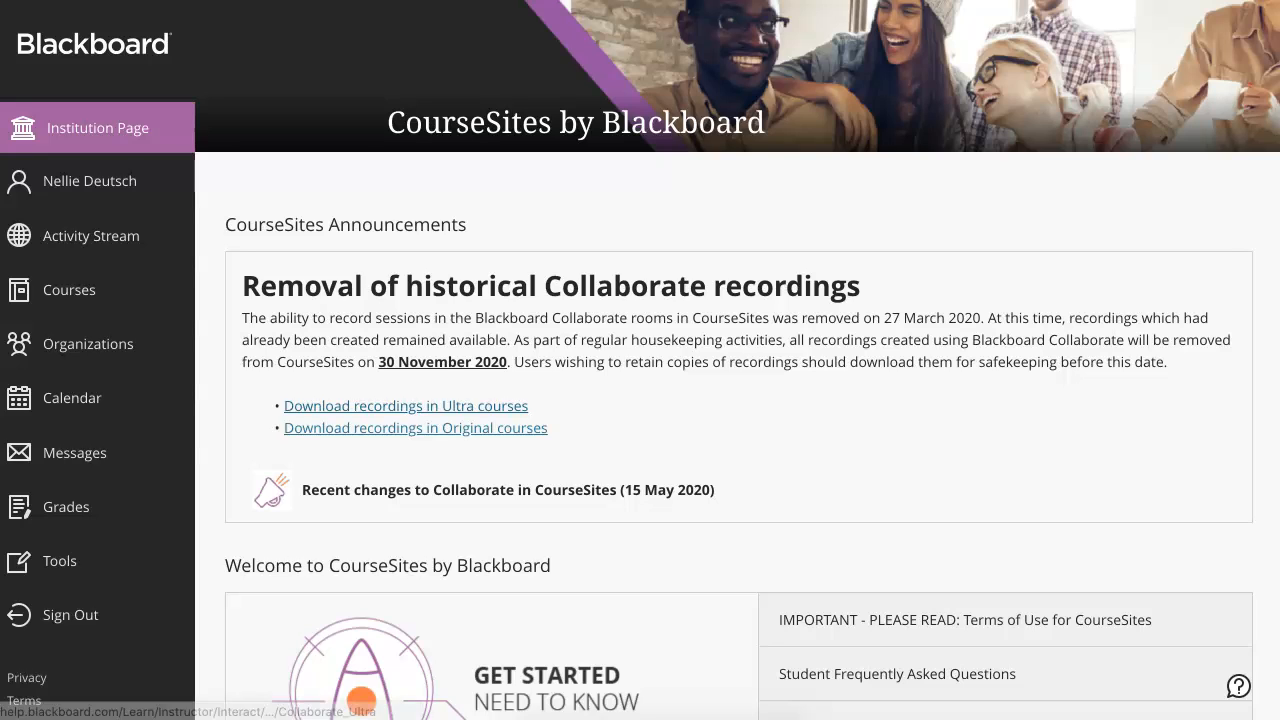
pyautogui.scroll(-3)
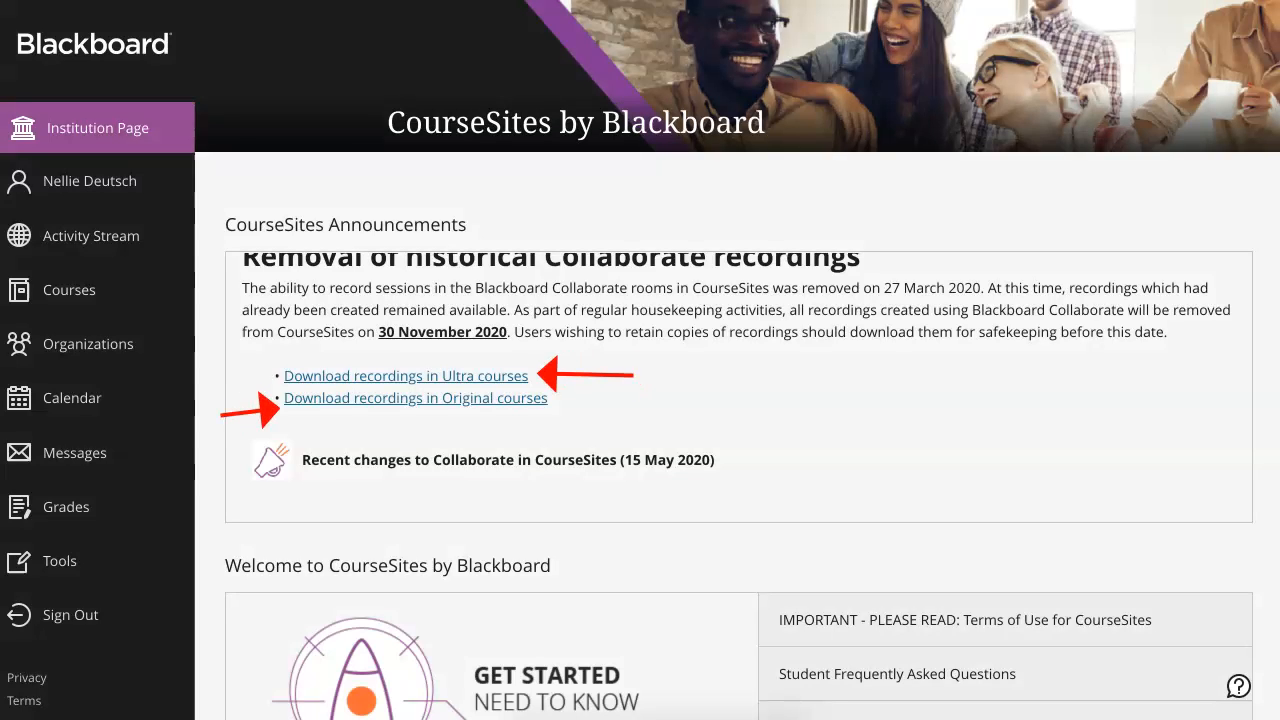
pyautogui.moveTo(91, 235)
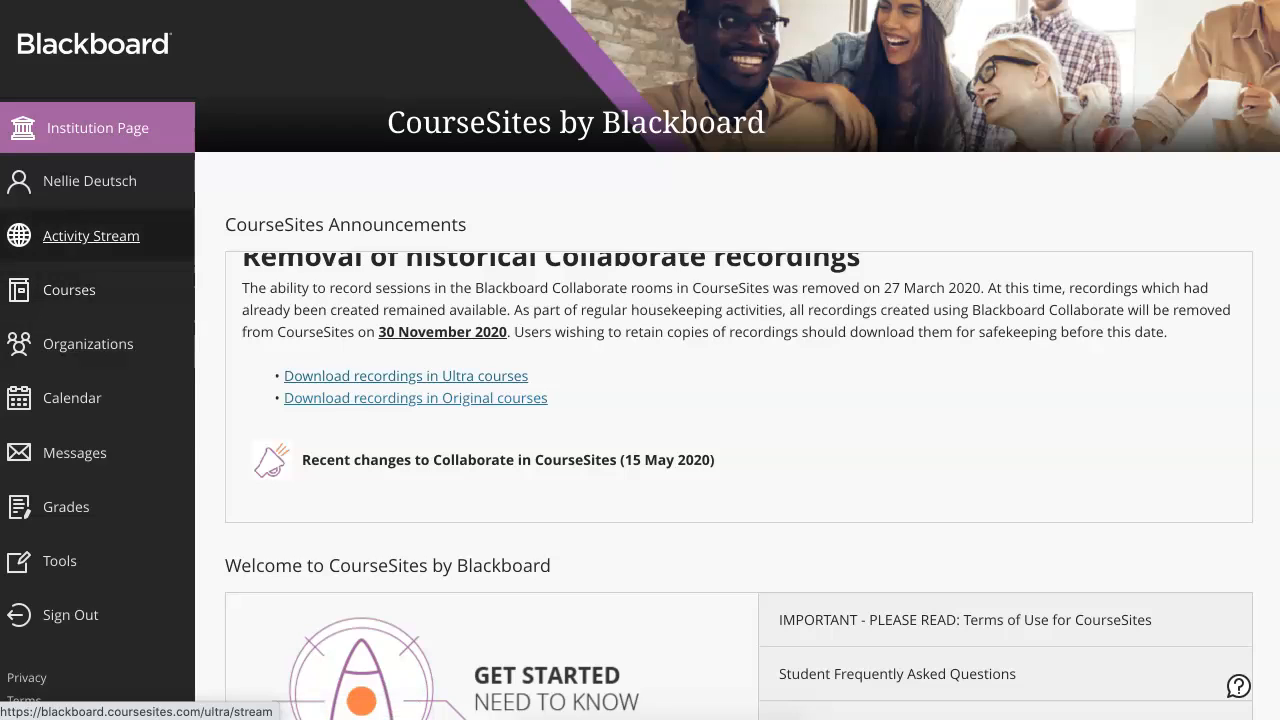
pyautogui.click(89, 181)
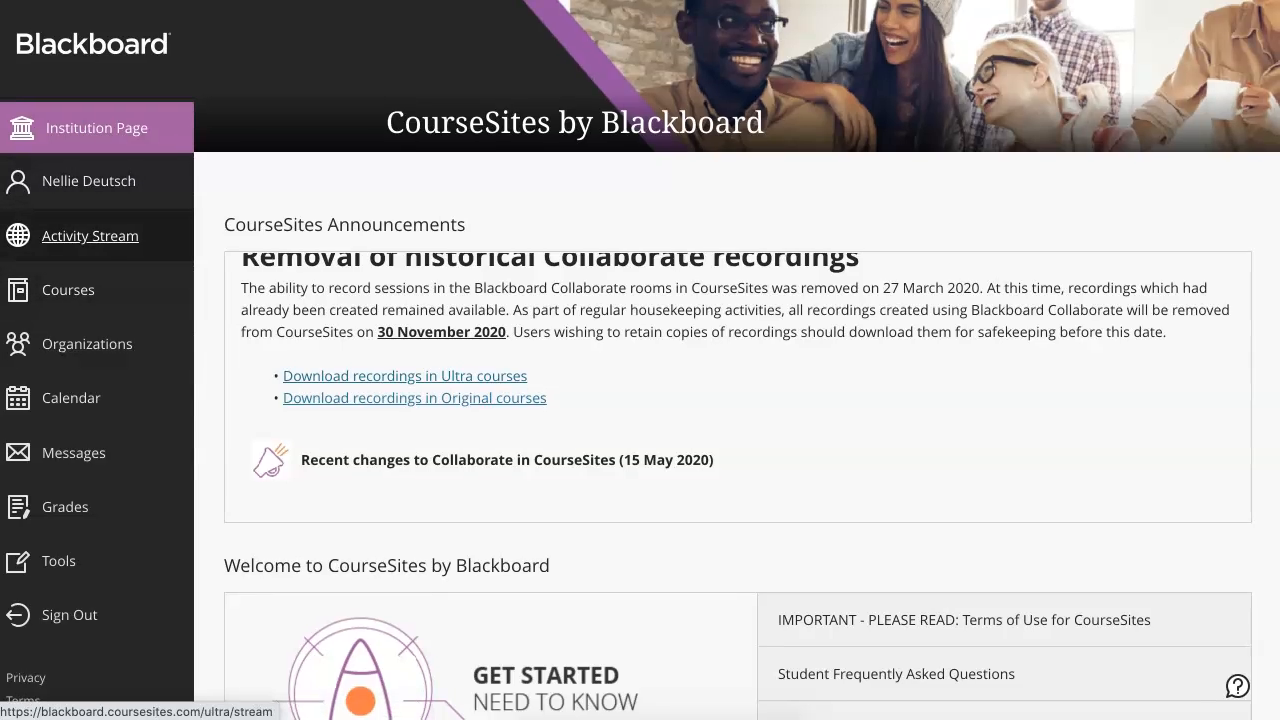
pyautogui.click(88, 343)
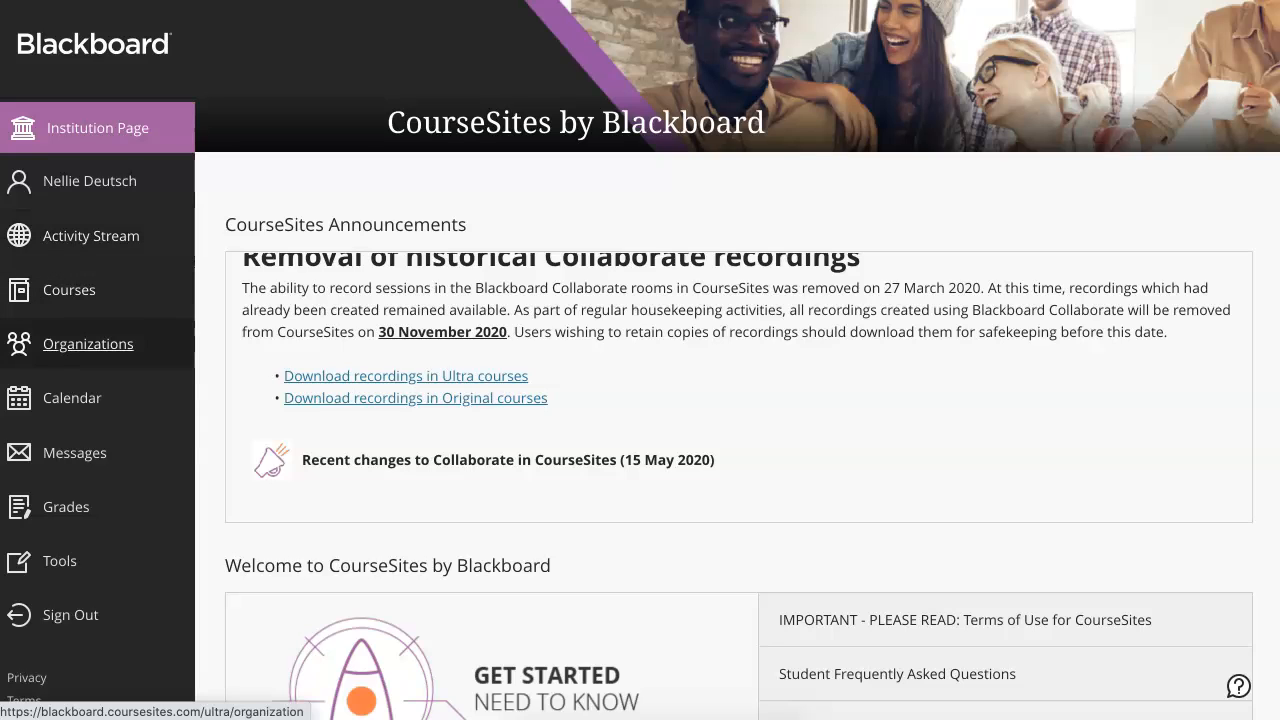
pyautogui.click(66, 507)
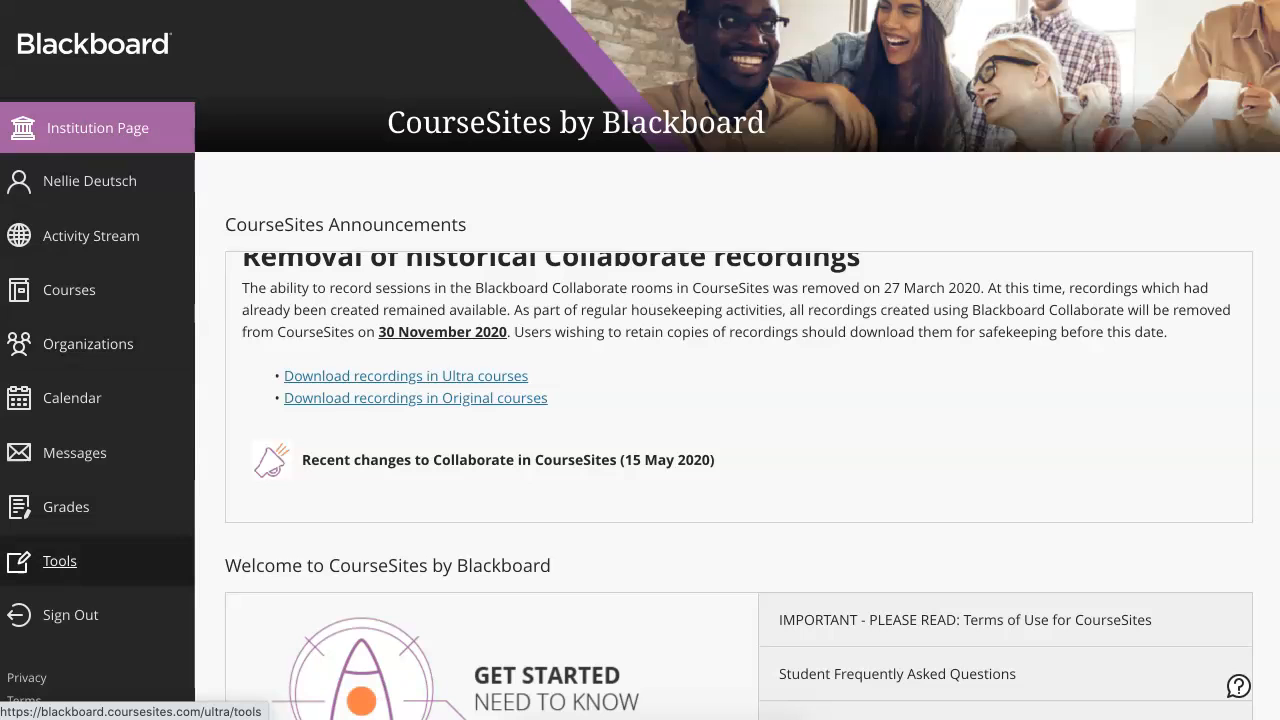
# Step: View the Tools page listing Content Collection and Portfolios, then open the profile
pyautogui.click(60, 561)
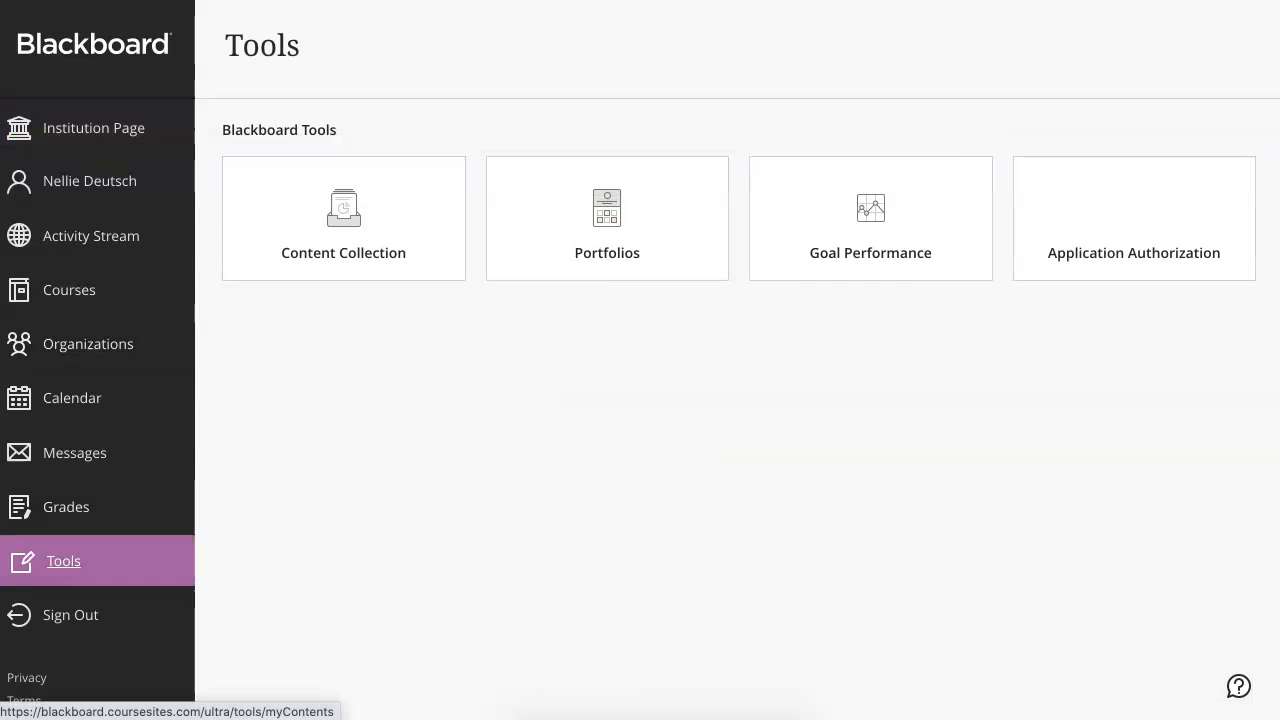
pyautogui.moveTo(607, 252)
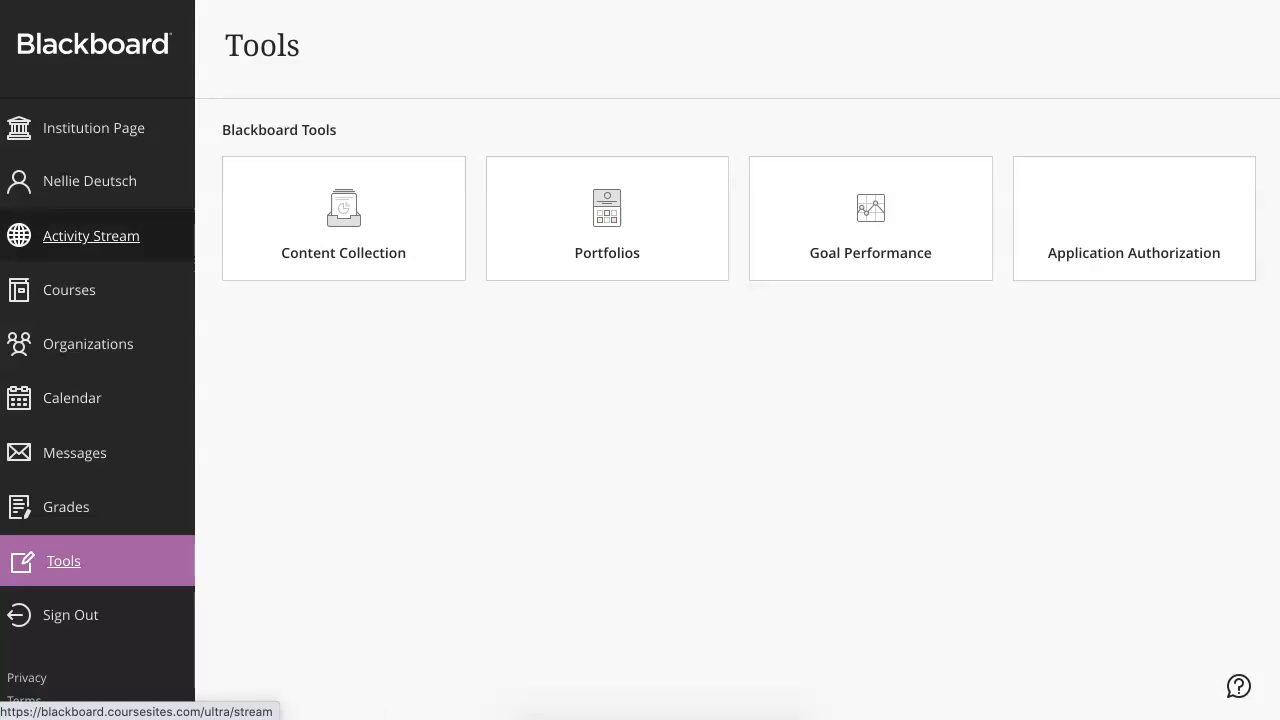
pyautogui.click(93, 181)
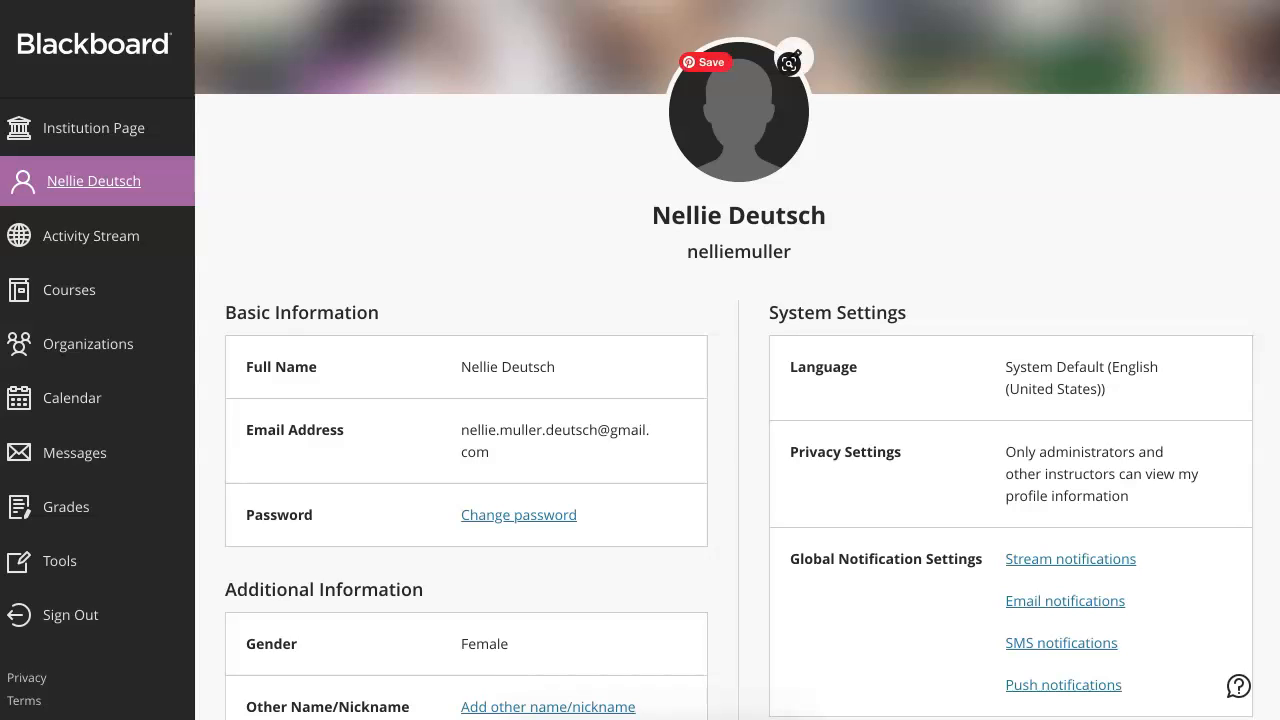
# Step: Scroll through the profile's information and system settings, then return to the Institution Page
pyautogui.scroll(-3)
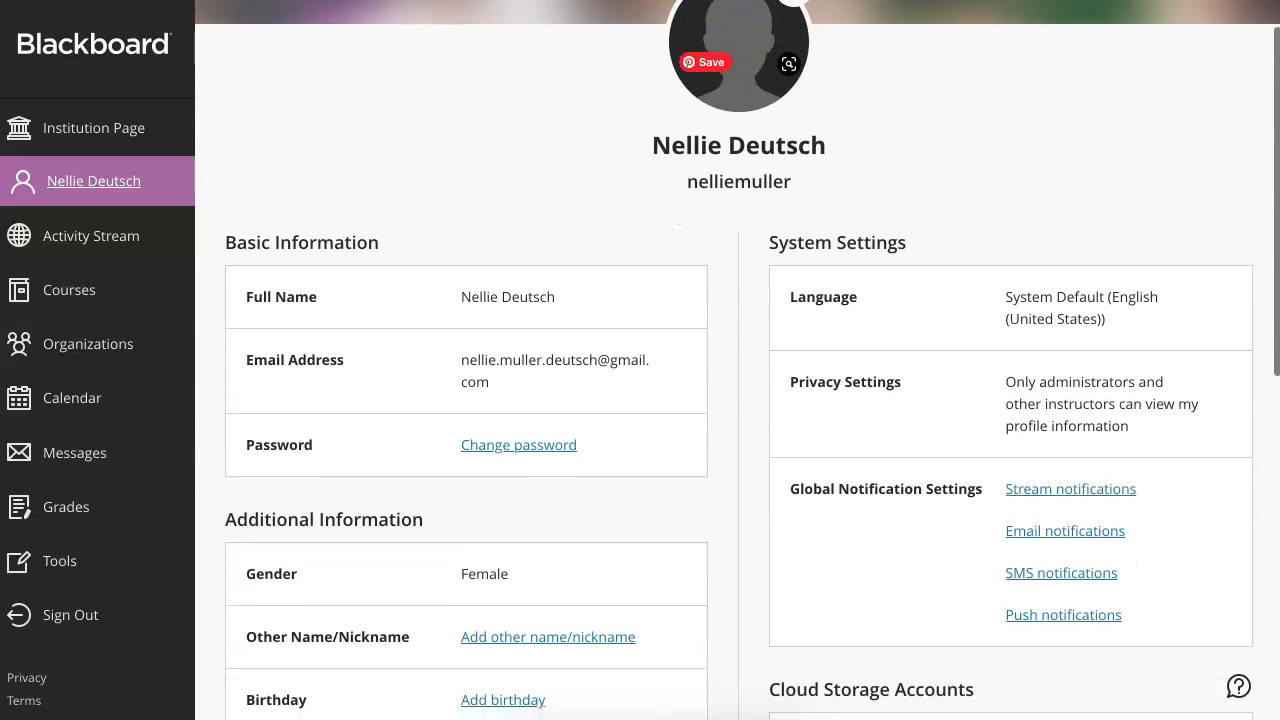
pyautogui.scroll(-3)
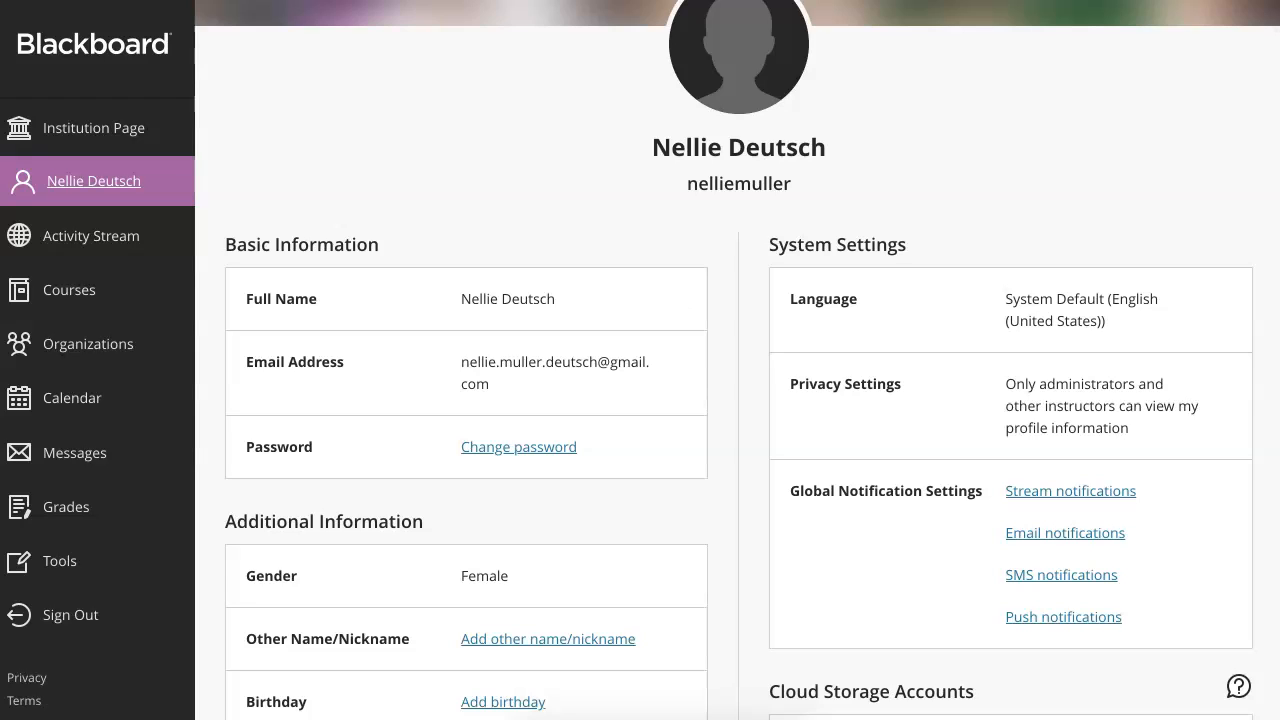
pyautogui.moveTo(94, 127)
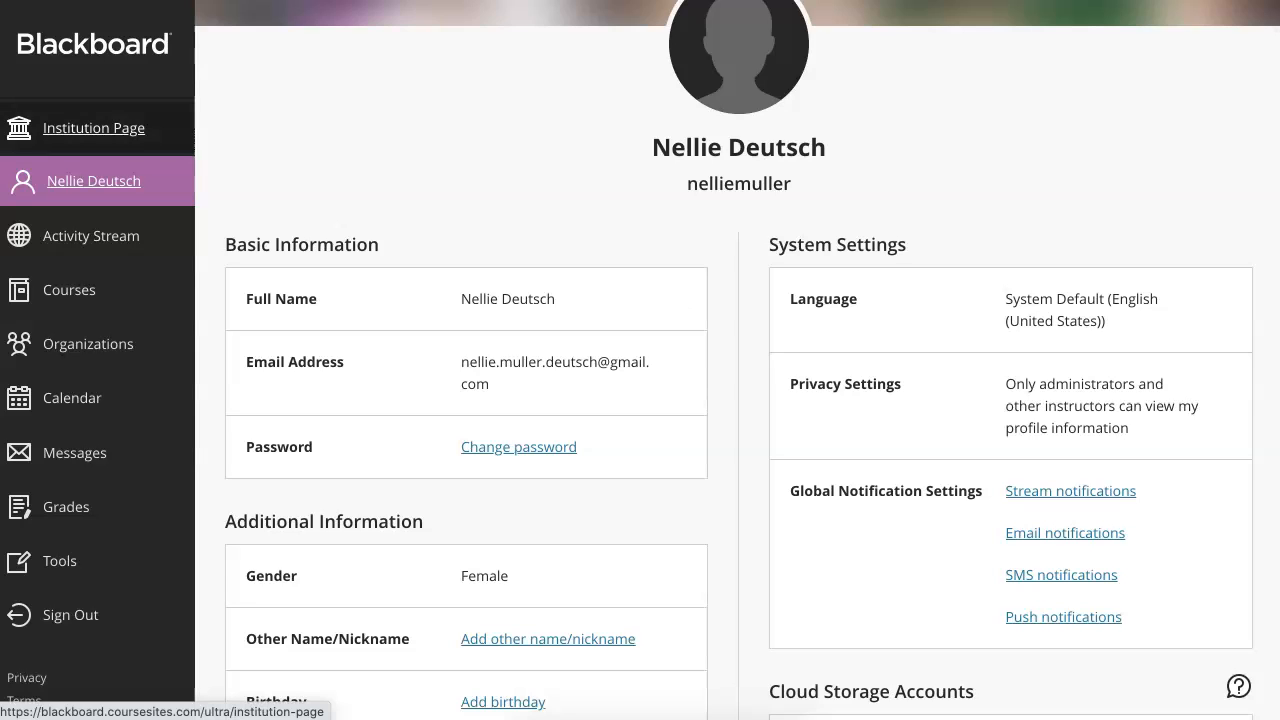
pyautogui.click(94, 127)
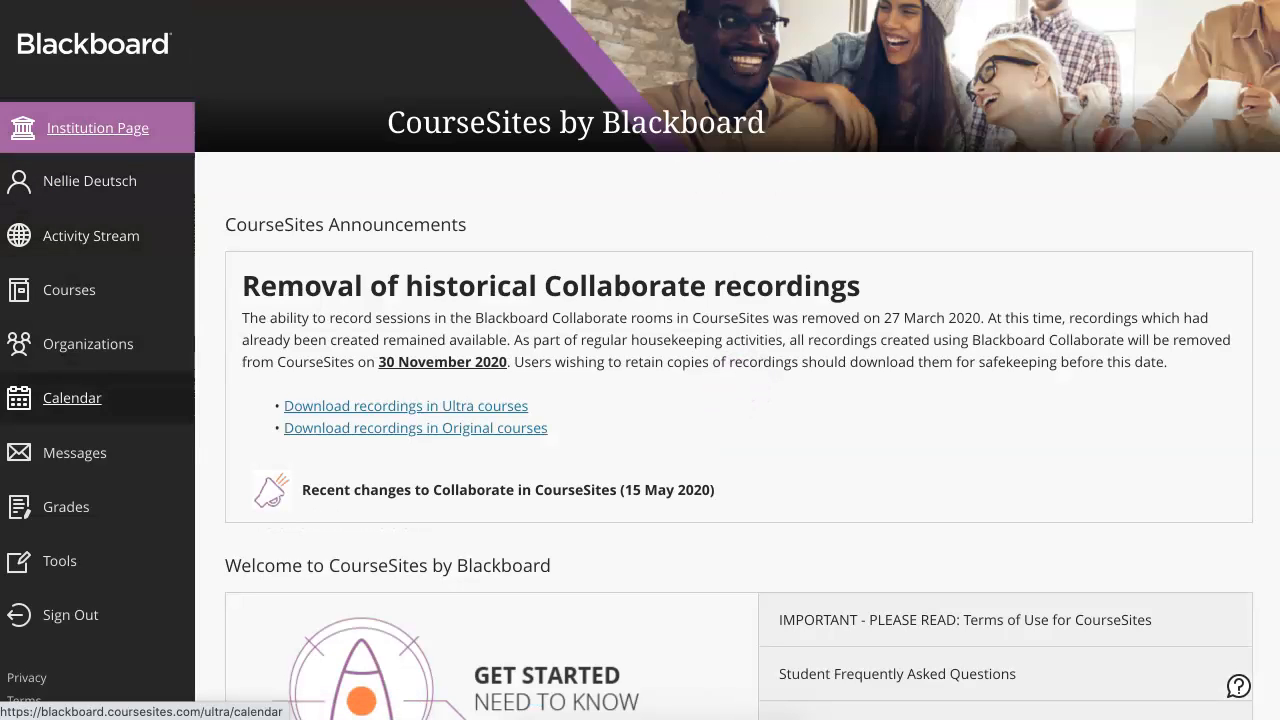
# Step: Go to Organizations and dismiss the 'Organizations in CourseSites' notice
pyautogui.click(88, 343)
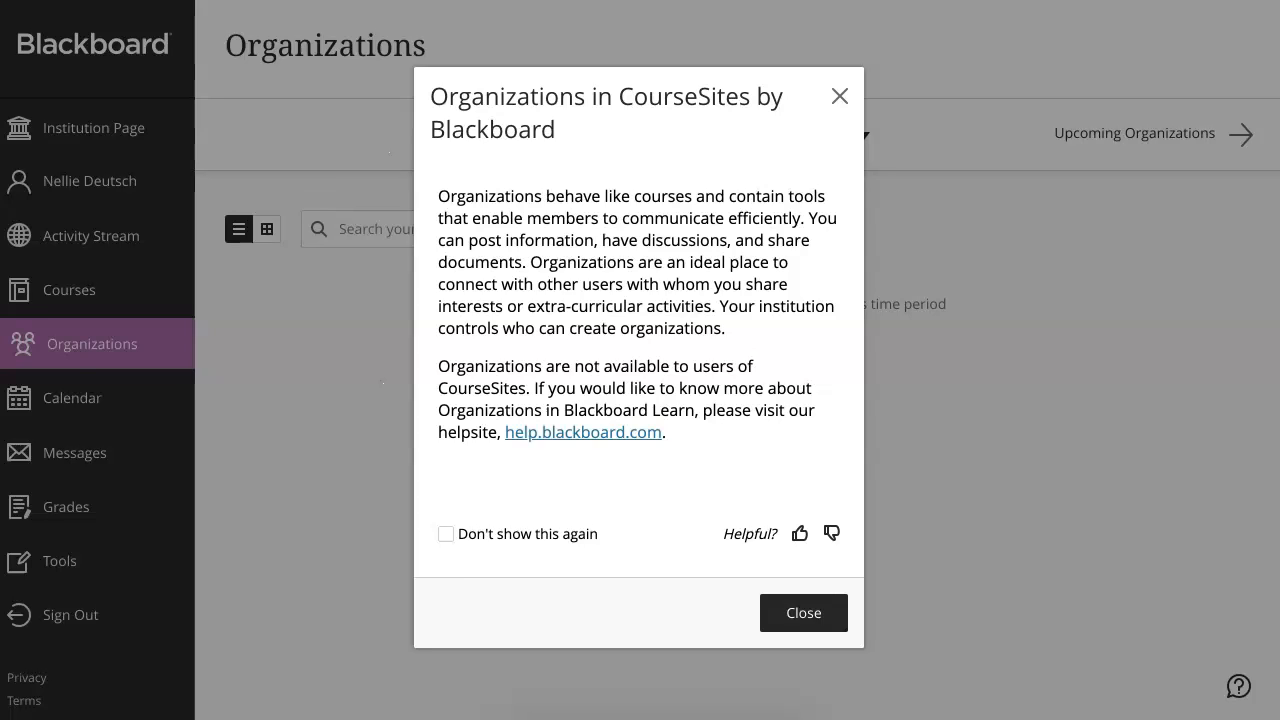
pyautogui.click(803, 612)
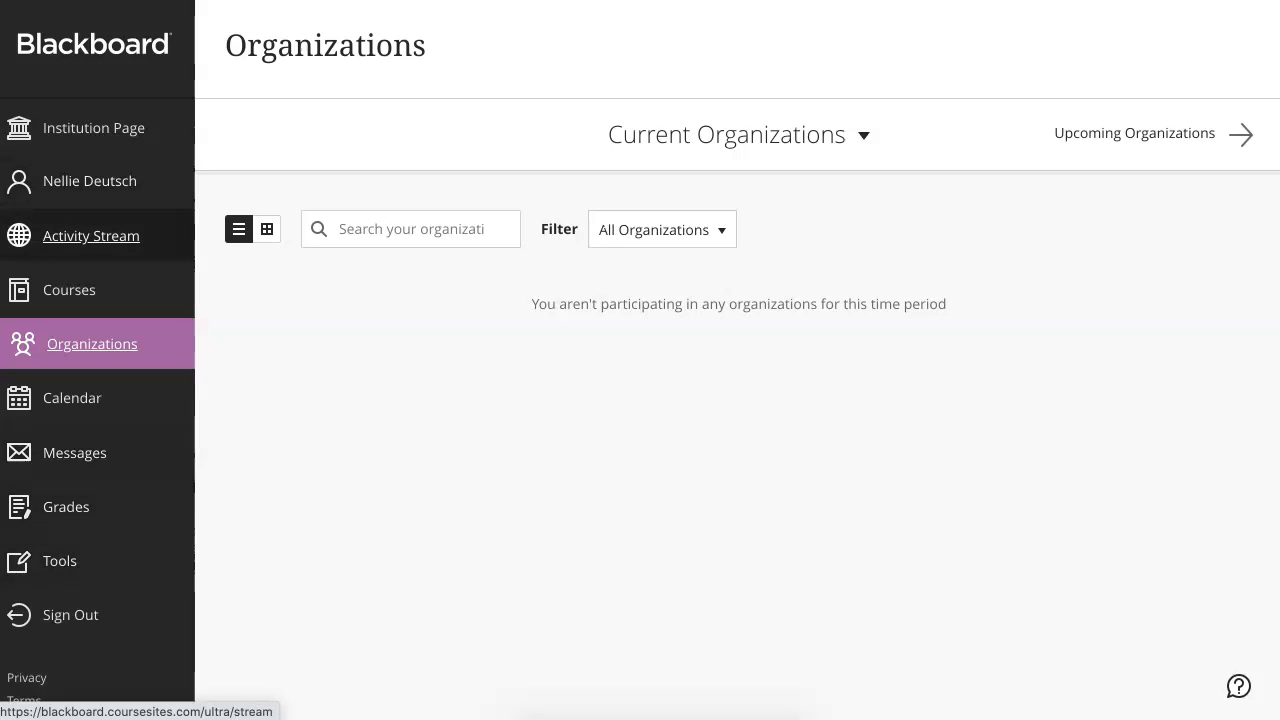
# Step: Browse the current Courses list, then switch it to Upcoming Courses
pyautogui.click(69, 290)
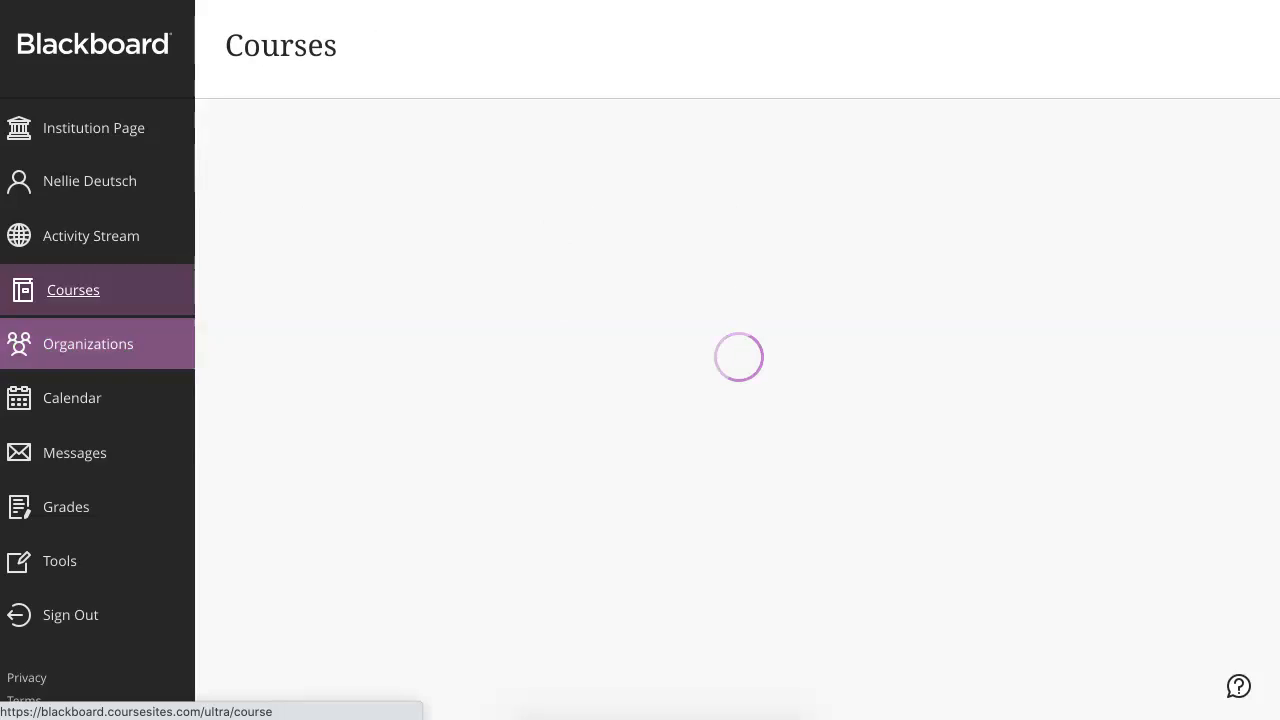
pyautogui.click(73, 290)
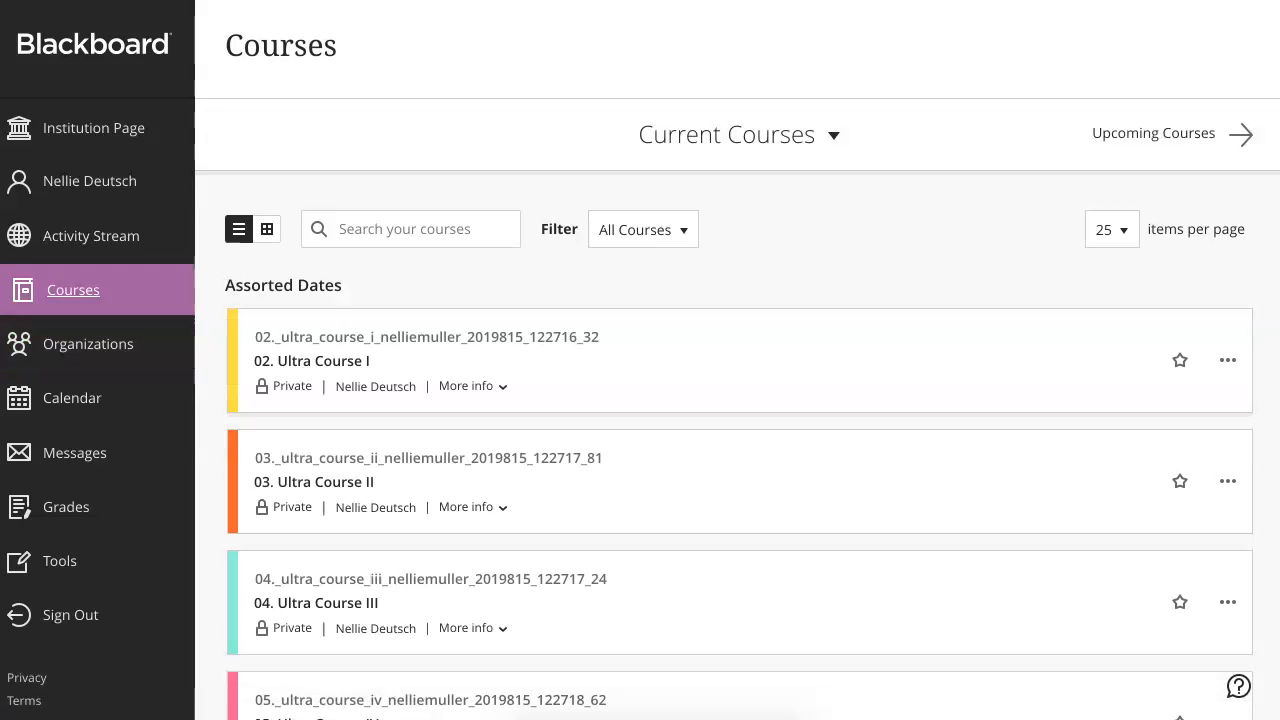
pyautogui.scroll(-3)
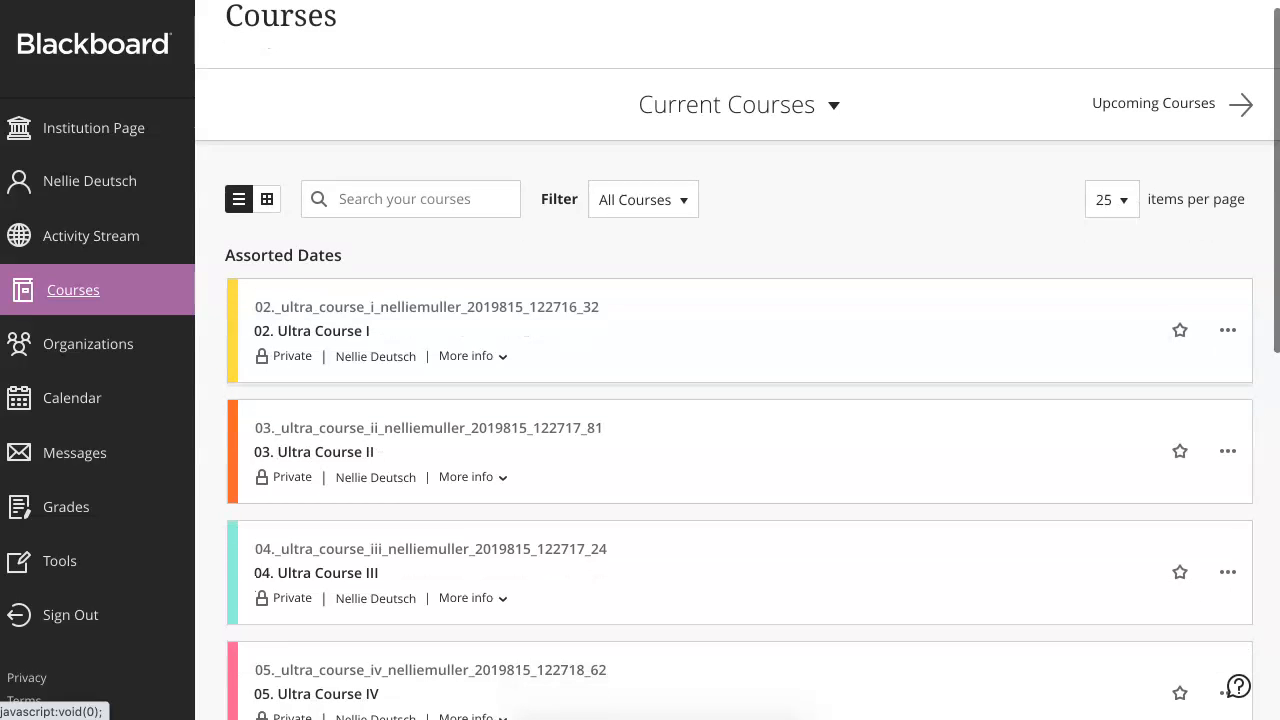
pyautogui.scroll(-3)
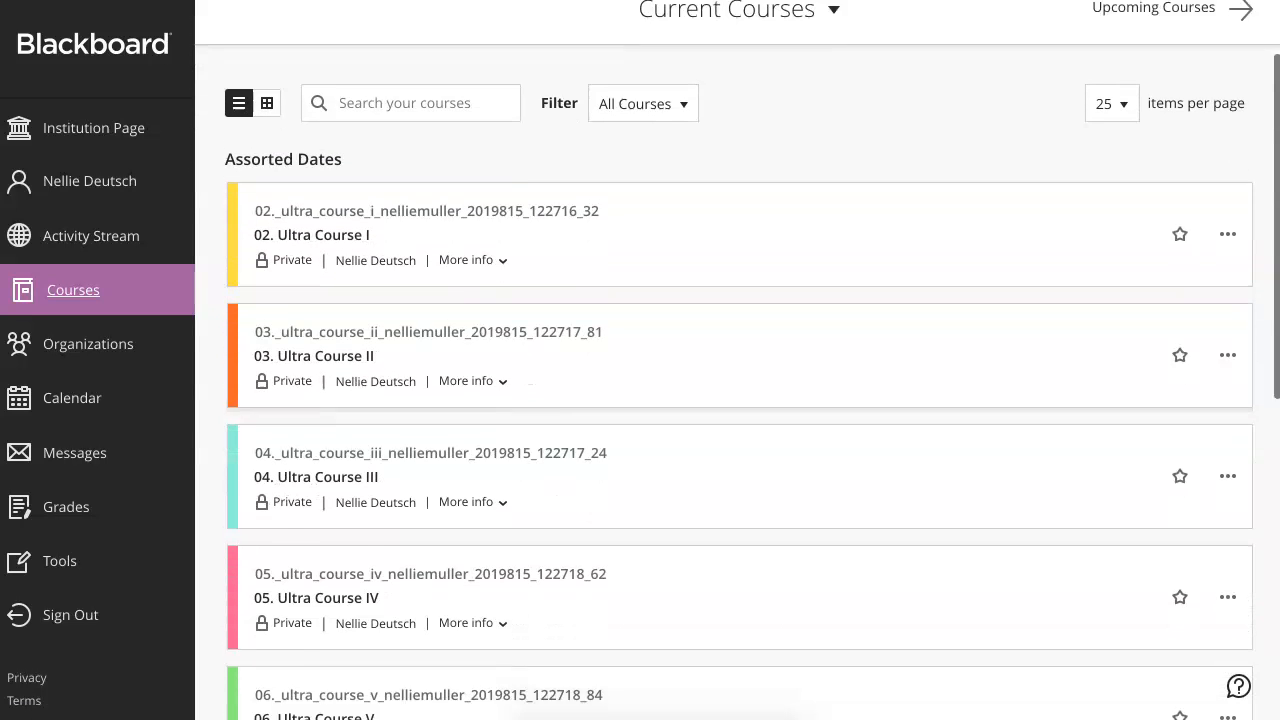
pyautogui.scroll(-3)
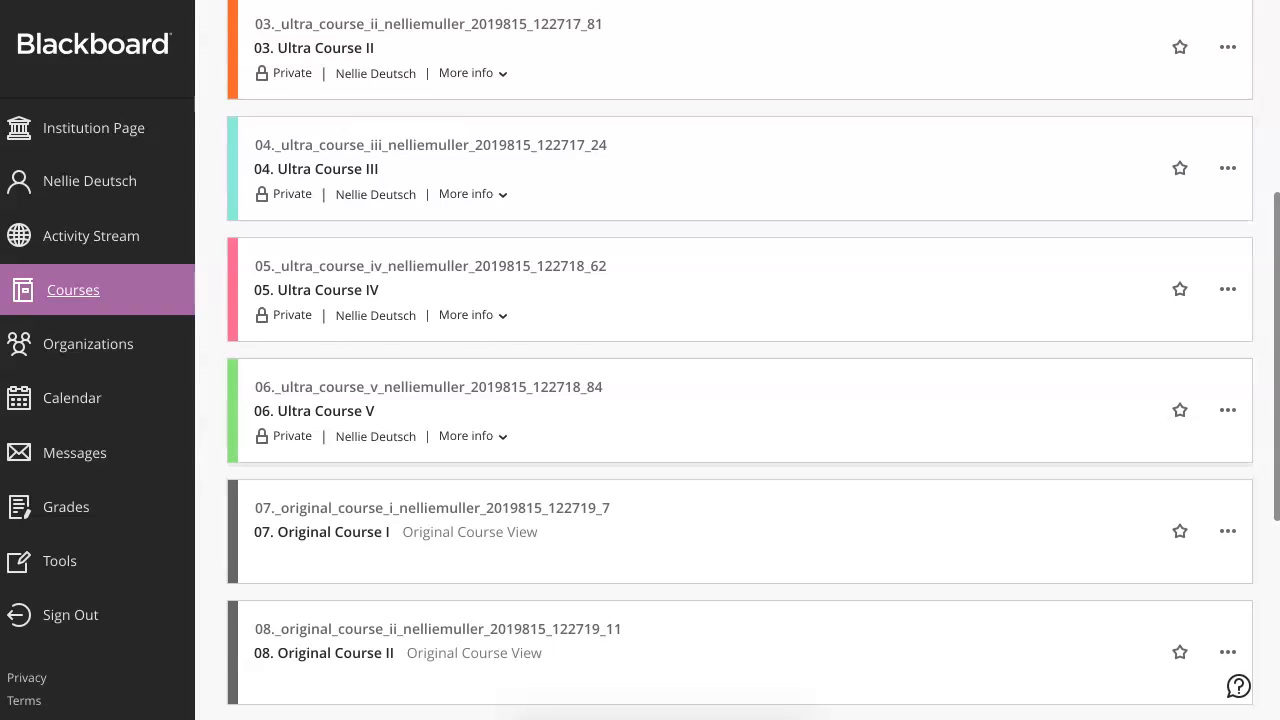
pyautogui.scroll(-3)
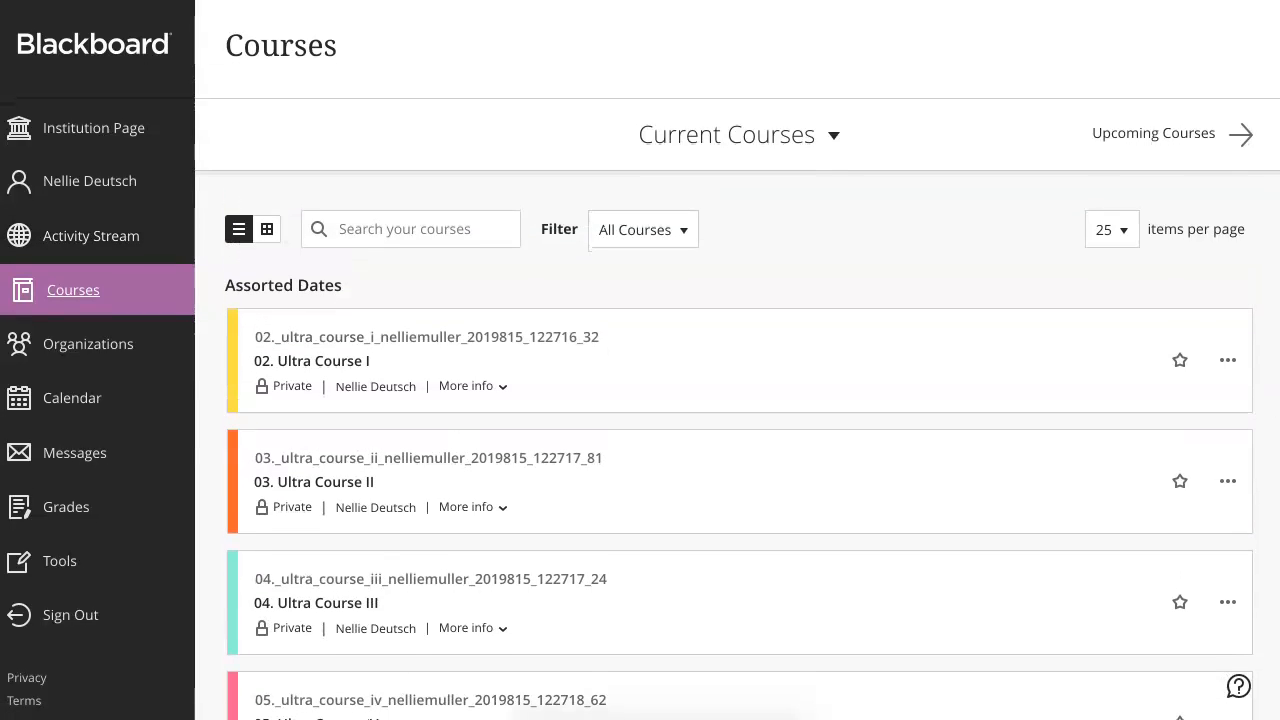
pyautogui.click(738, 134)
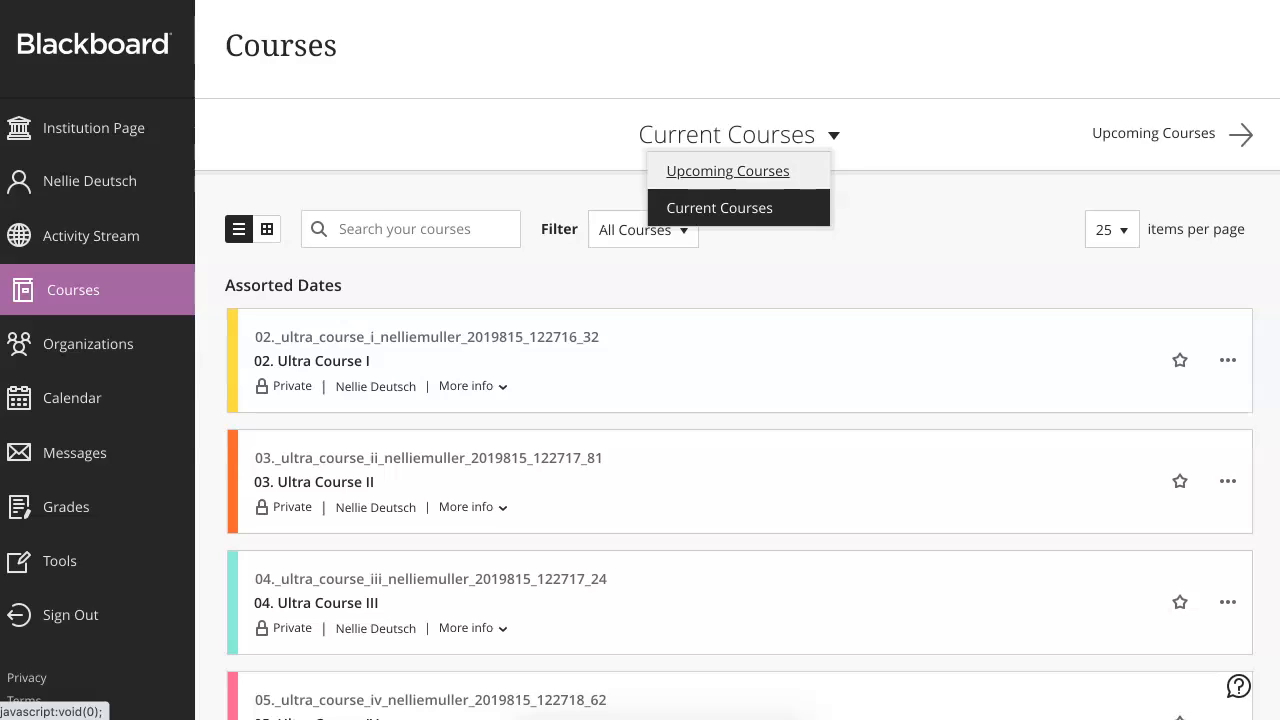
pyautogui.click(727, 170)
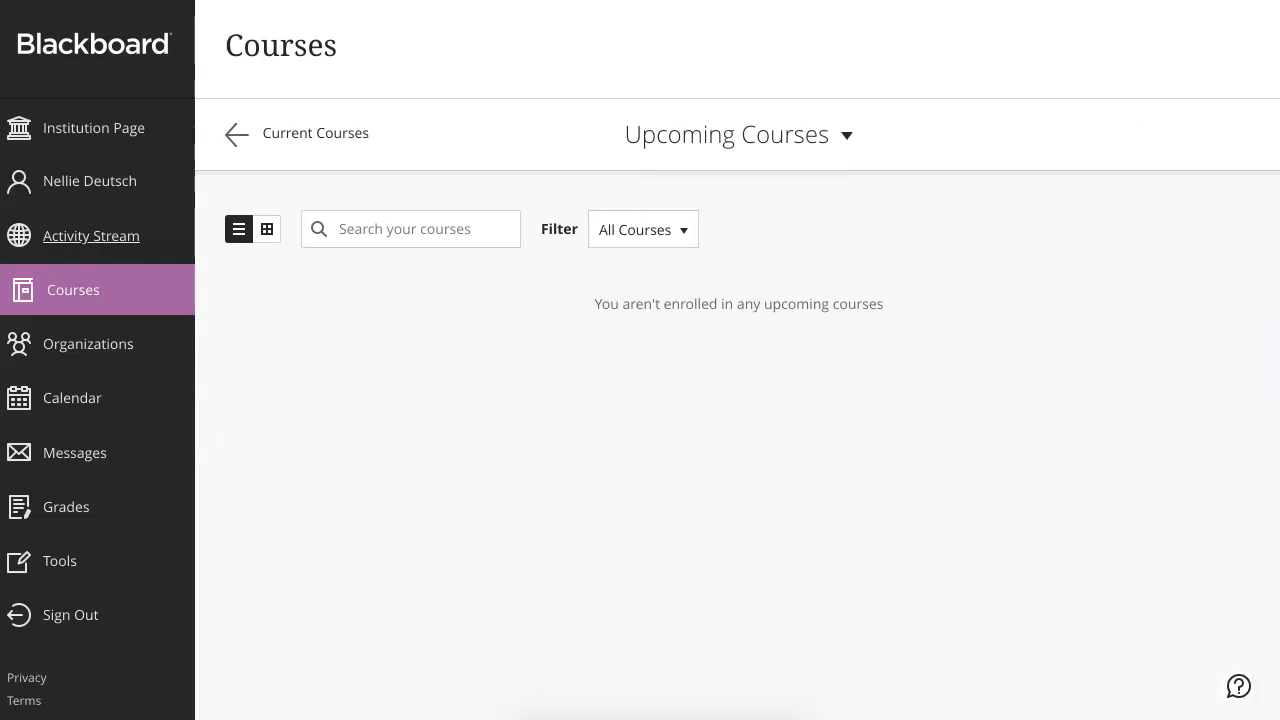
pyautogui.moveTo(91, 236)
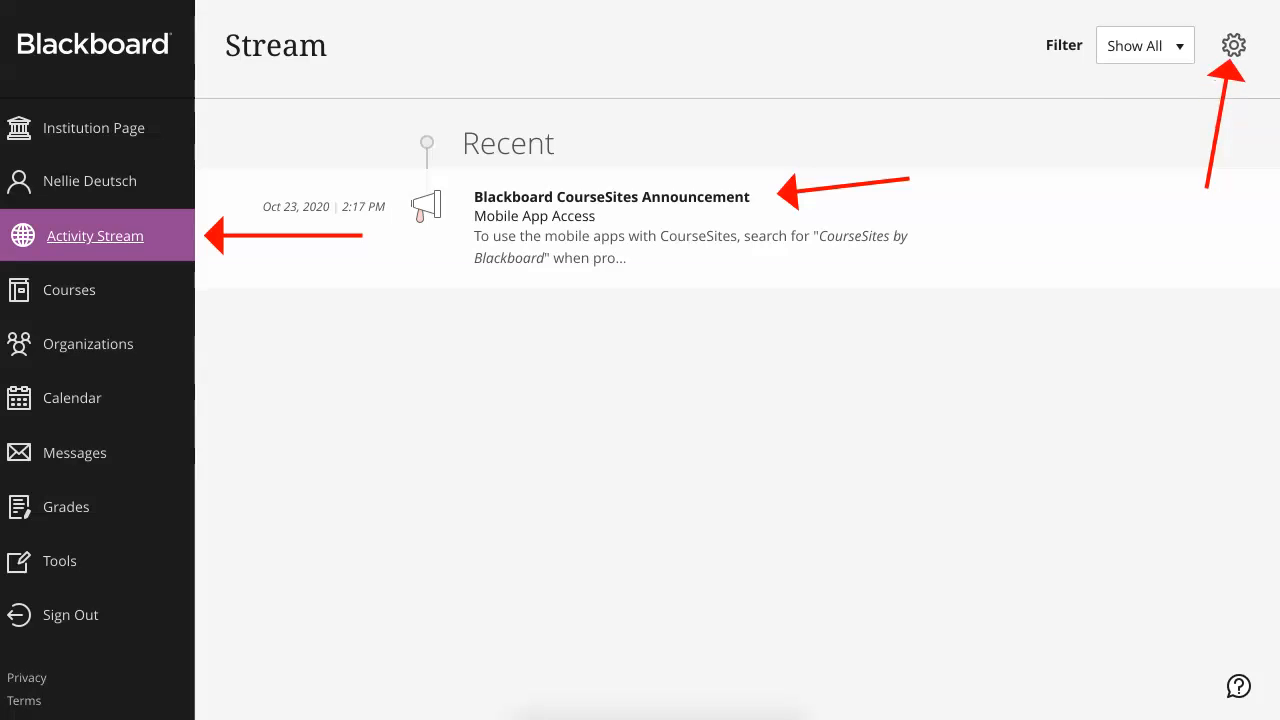
pyautogui.click(1233, 45)
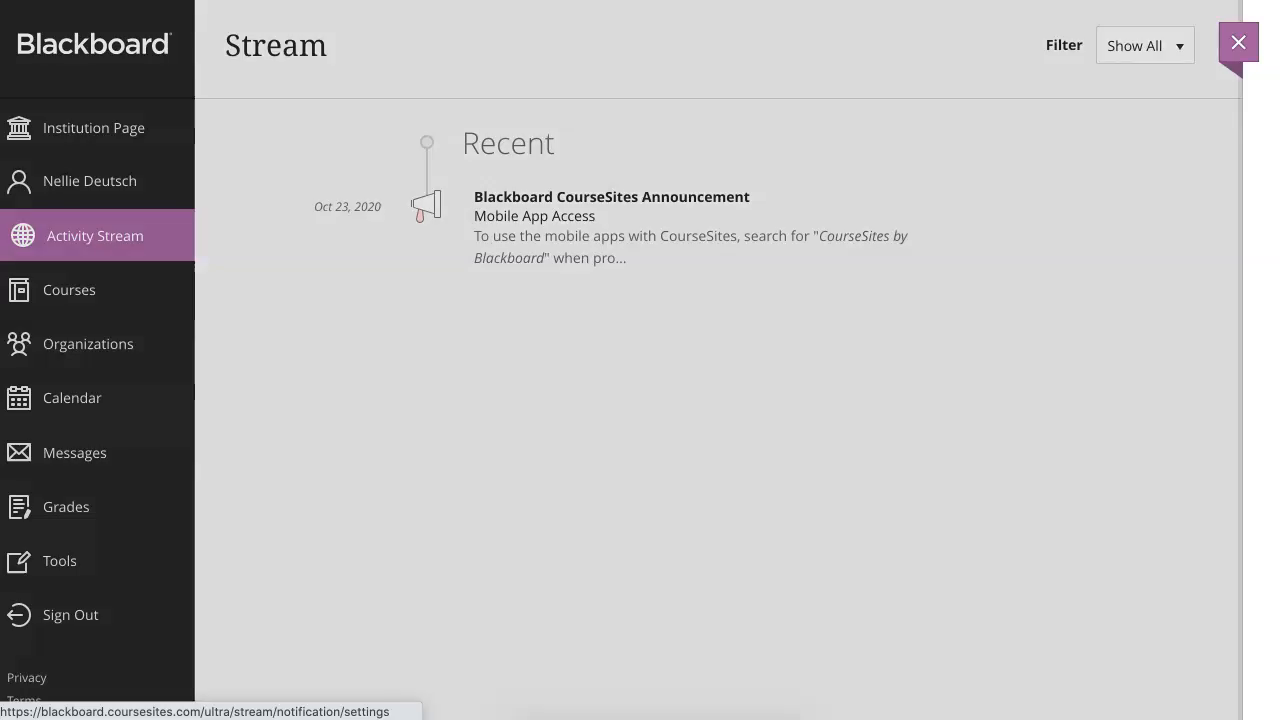
pyautogui.click(1238, 42)
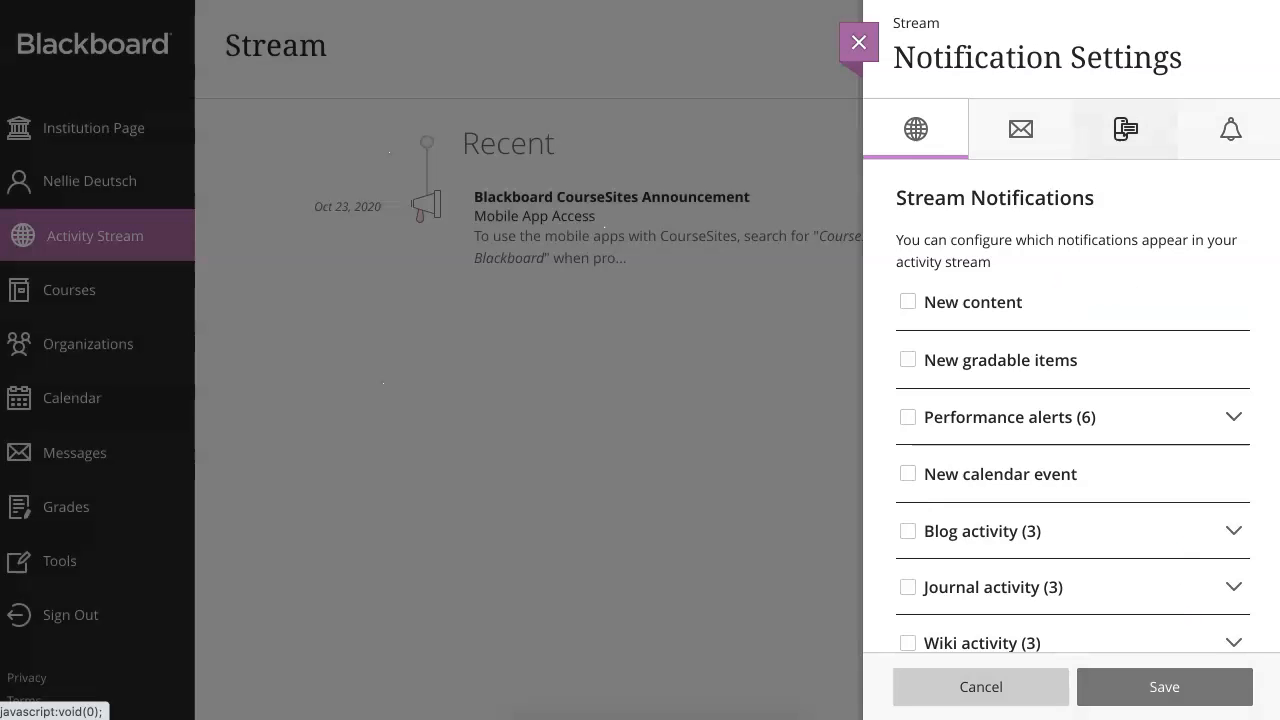
pyautogui.click(1125, 129)
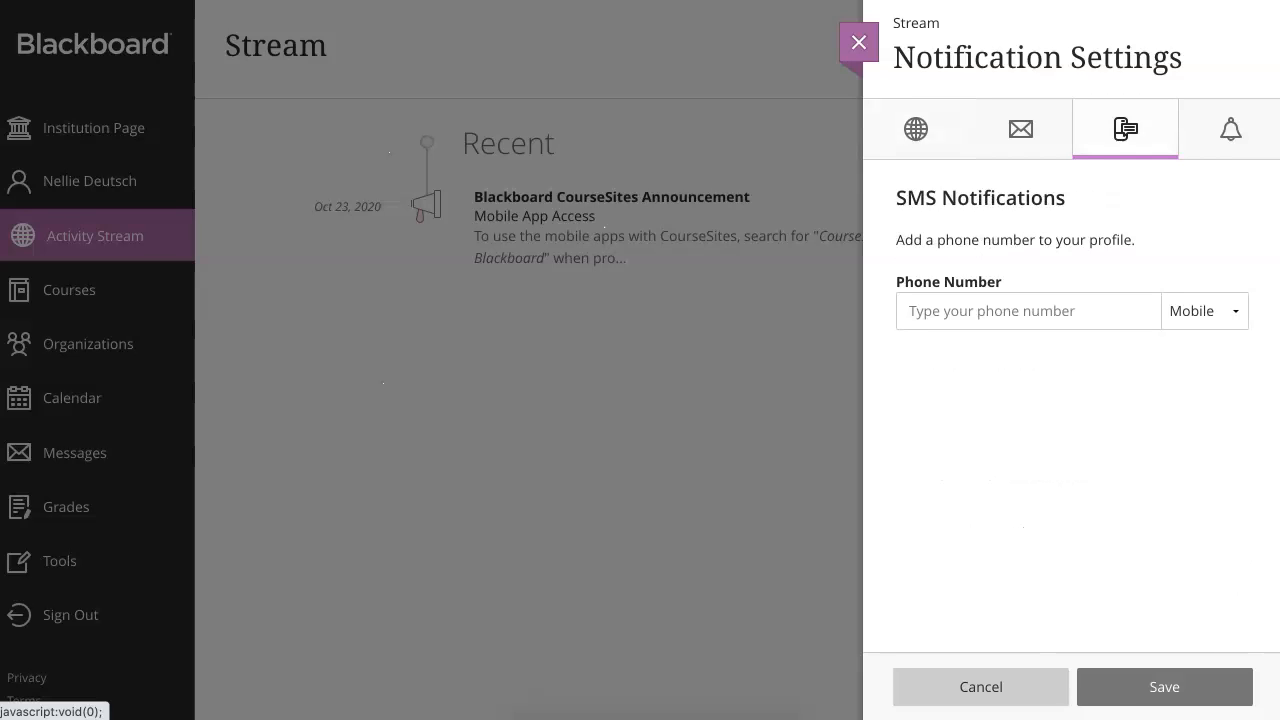
pyautogui.click(1230, 129)
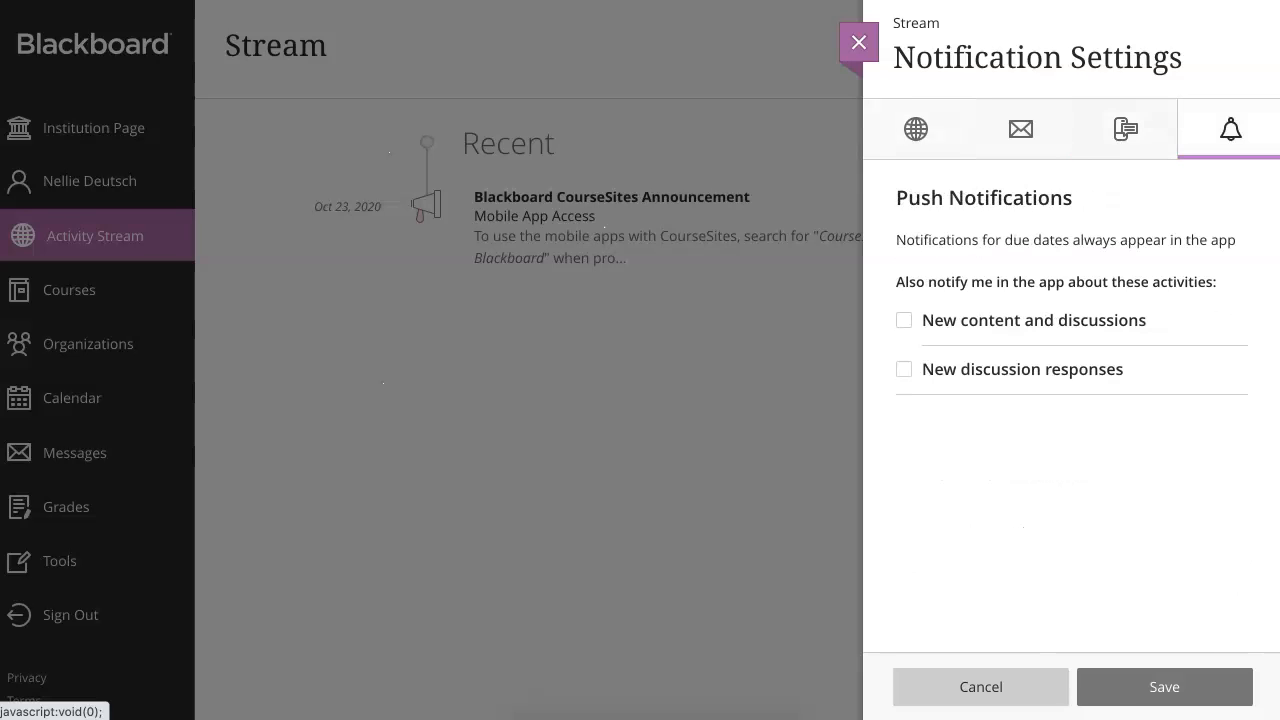
pyautogui.click(1020, 129)
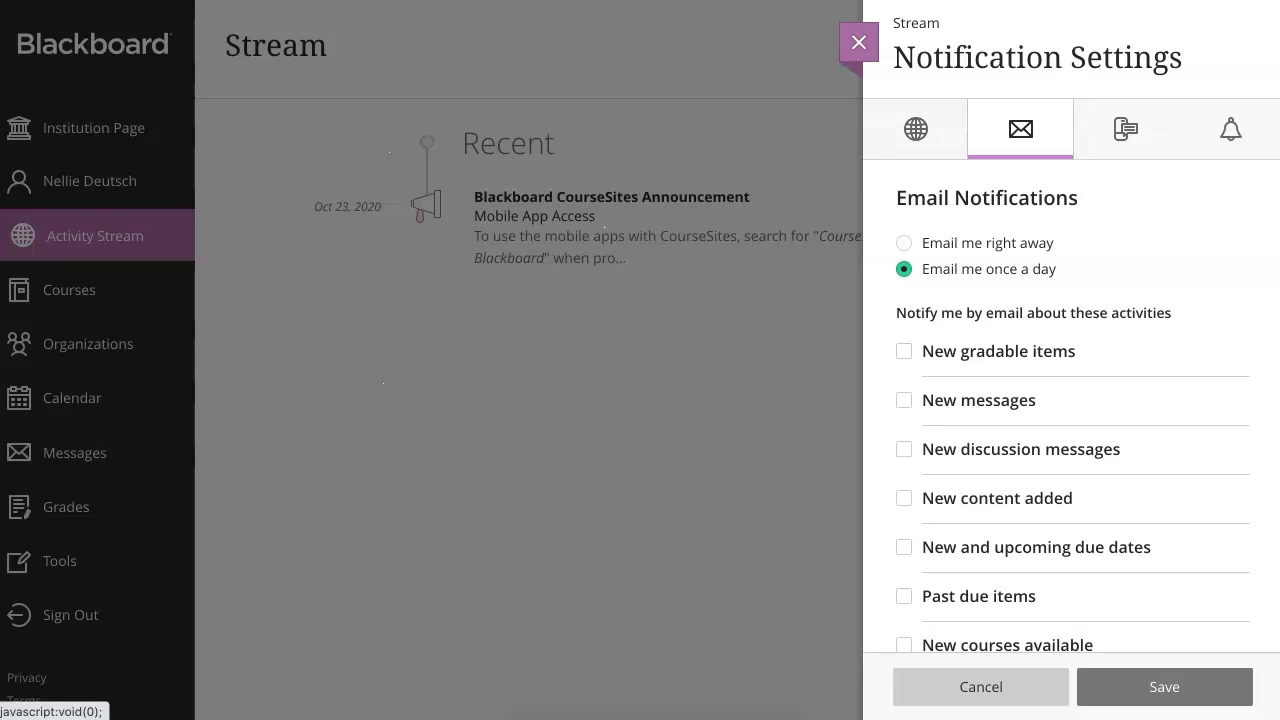
pyautogui.click(858, 42)
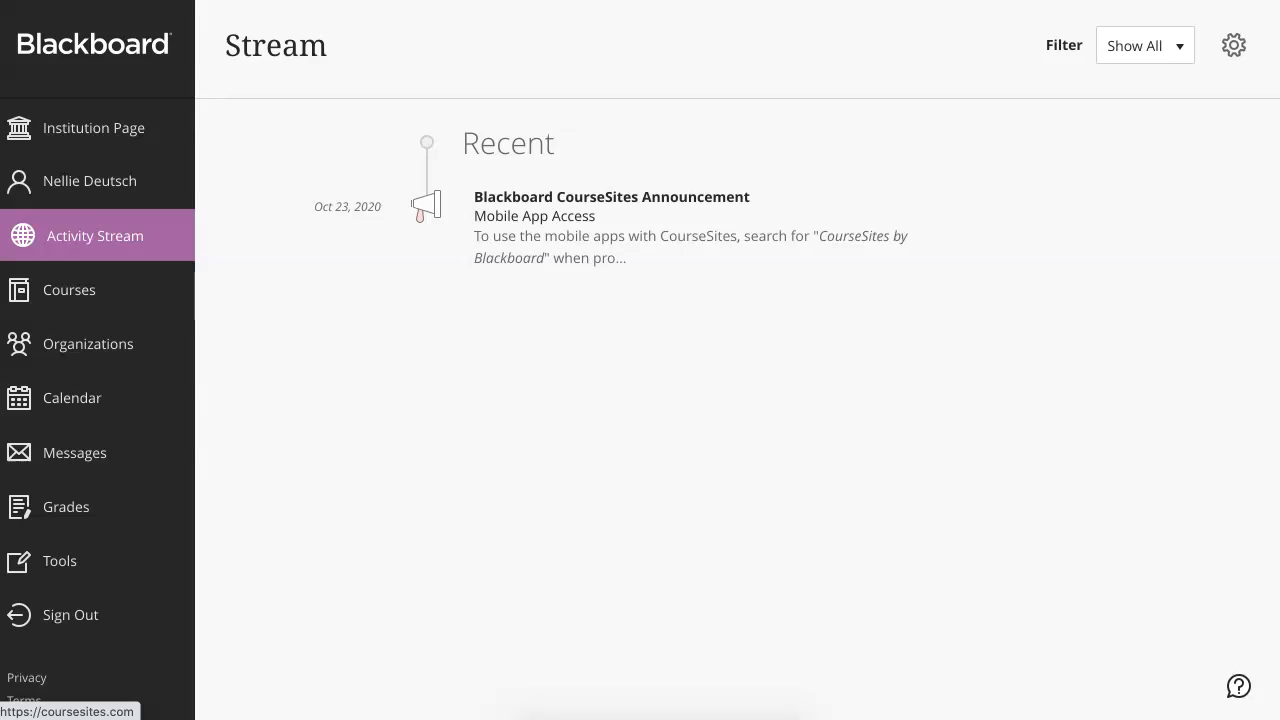
# Step: Filter the Courses page to show only open courses
pyautogui.click(68, 289)
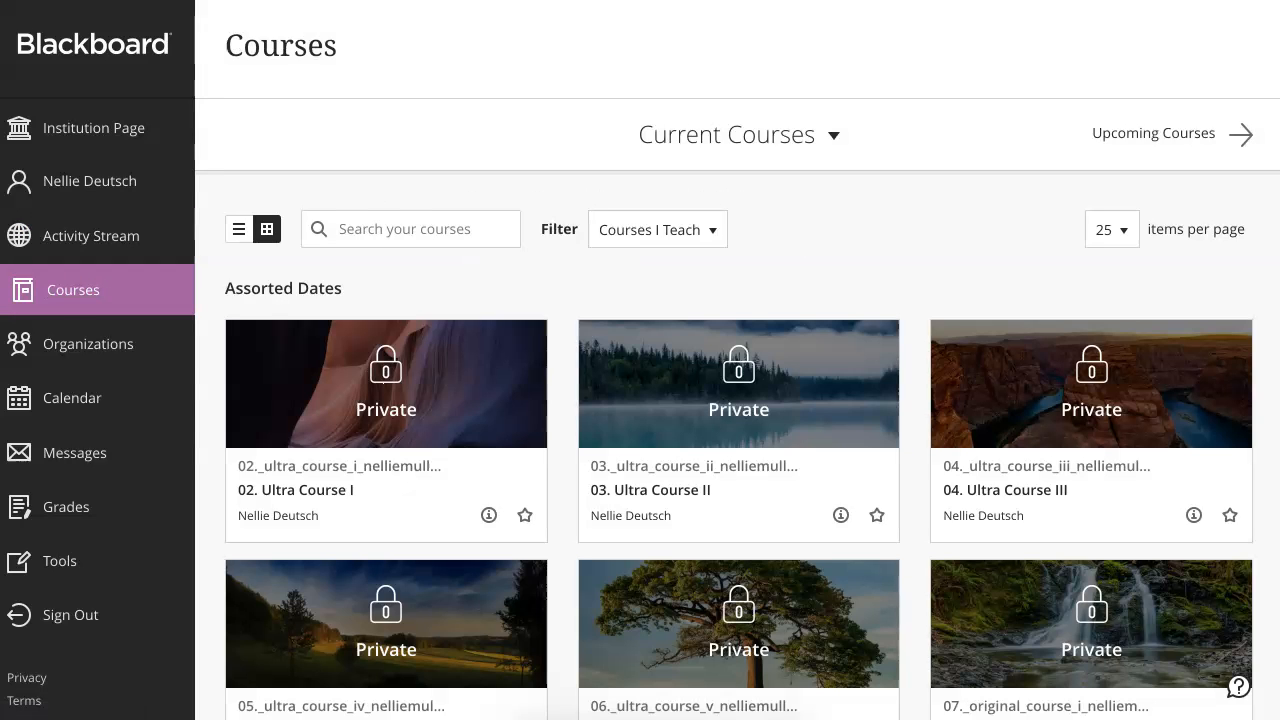
pyautogui.click(657, 229)
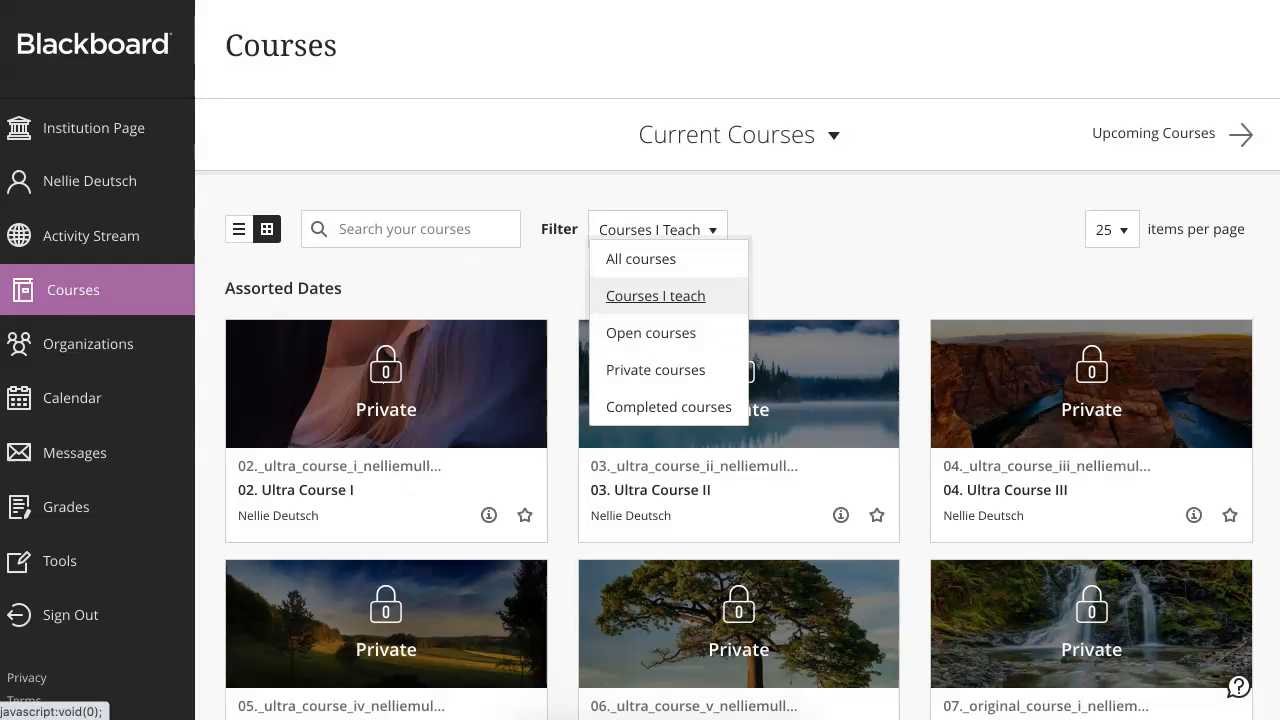
pyautogui.moveTo(668, 407)
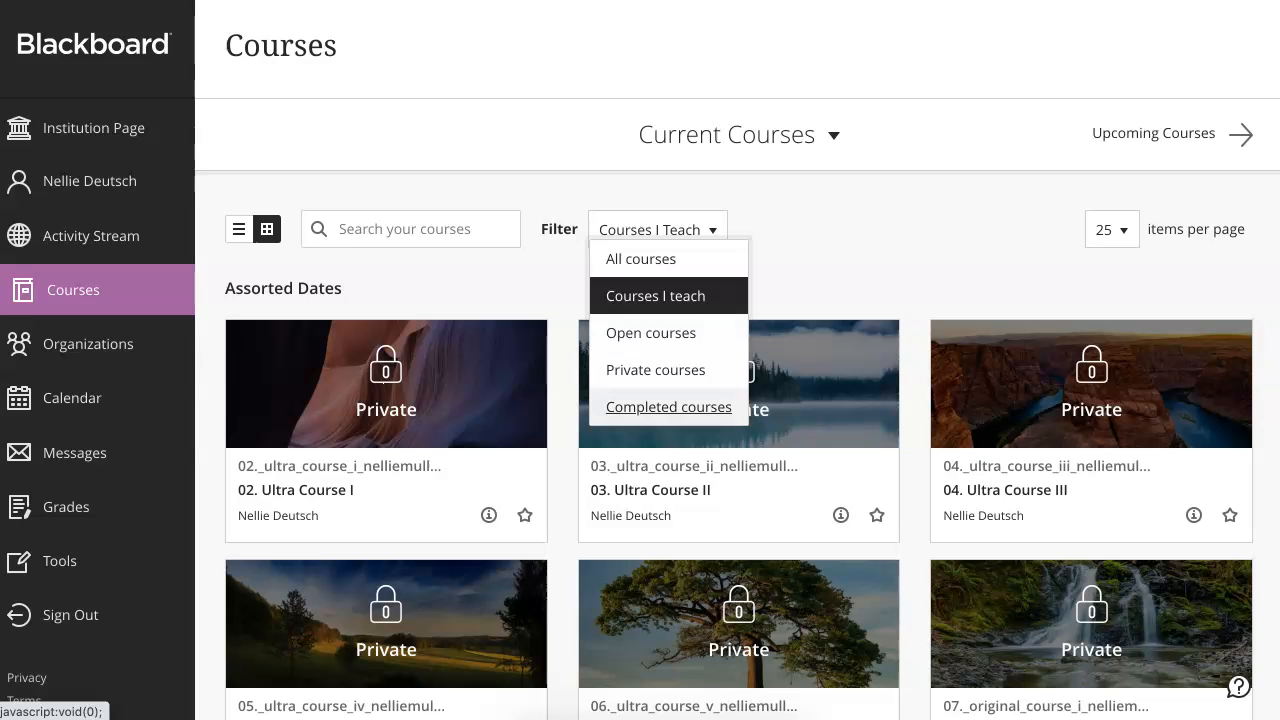
pyautogui.click(650, 333)
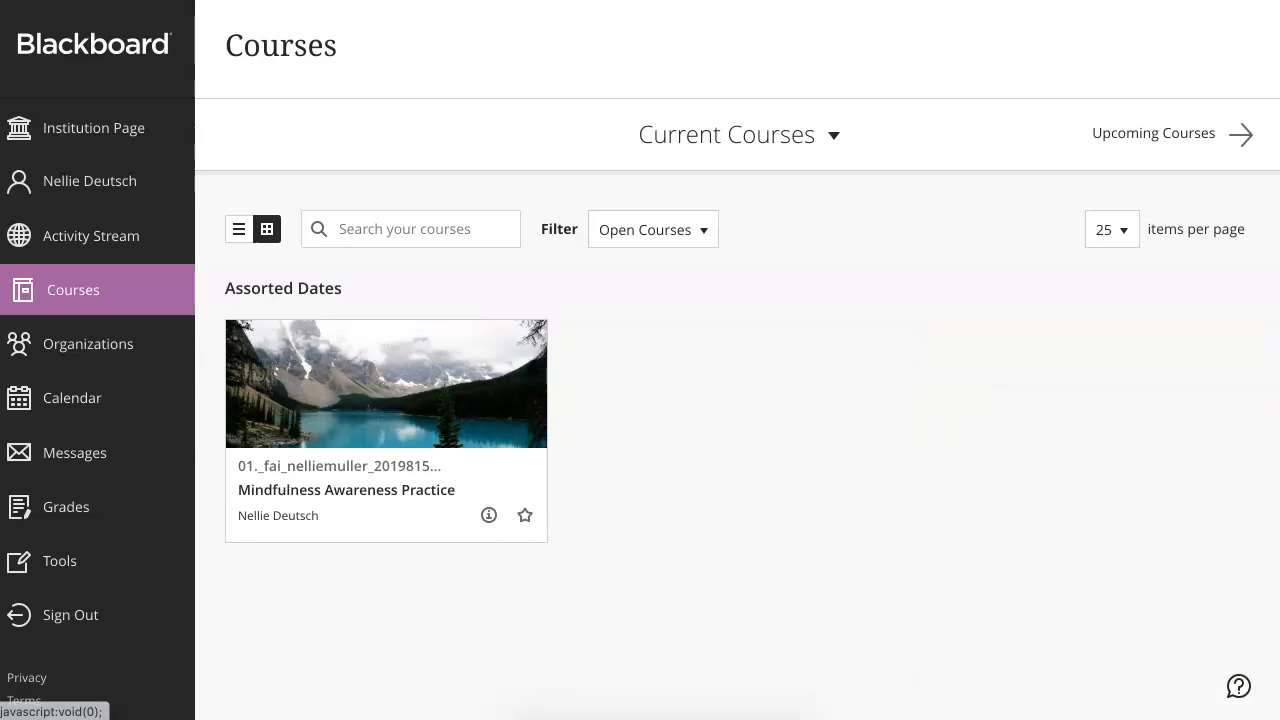
pyautogui.moveTo(385, 383)
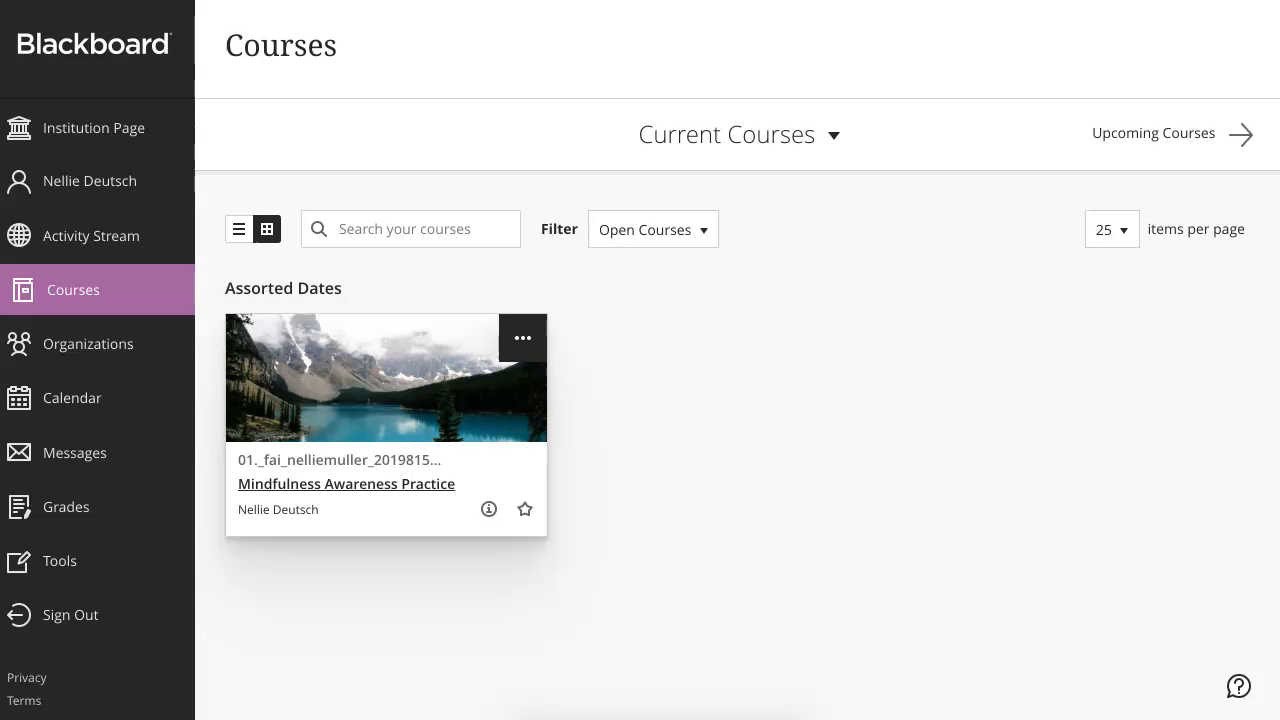
# Step: Open and close Mindfulness Awareness Practice's cover image editor, then scroll to private courses
pyautogui.click(522, 337)
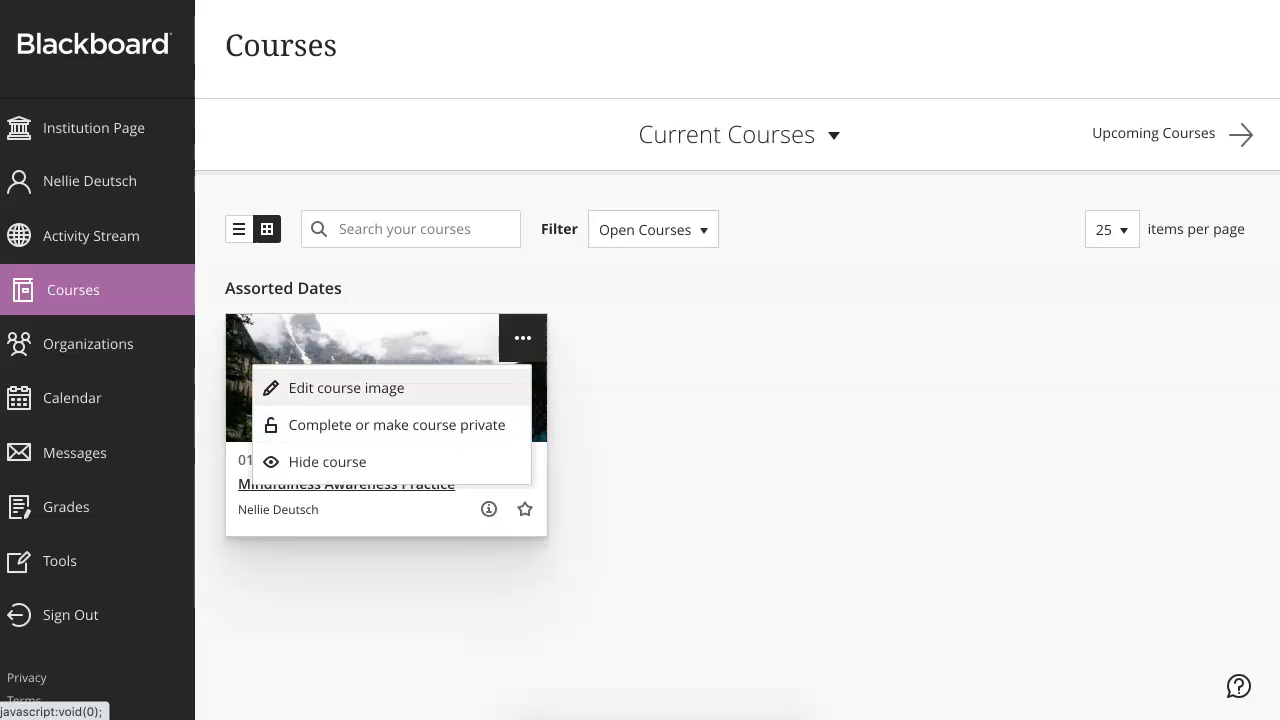
pyautogui.click(346, 388)
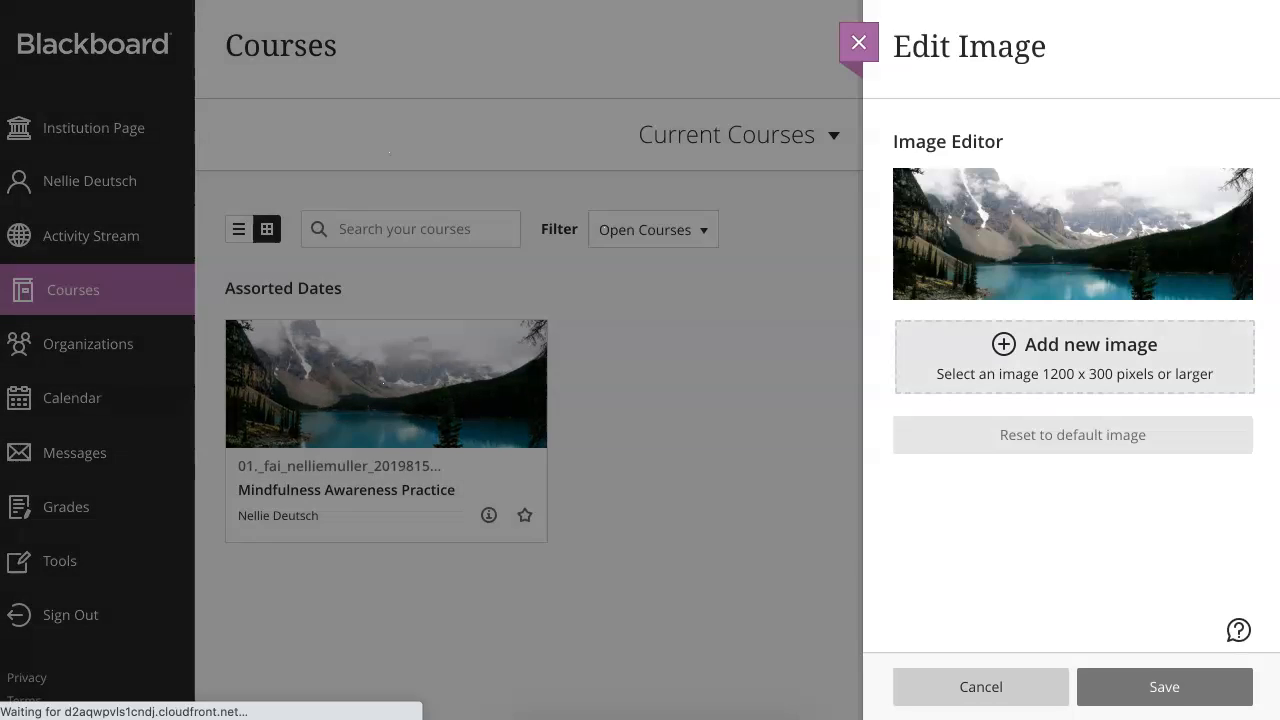
pyautogui.click(858, 43)
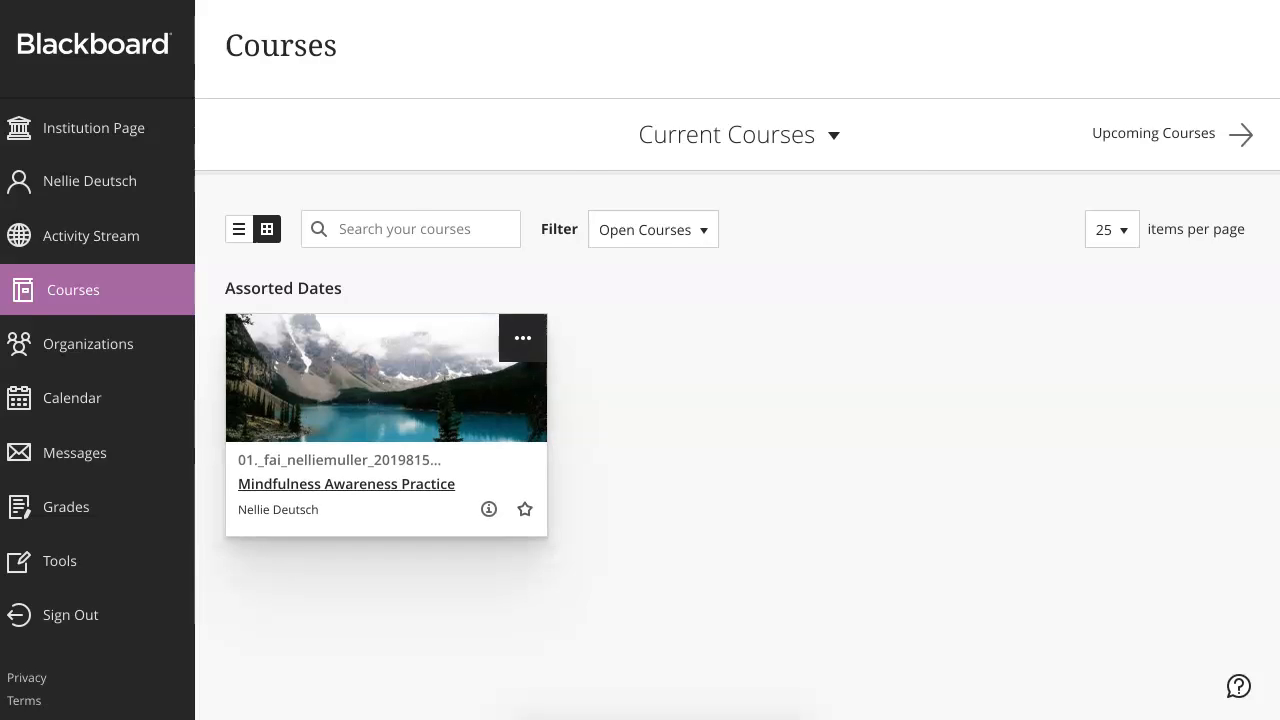
pyautogui.scroll(-3)
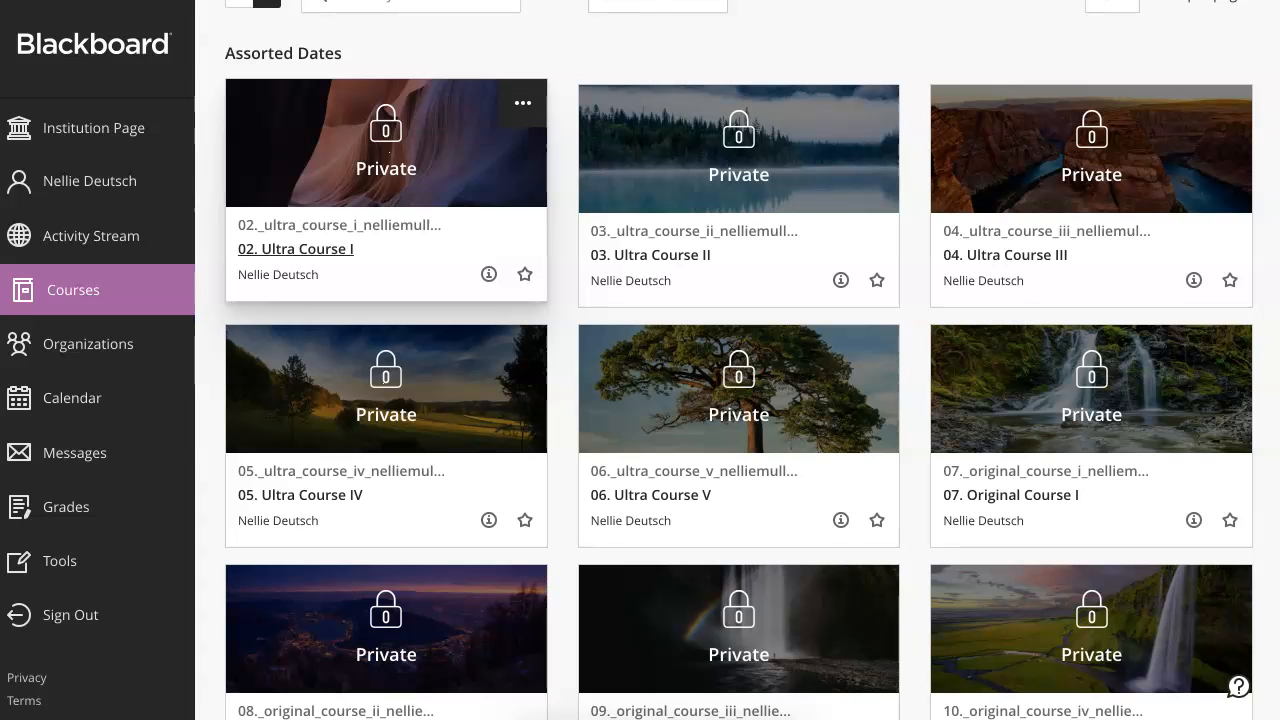
# Step: Open 02. Ultra Course I and preview, then dismiss, its Course Content add options
pyautogui.click(521, 103)
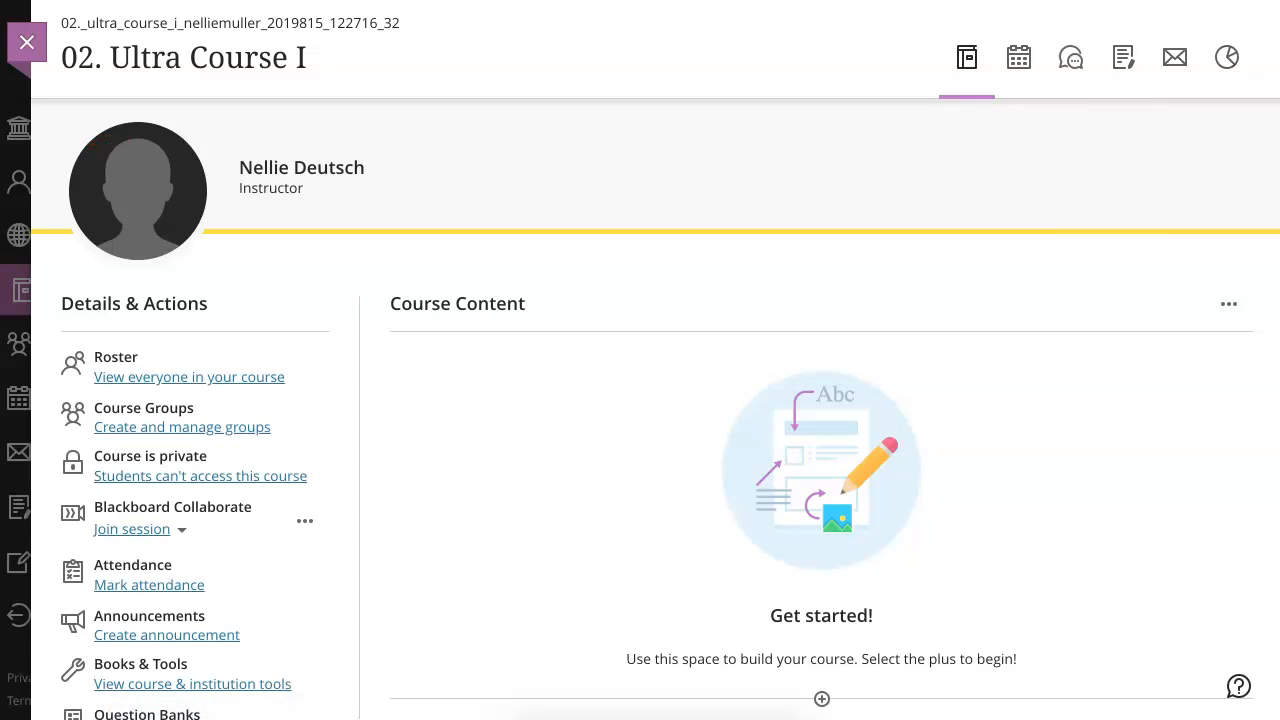
pyautogui.scroll(-3)
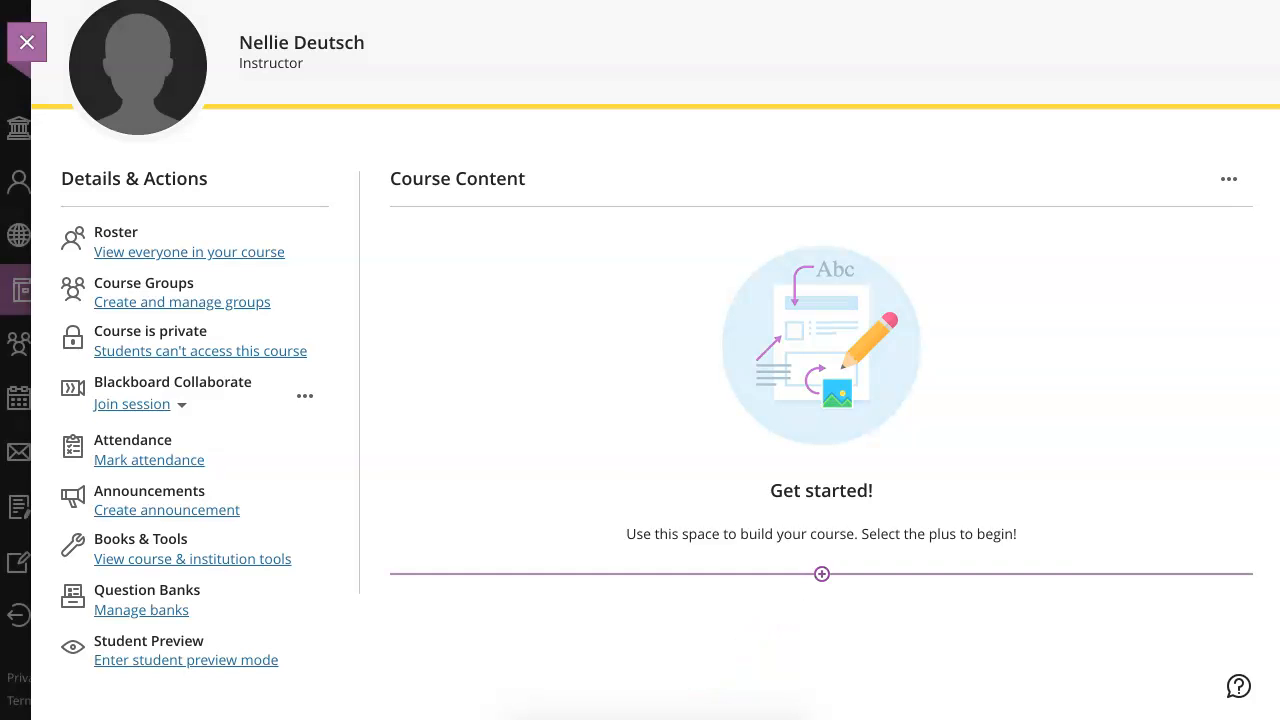
pyautogui.click(821, 573)
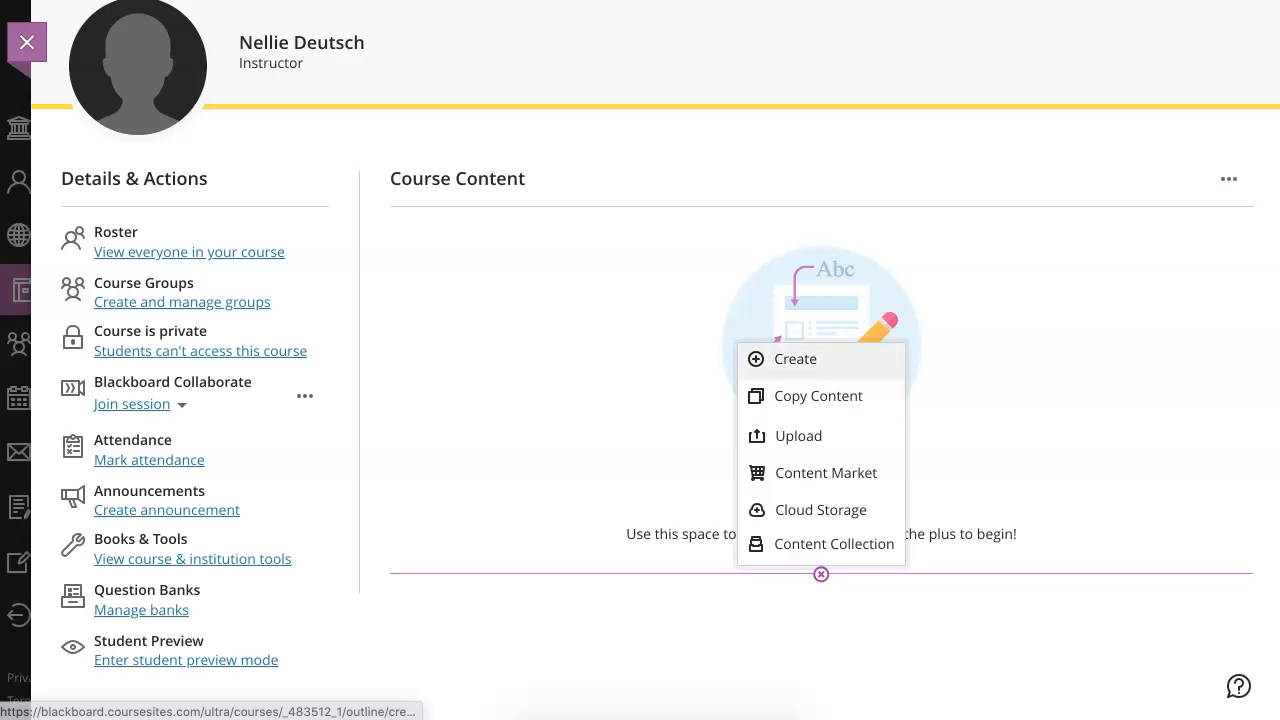
pyautogui.moveTo(798, 435)
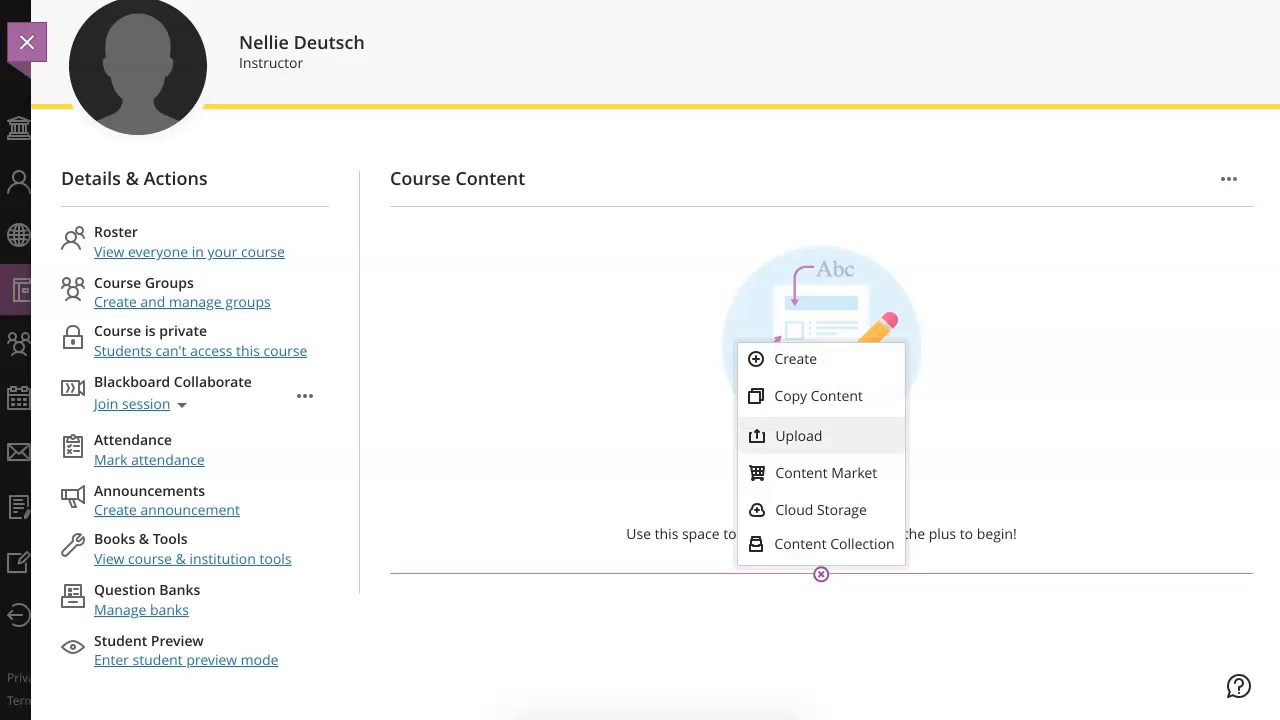
pyautogui.moveTo(825, 472)
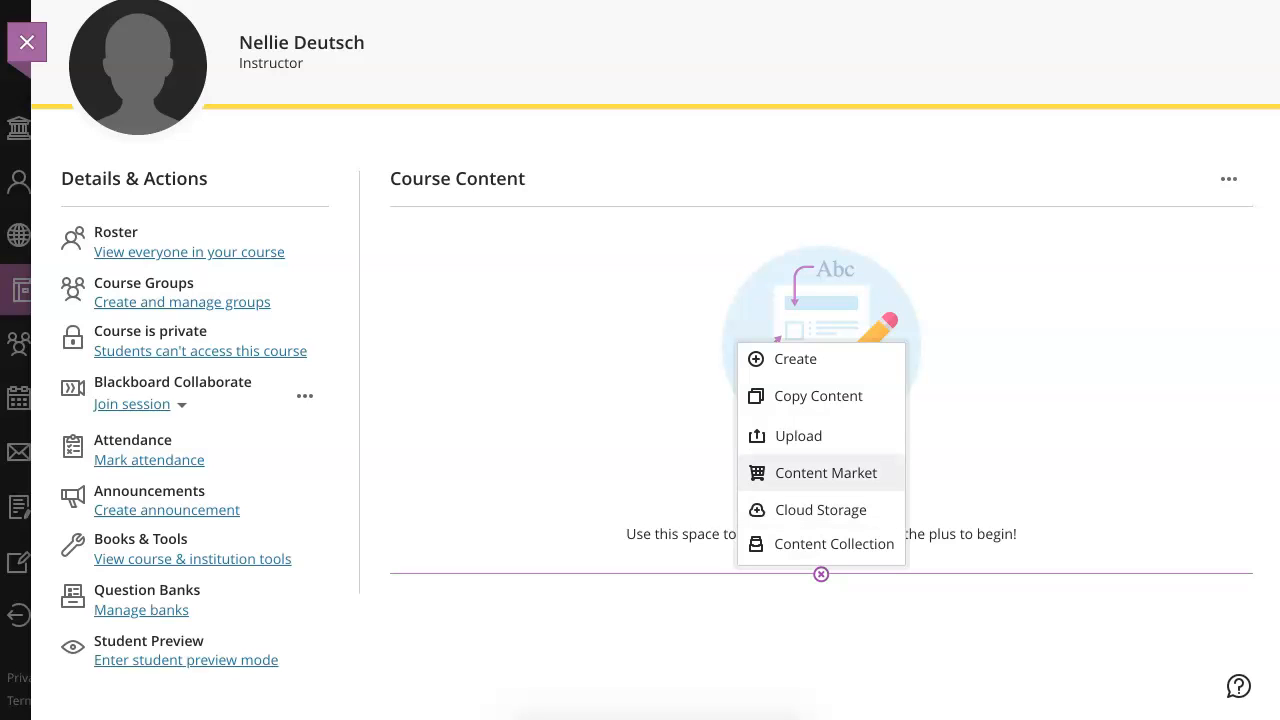
pyautogui.moveTo(820, 473)
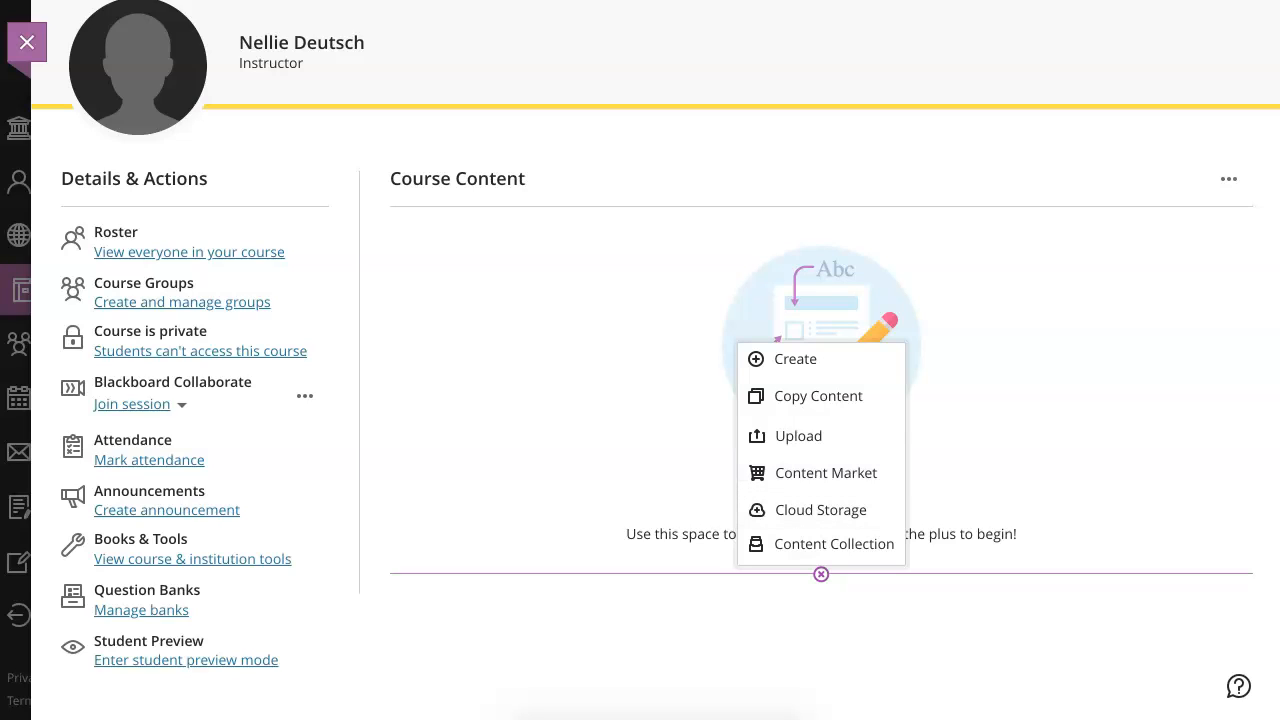
pyautogui.click(821, 574)
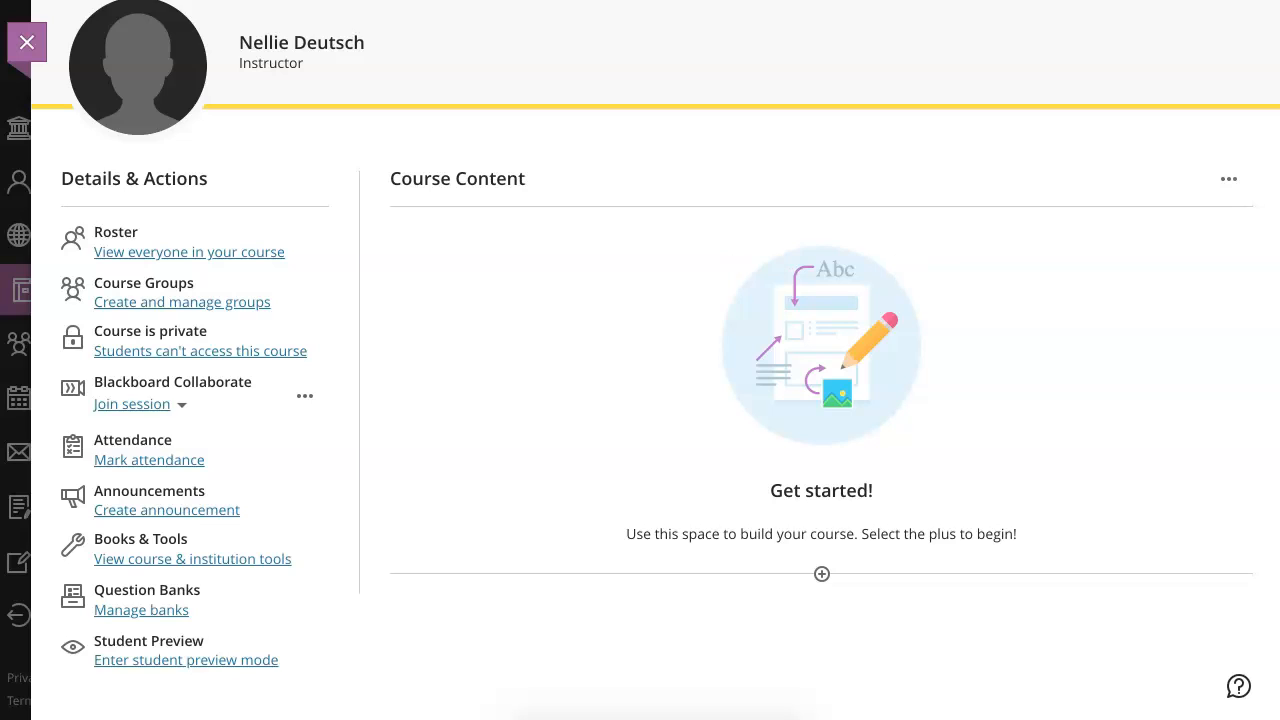
pyautogui.scroll(-3)
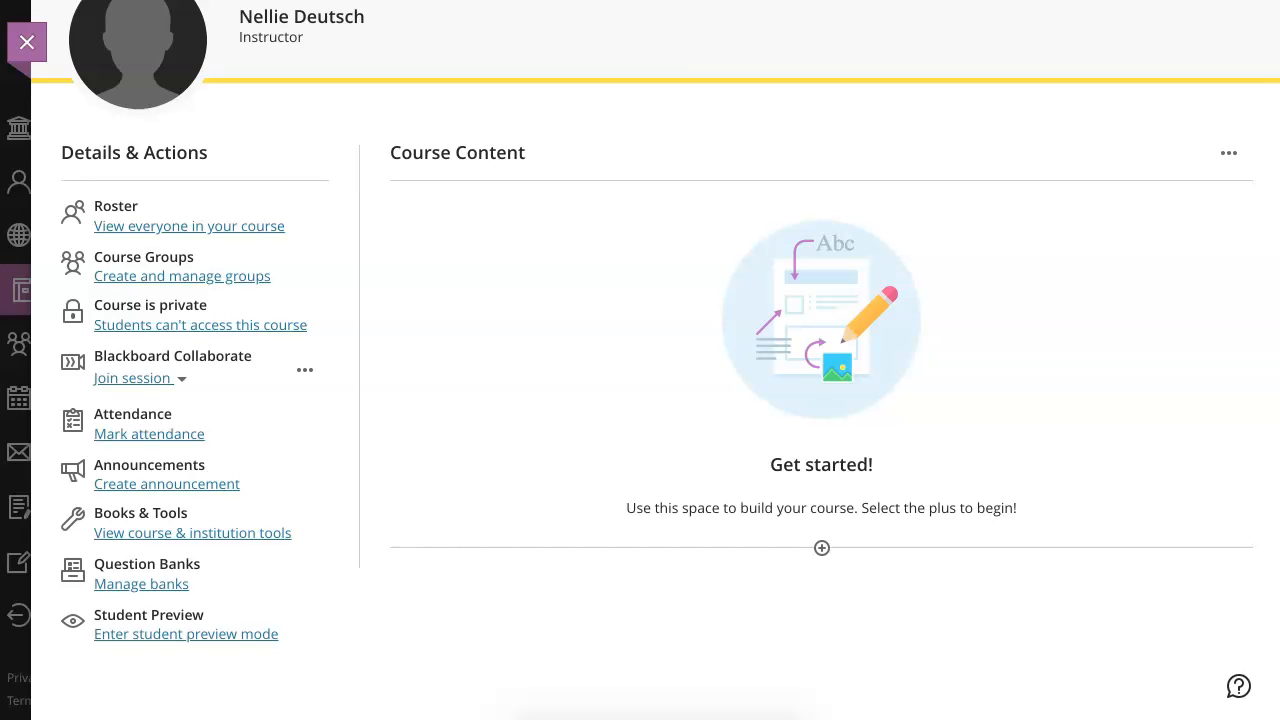
# Step: Join the Course Room session from the Blackboard Collaborate Join session dropdown
pyautogui.click(133, 378)
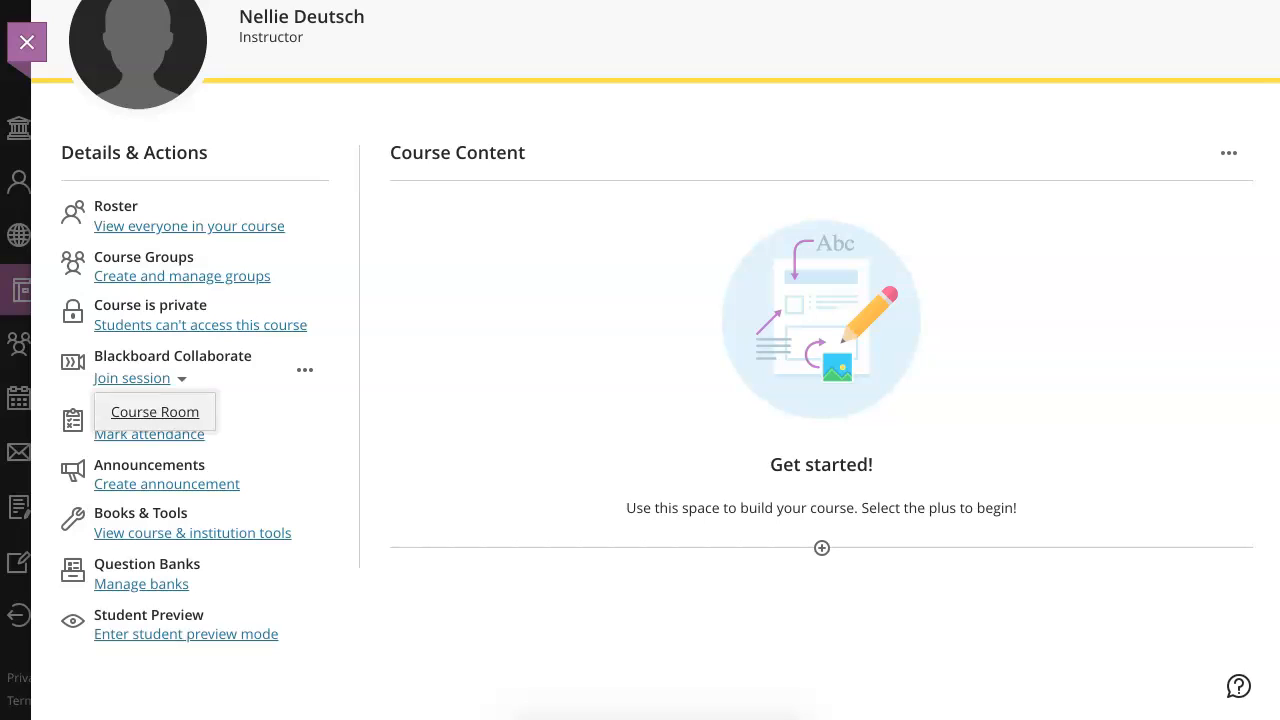
pyautogui.click(154, 411)
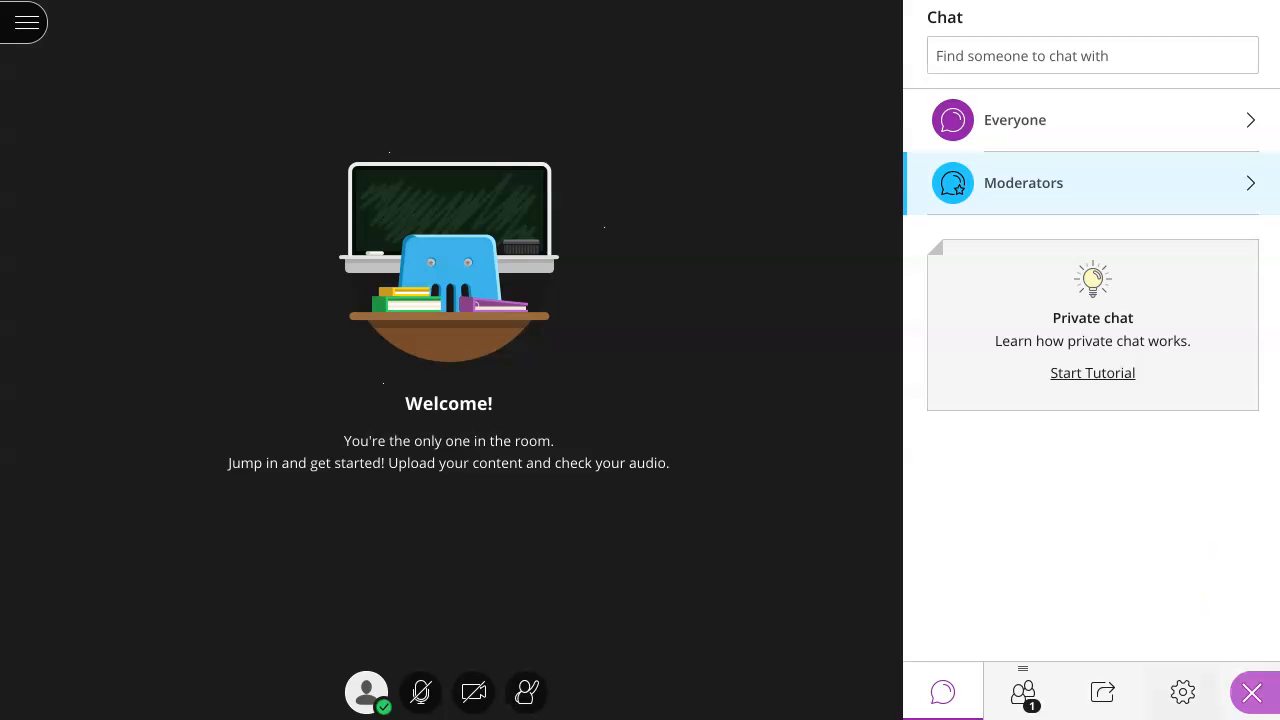
# Step: Browse and close My Settings' audio and video section, set a happy status, open the session menu
pyautogui.click(1182, 691)
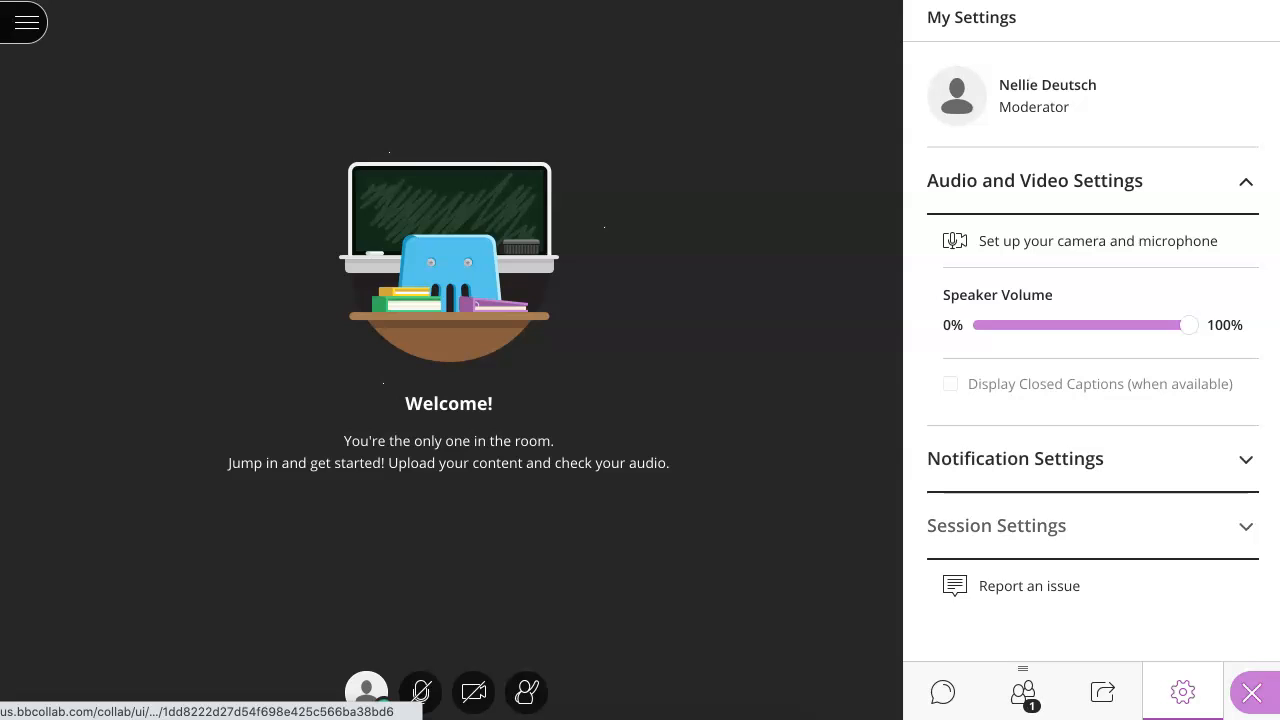
pyautogui.moveTo(942, 691)
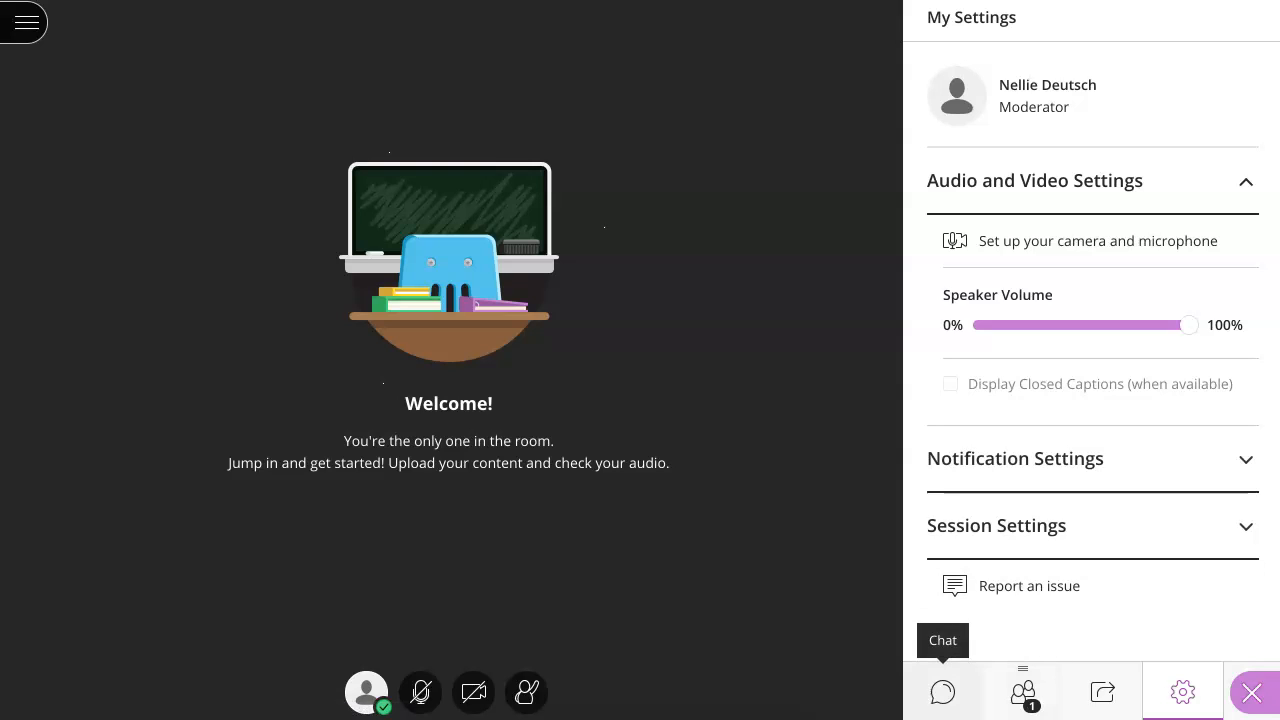
pyautogui.moveTo(1102, 691)
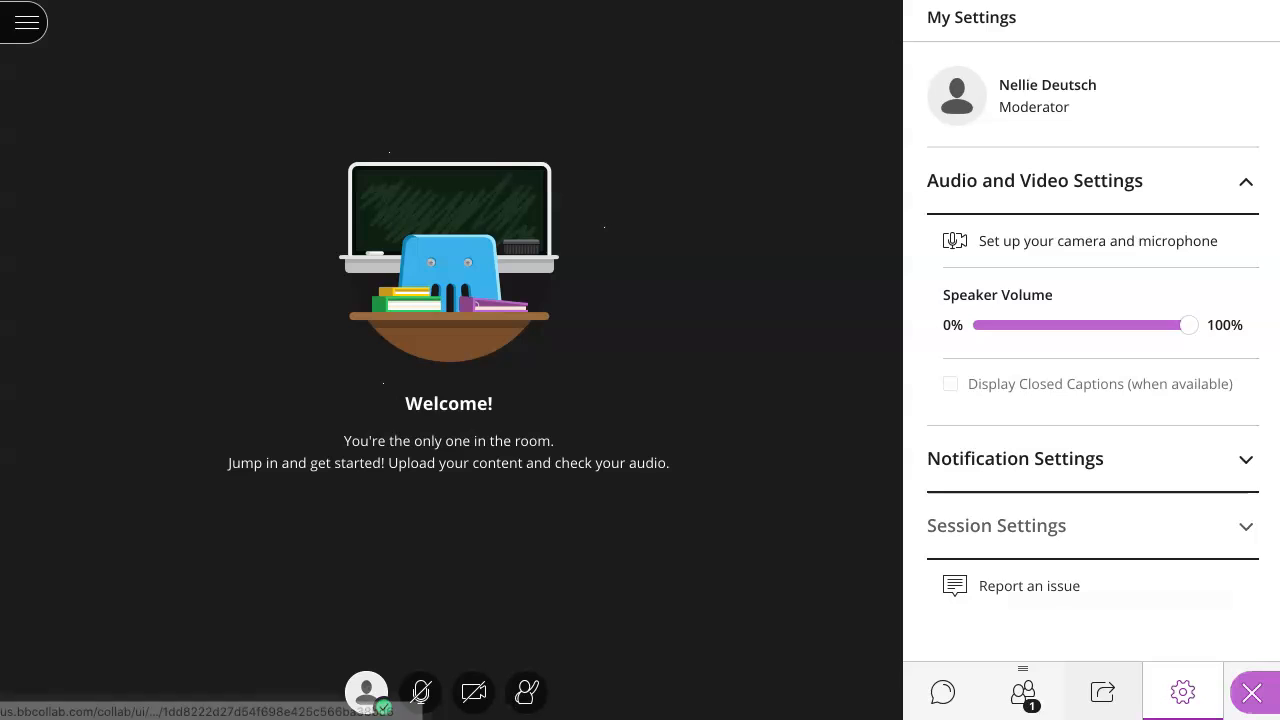
pyautogui.click(996, 525)
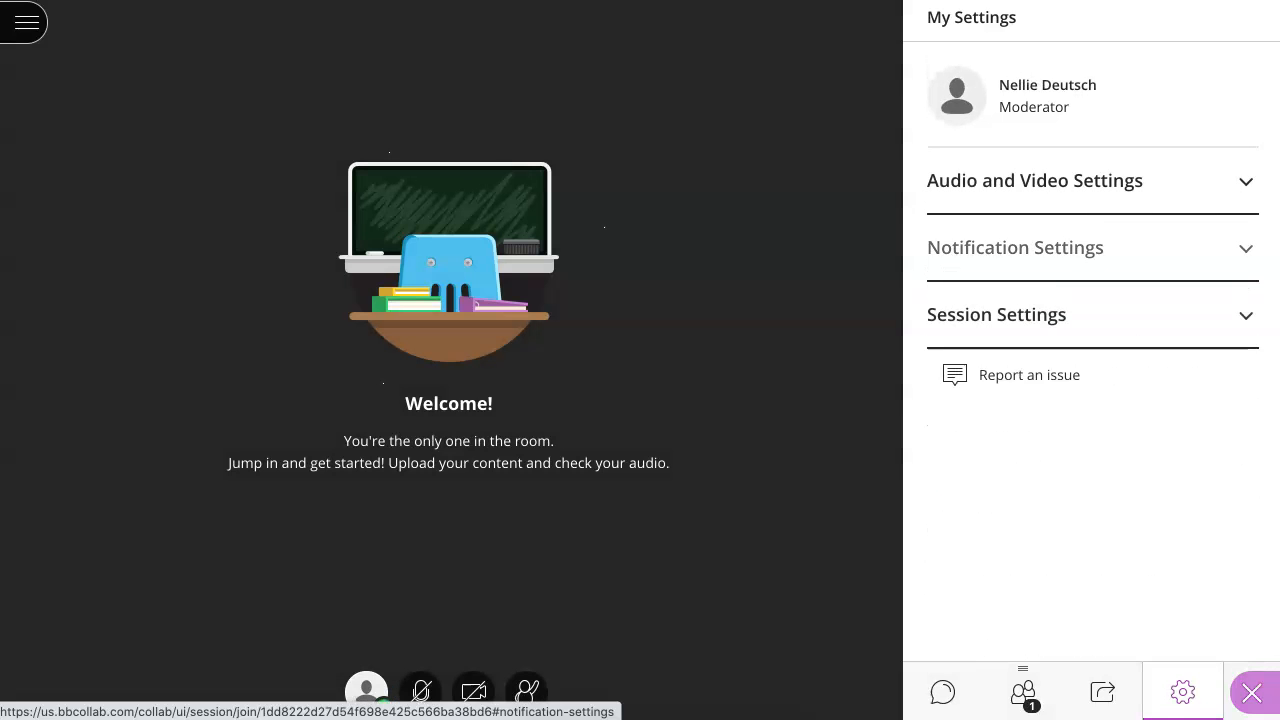
pyautogui.click(1034, 180)
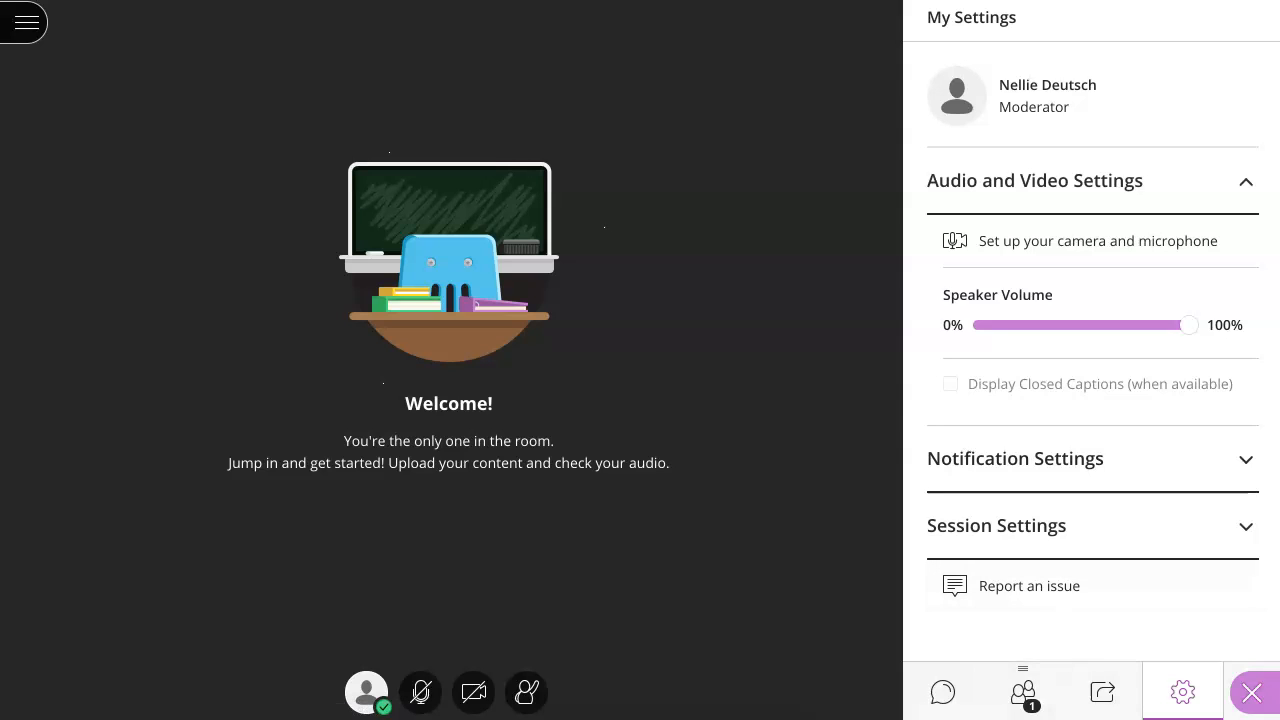
pyautogui.click(1252, 692)
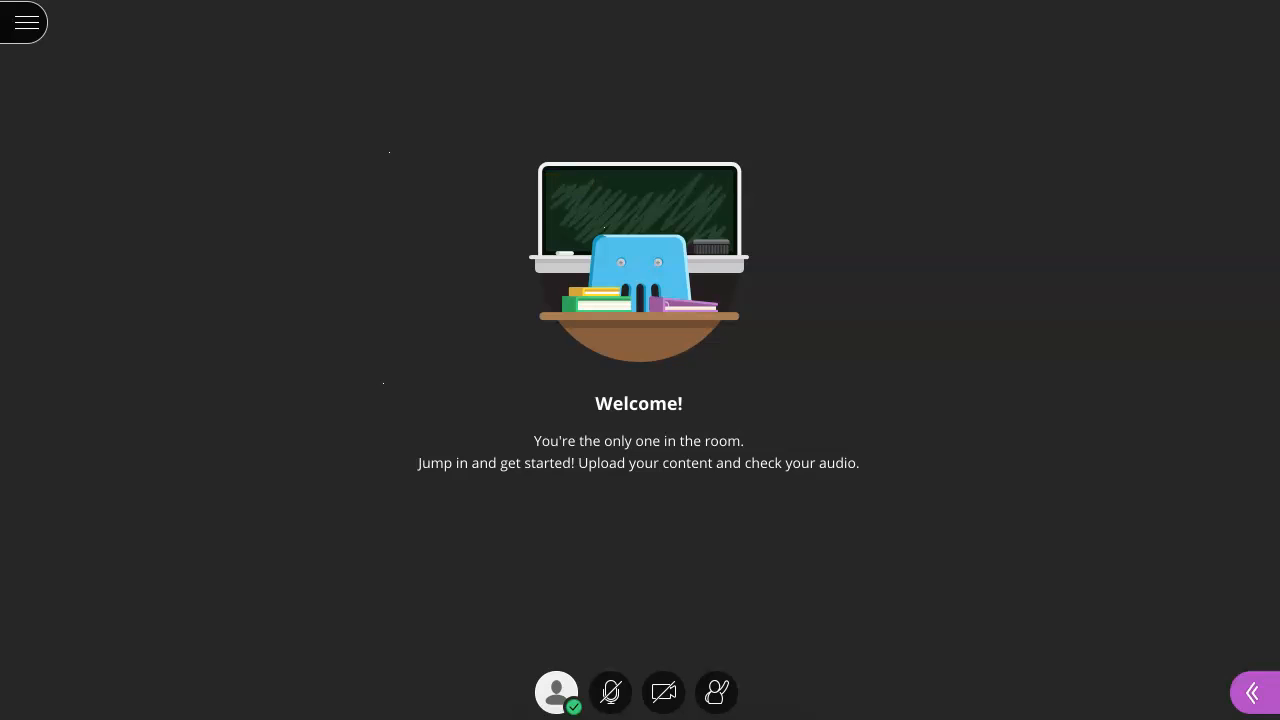
pyautogui.moveTo(663, 692)
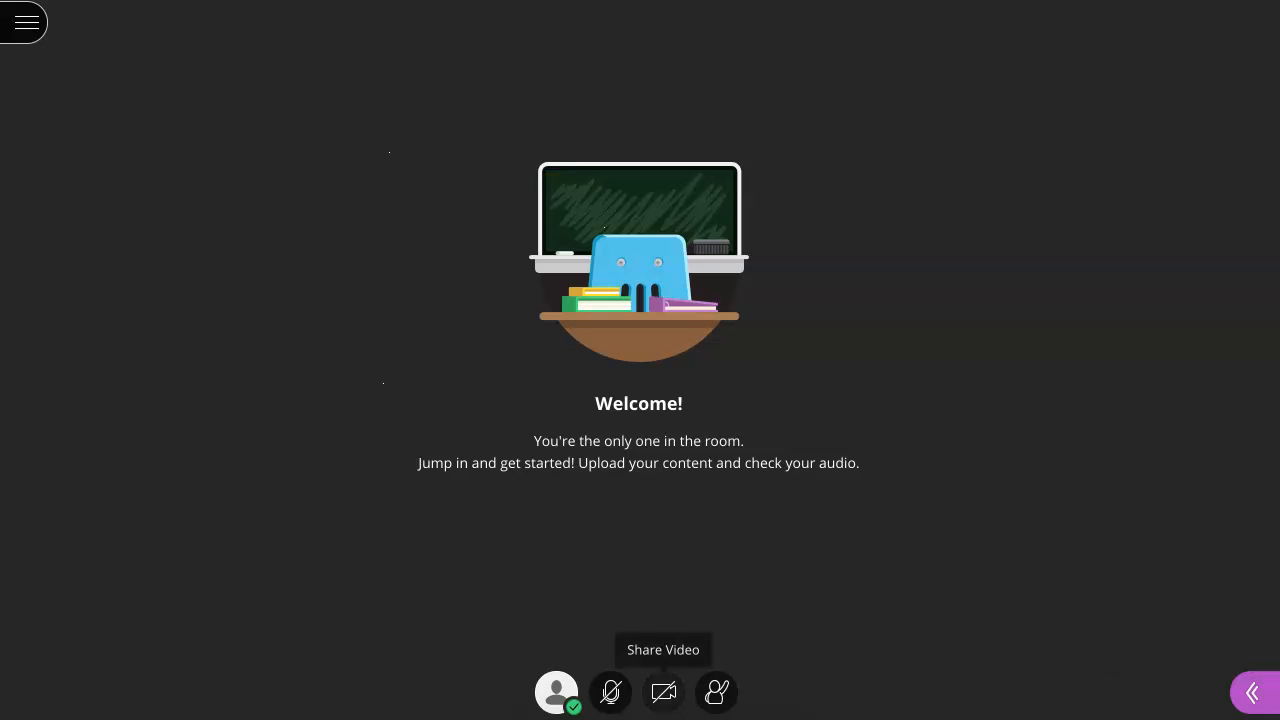
pyautogui.moveTo(556, 691)
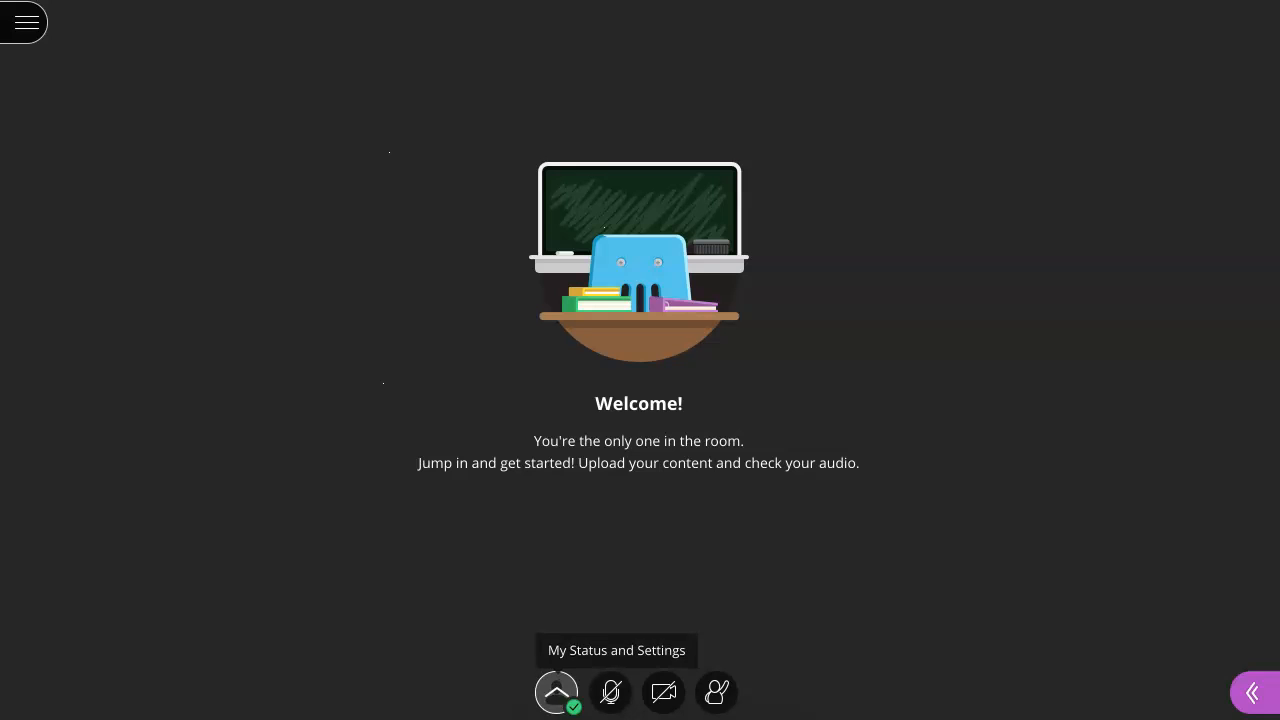
pyautogui.click(556, 692)
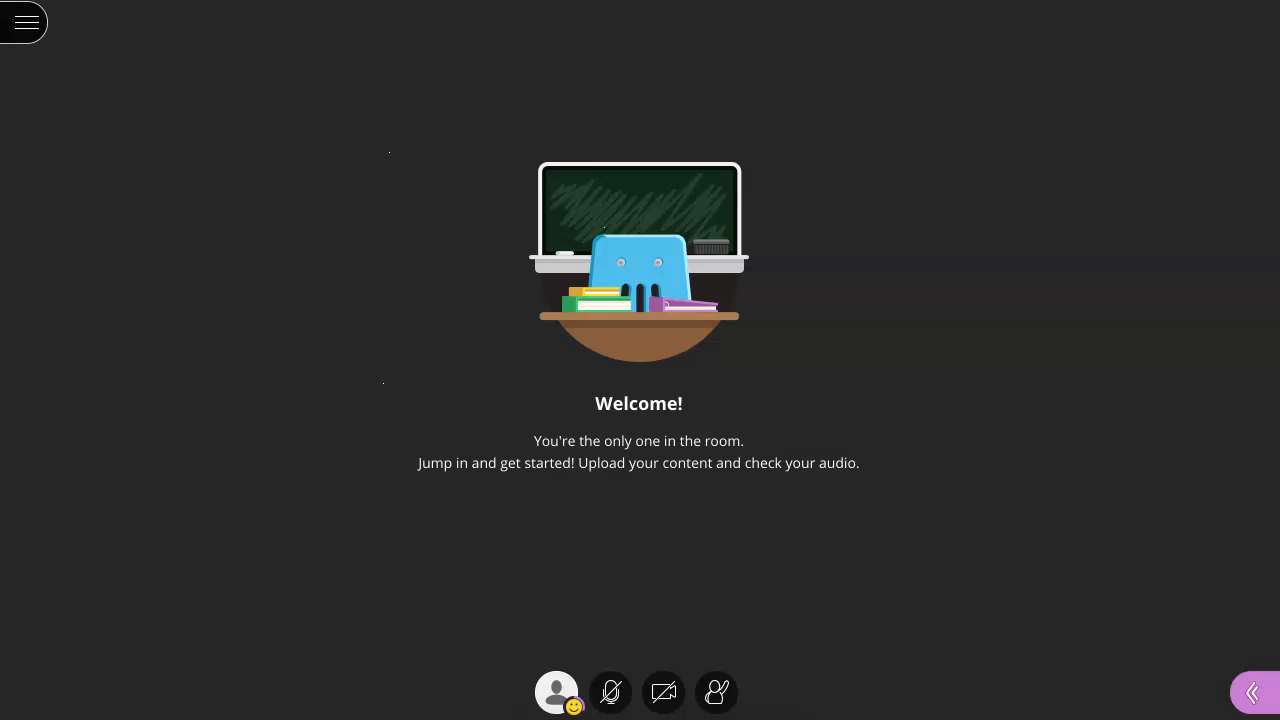
pyautogui.click(24, 22)
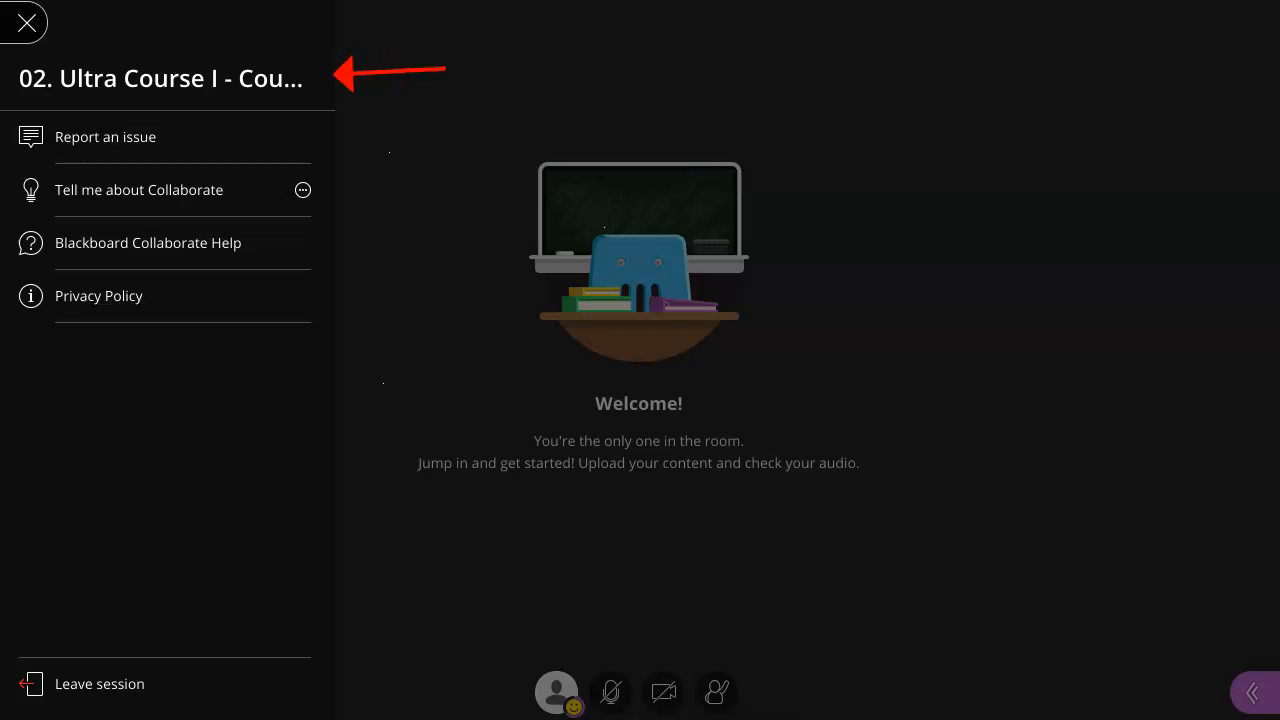
# Step: Close the session menu, switch sharing to a blank whiteboard, and open Share Files
pyautogui.click(138, 189)
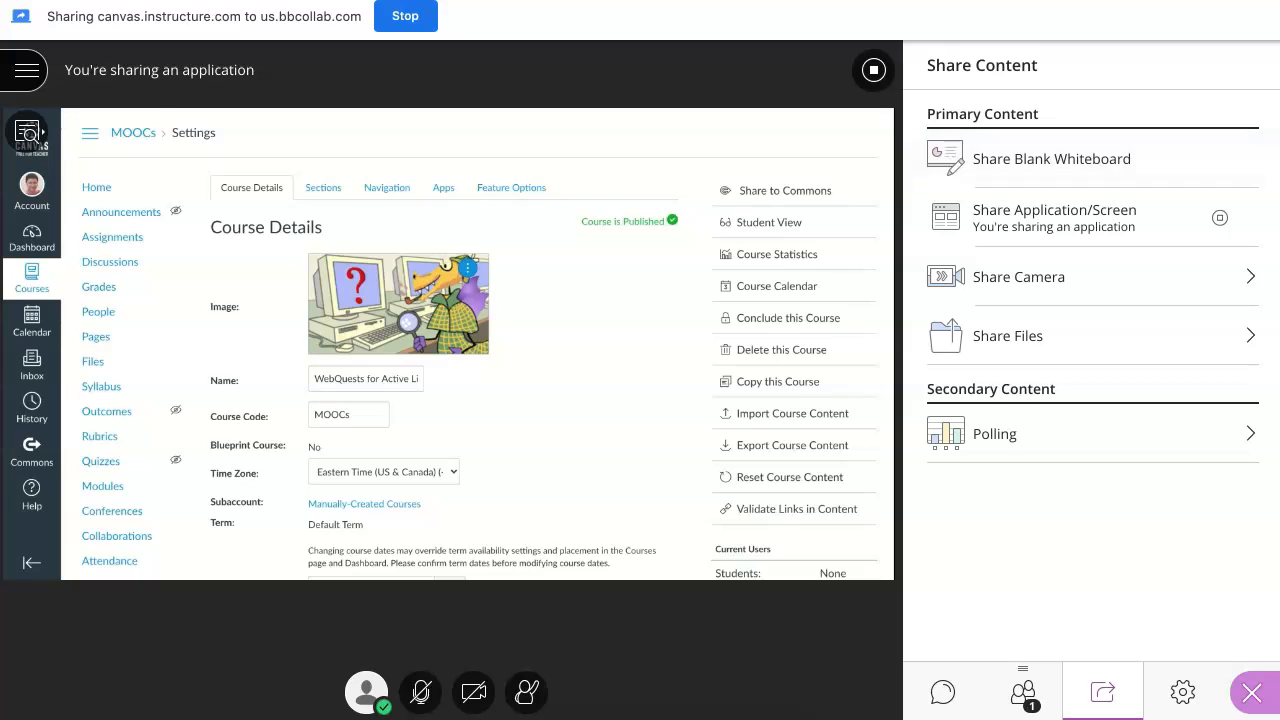
pyautogui.click(1051, 158)
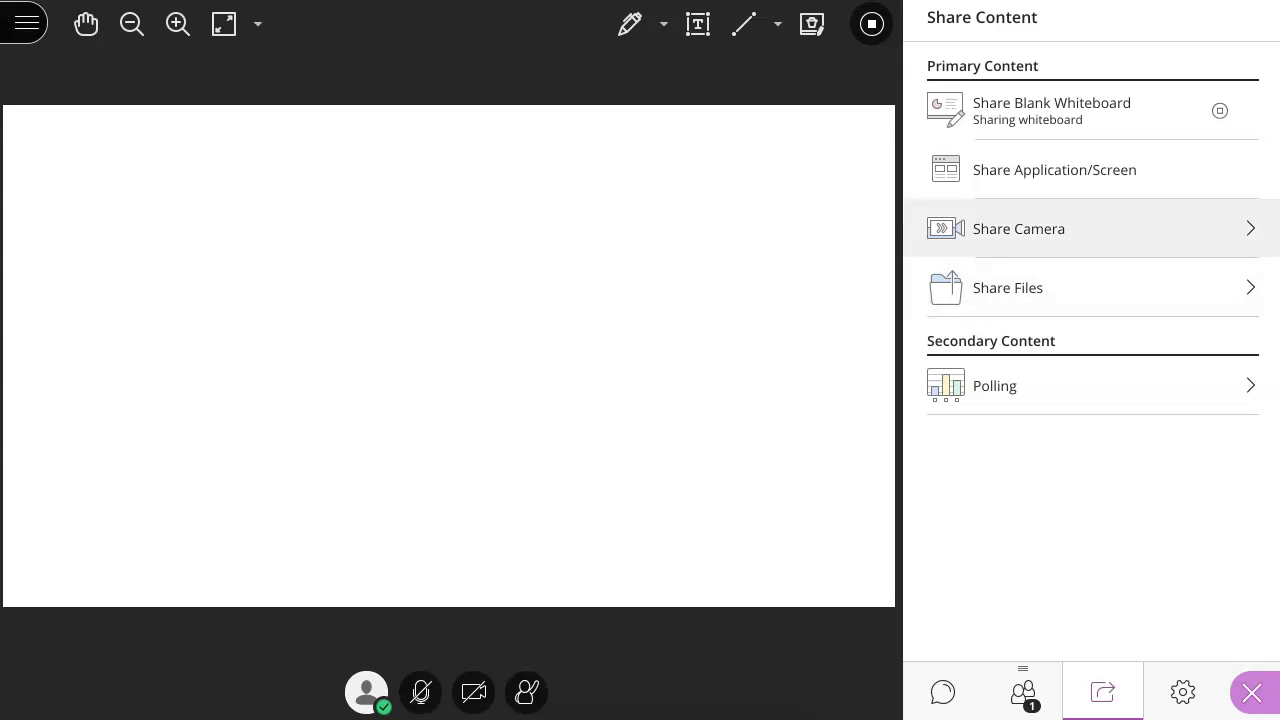
pyautogui.click(1008, 288)
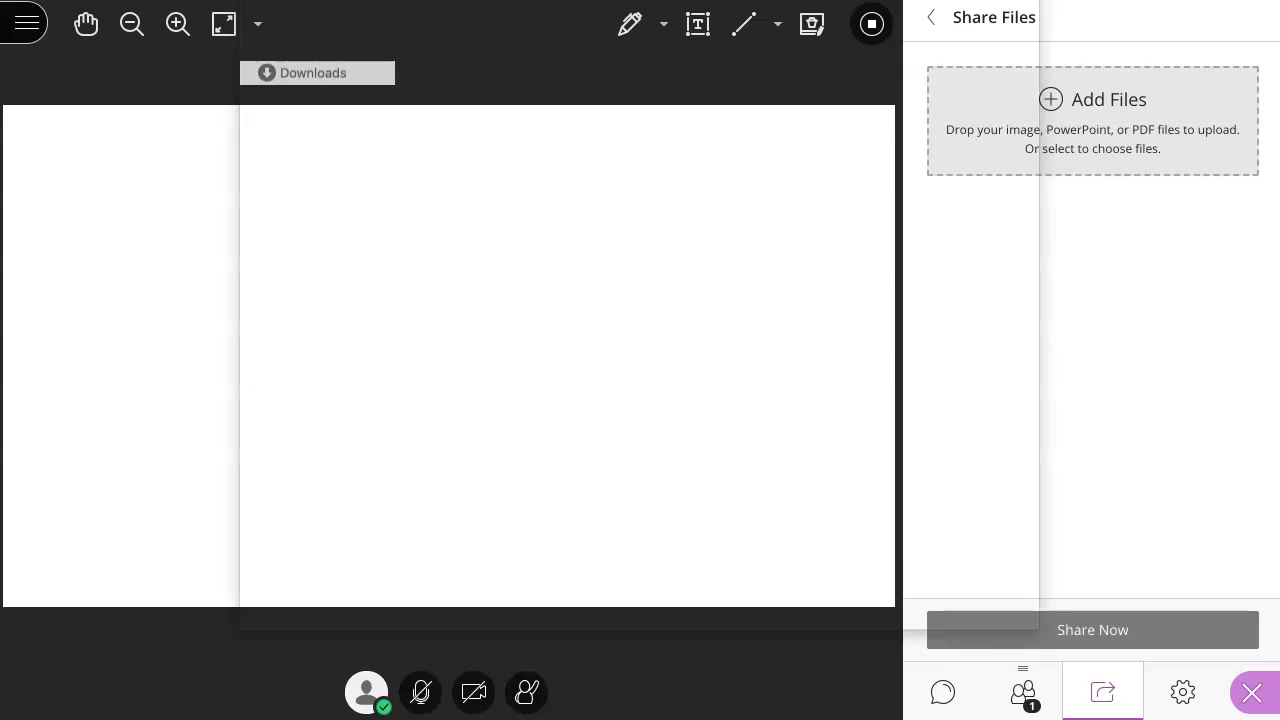
# Step: Search for 'ppt', upload the 64-slide pptx deck, and open its slide previews
pyautogui.click(1092, 99)
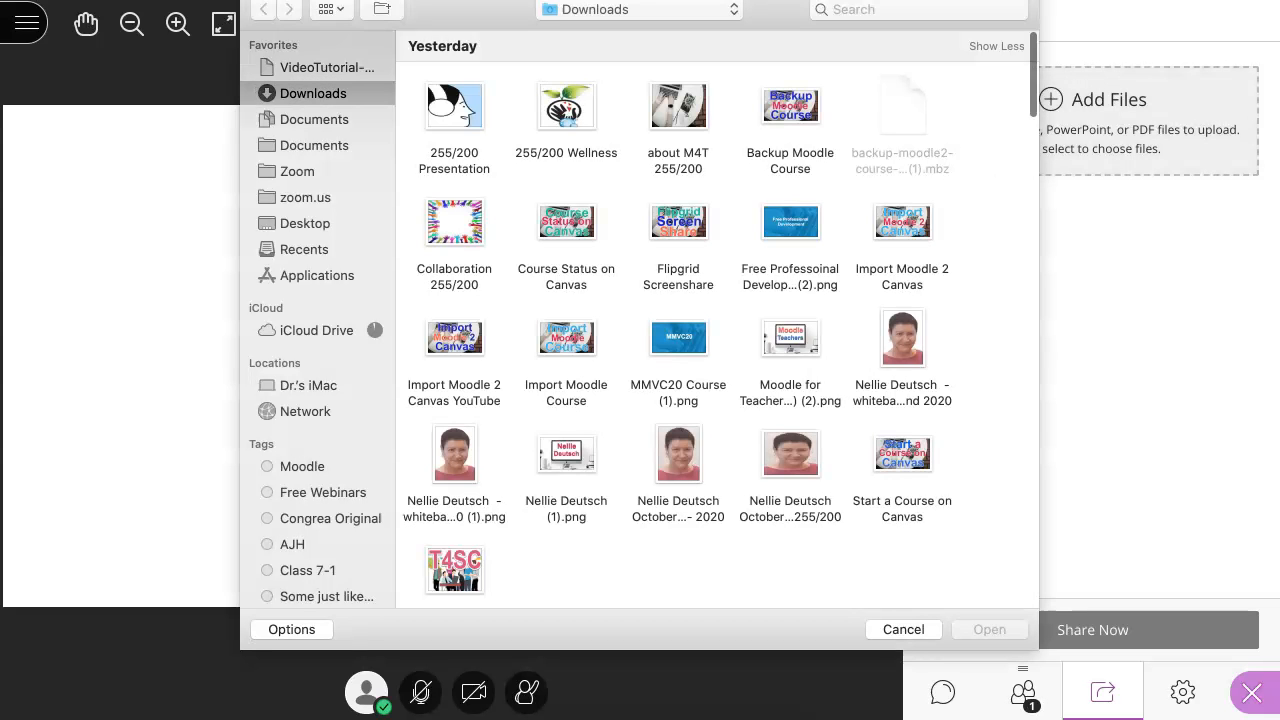
pyautogui.write('ppt')
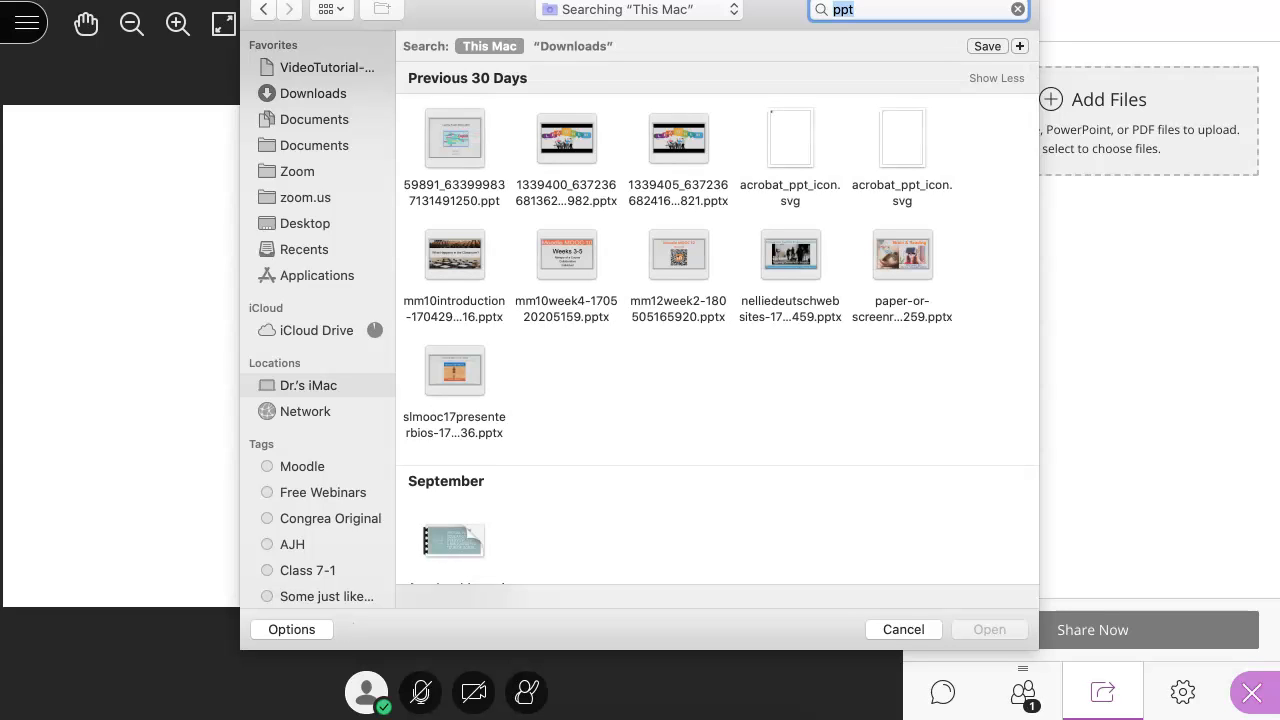
pyautogui.click(902, 629)
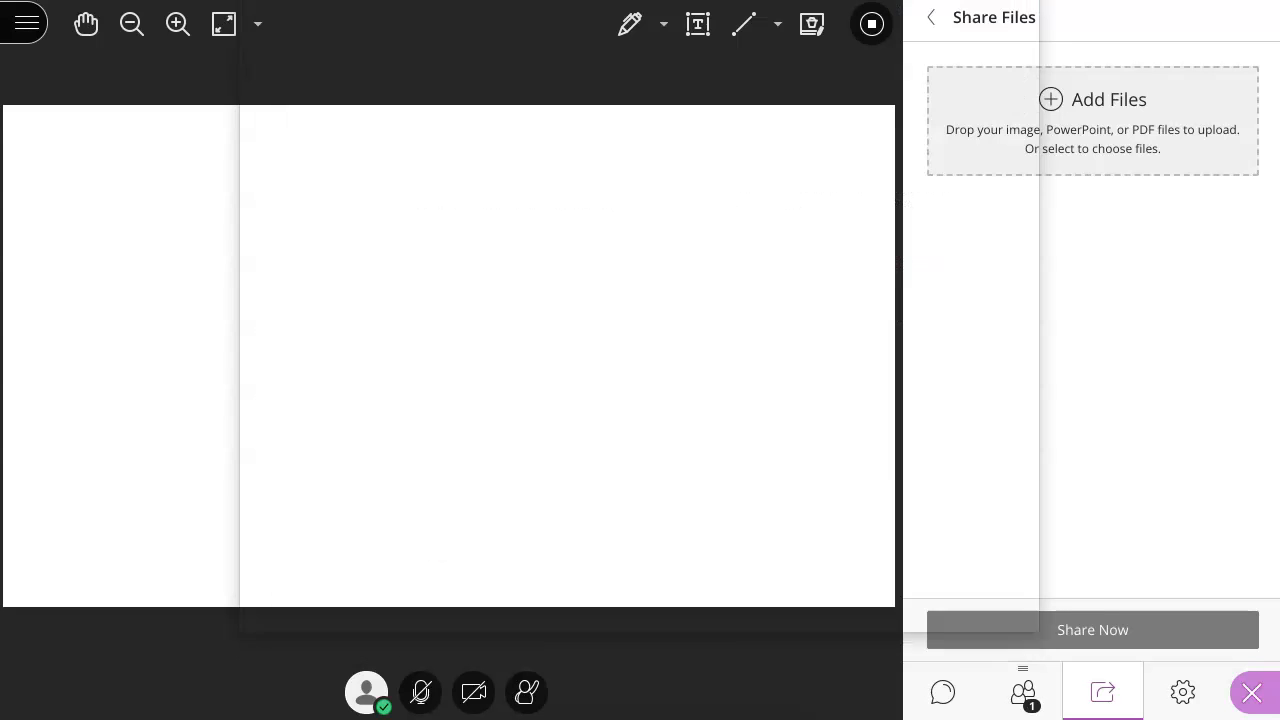
pyautogui.click(1092, 120)
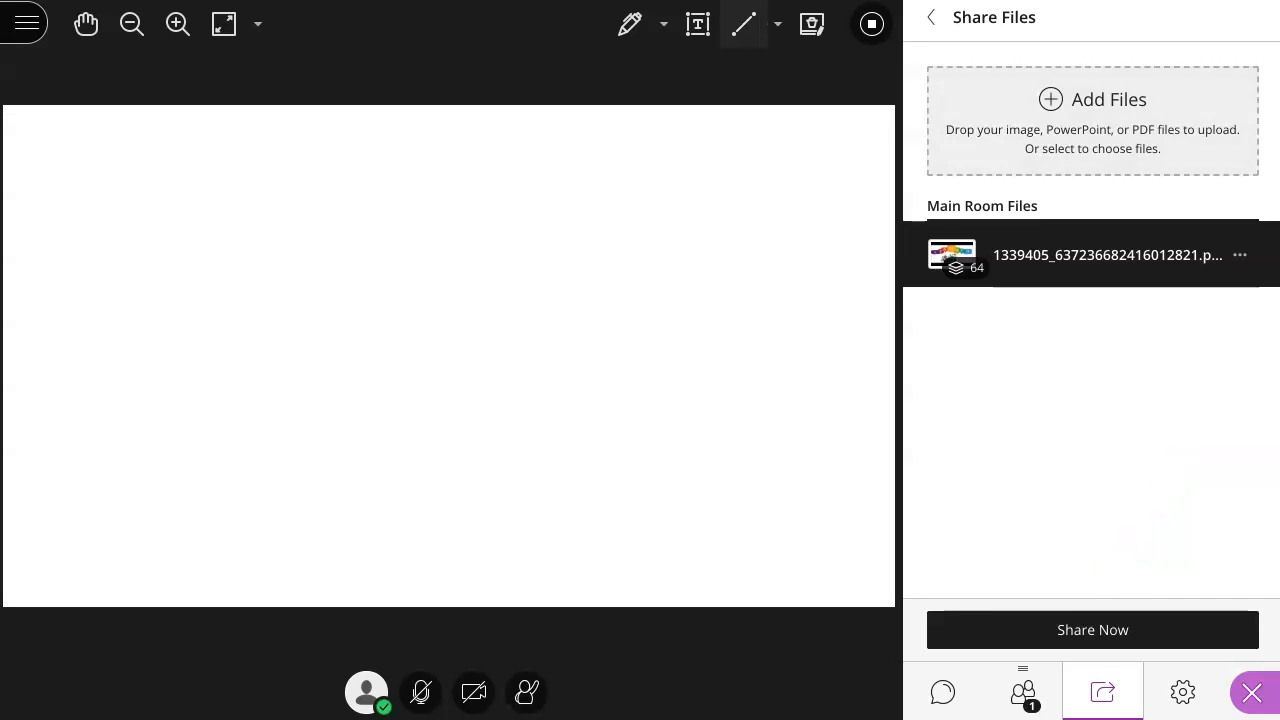
pyautogui.click(1092, 254)
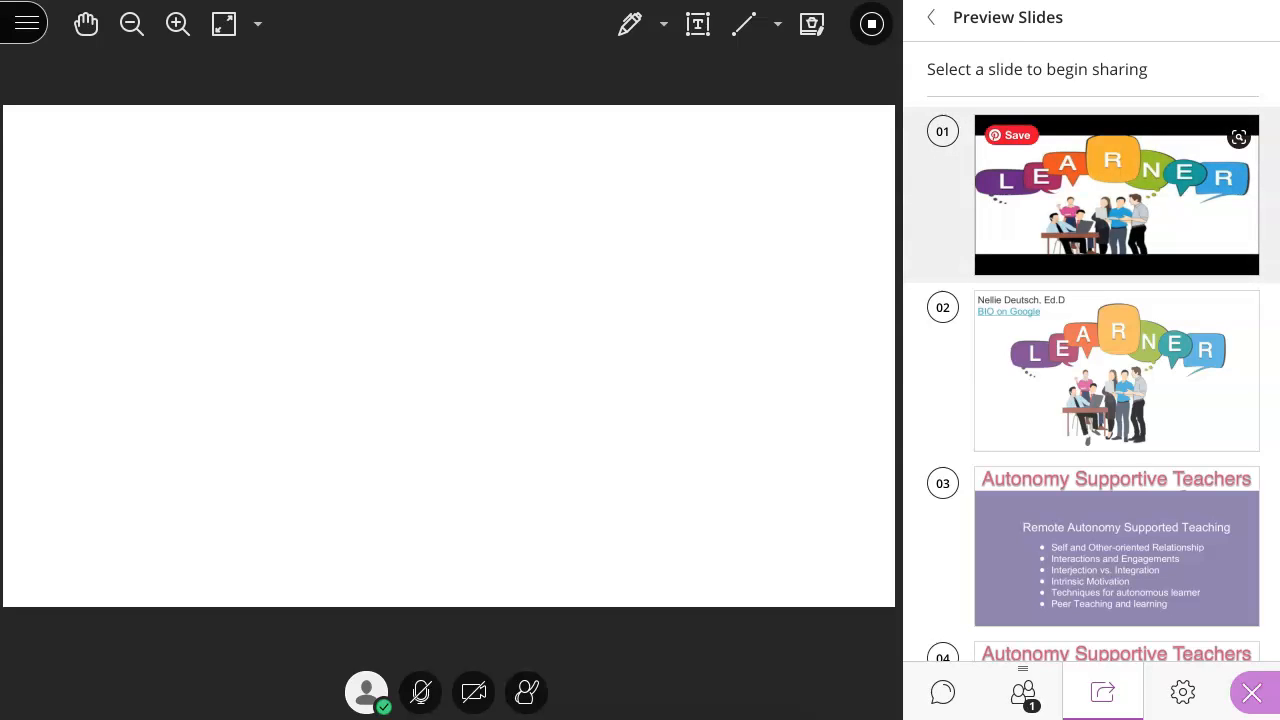
# Step: Share the deck from slide 01, restart sharing, and advance to slide 2 of 64
pyautogui.click(1116, 196)
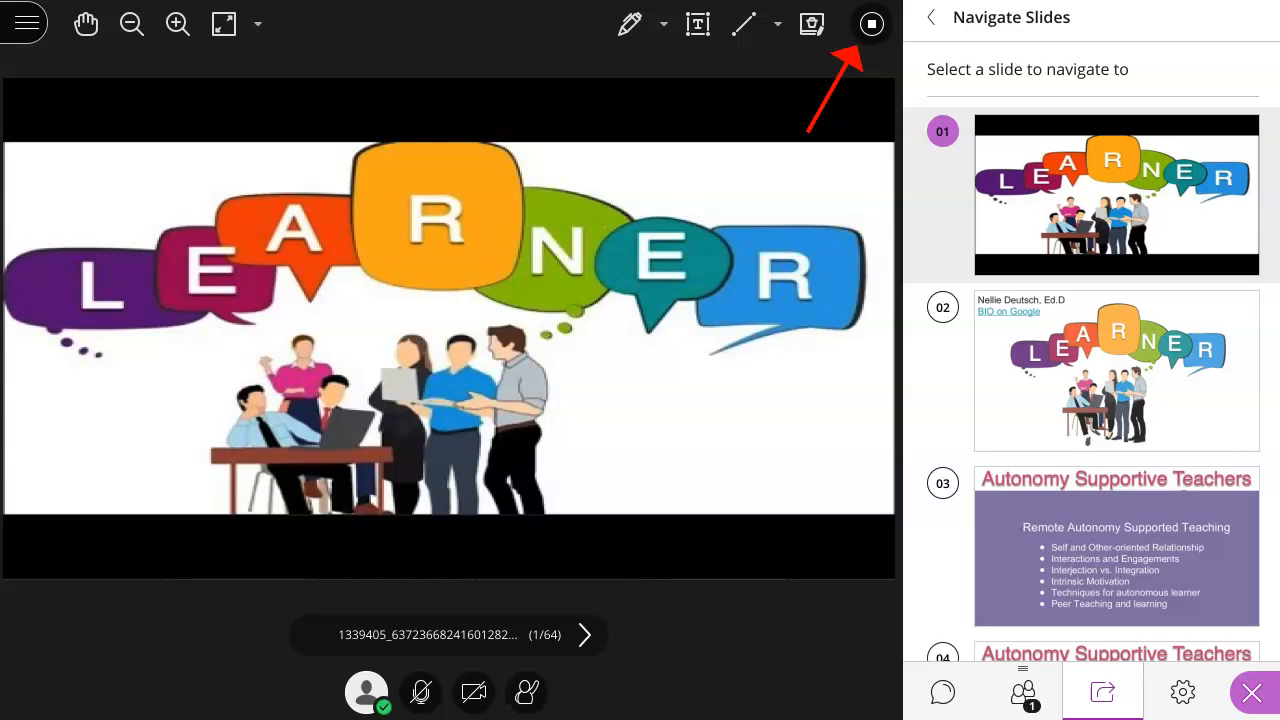
pyautogui.click(871, 24)
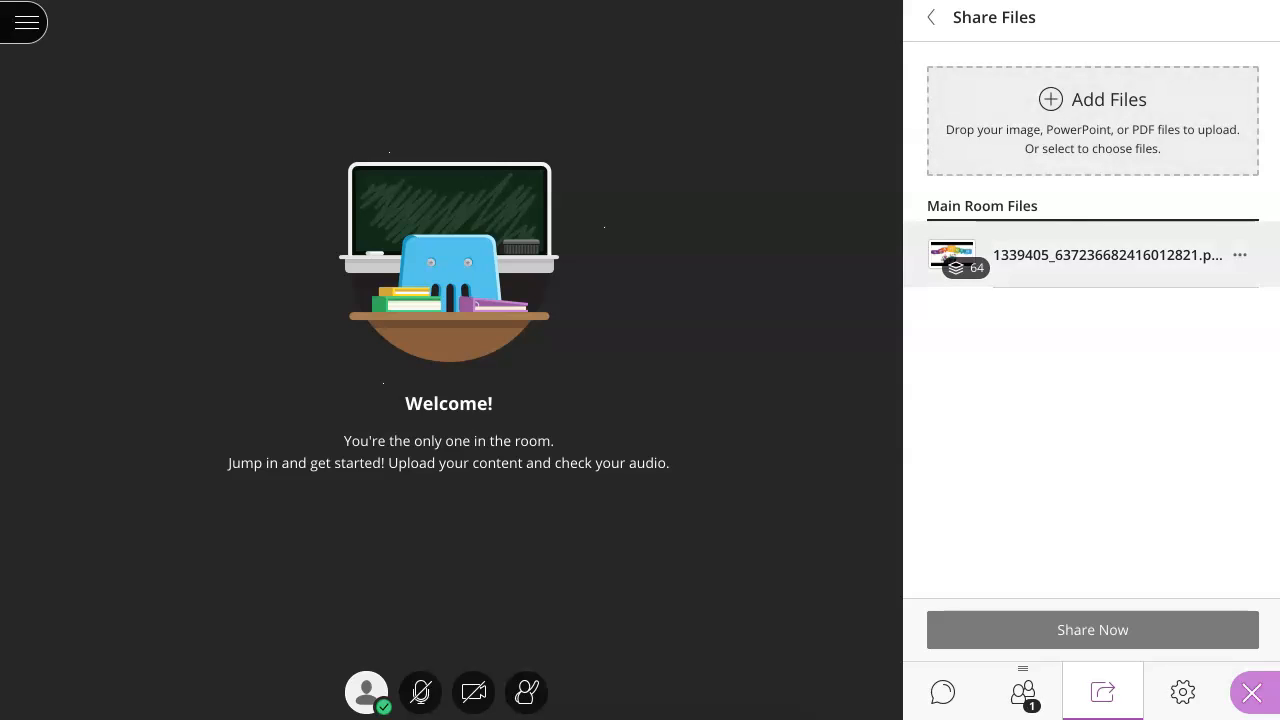
pyautogui.click(1108, 254)
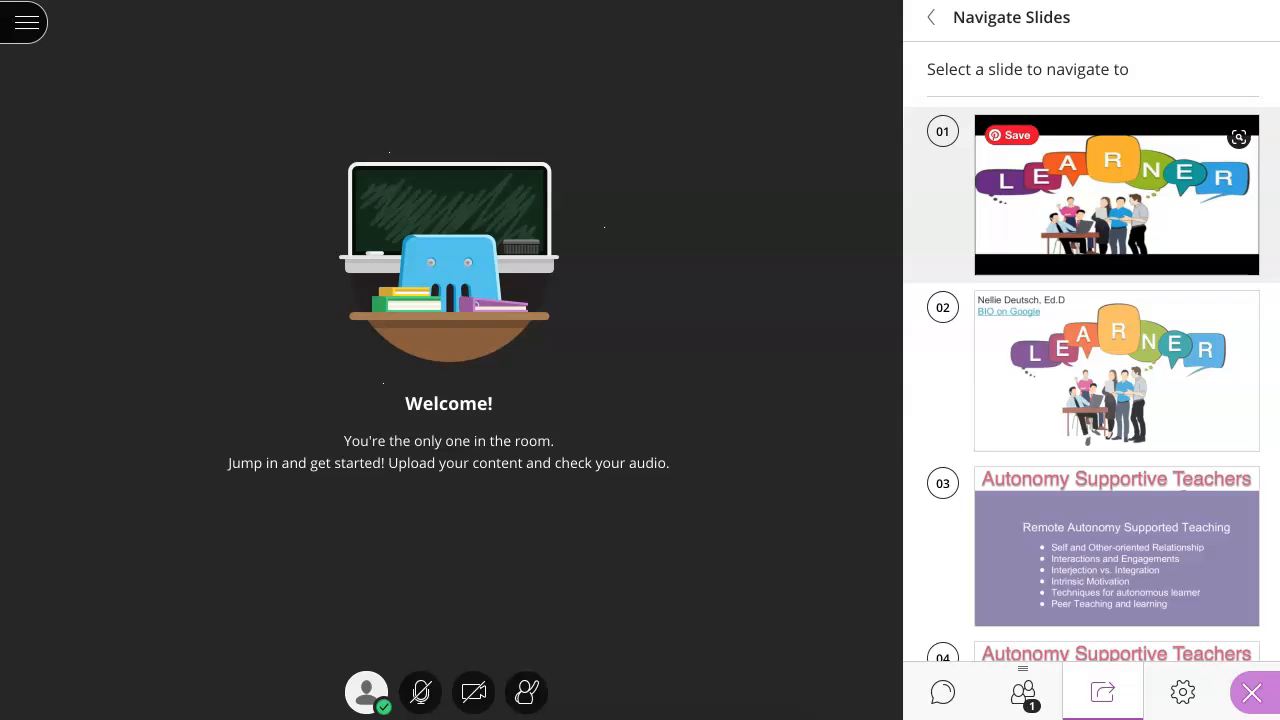
pyautogui.click(1116, 195)
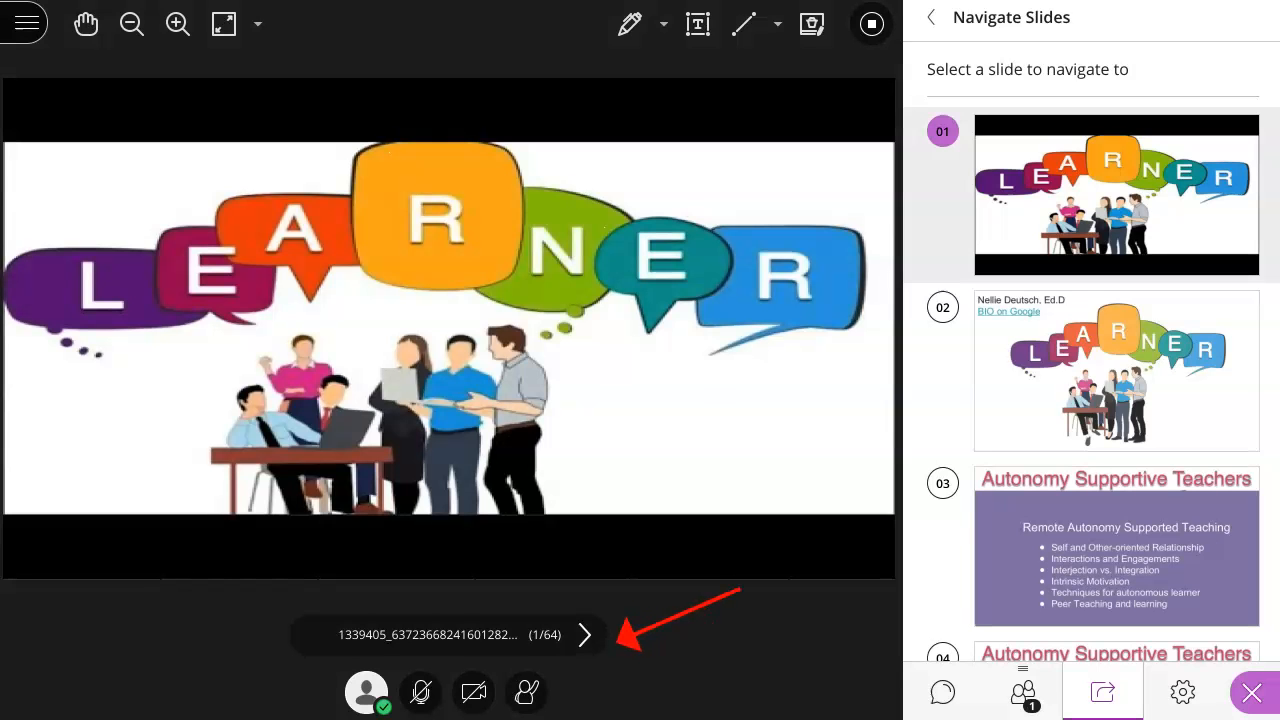
pyautogui.click(584, 634)
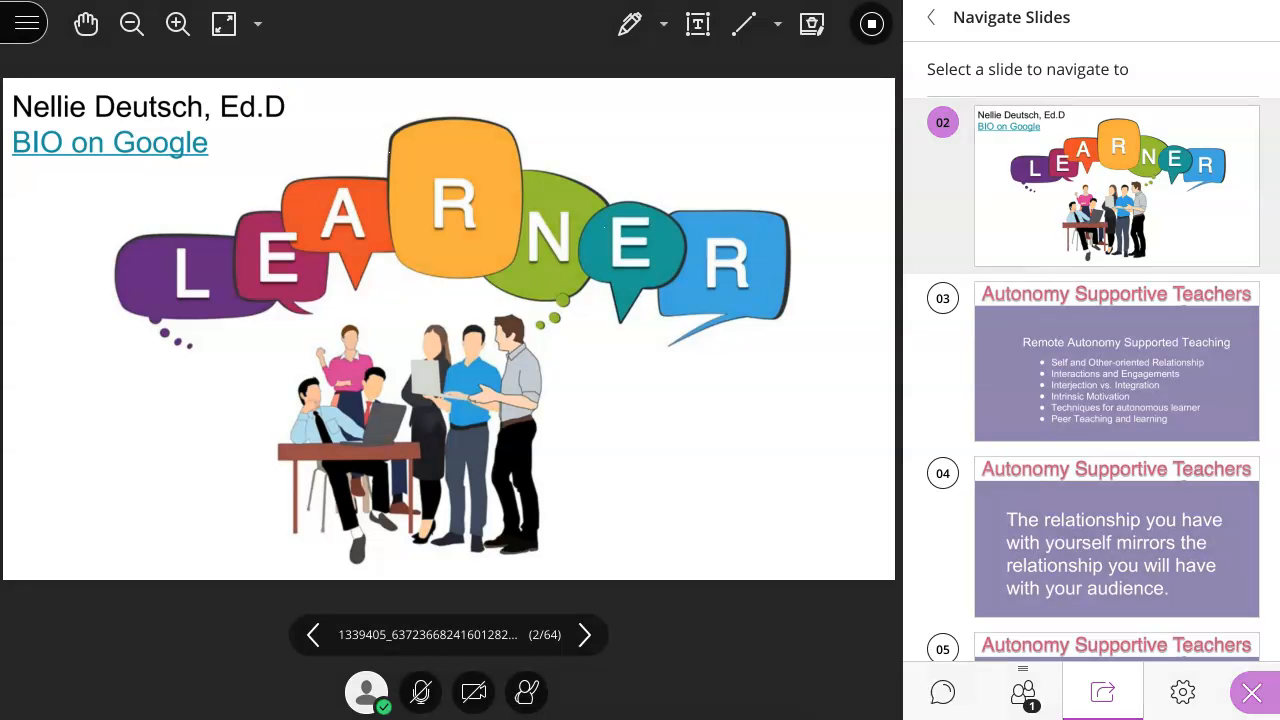
# Step: Fit the shared slide to width, collapse the side panel, and leave the session
pyautogui.click(257, 24)
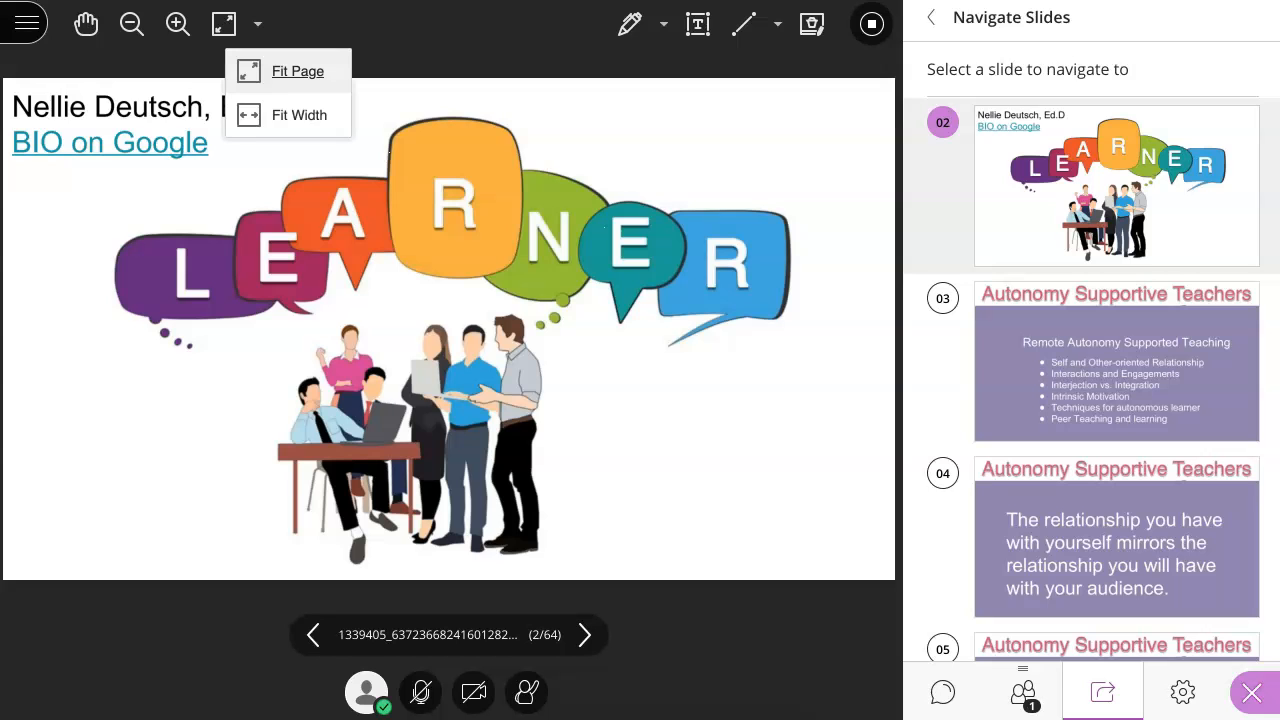
pyautogui.click(298, 71)
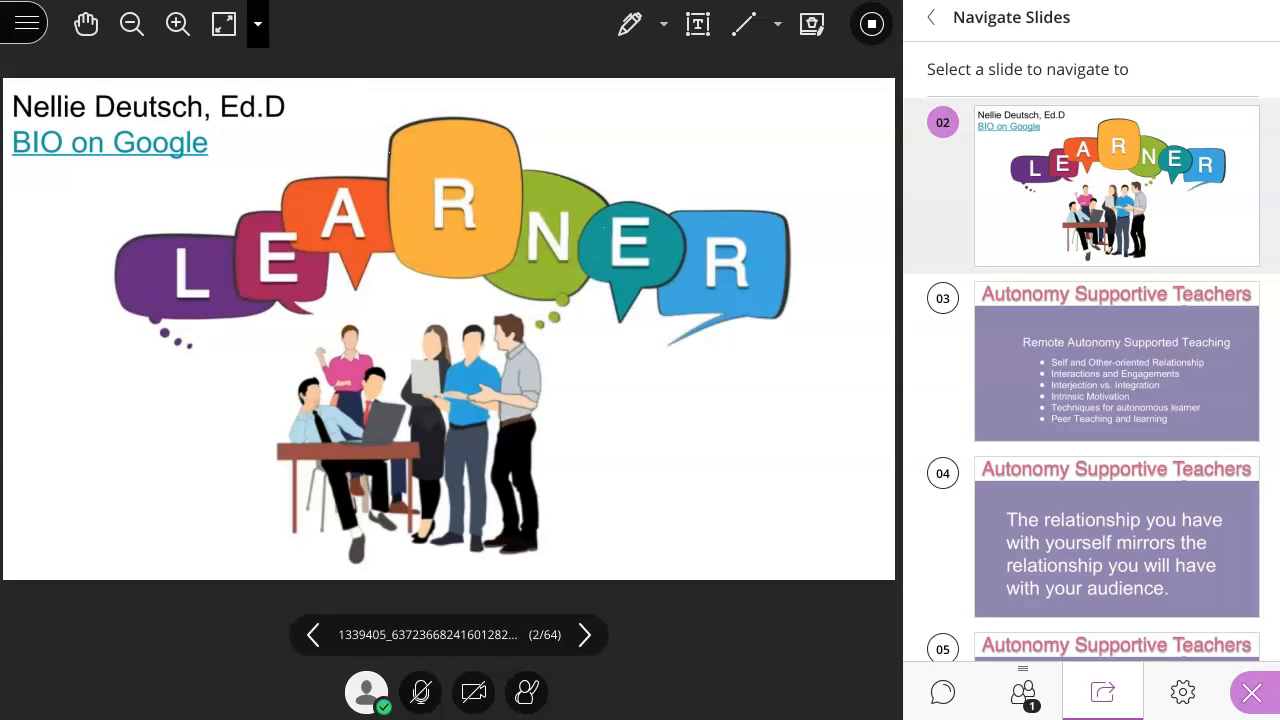
pyautogui.click(223, 24)
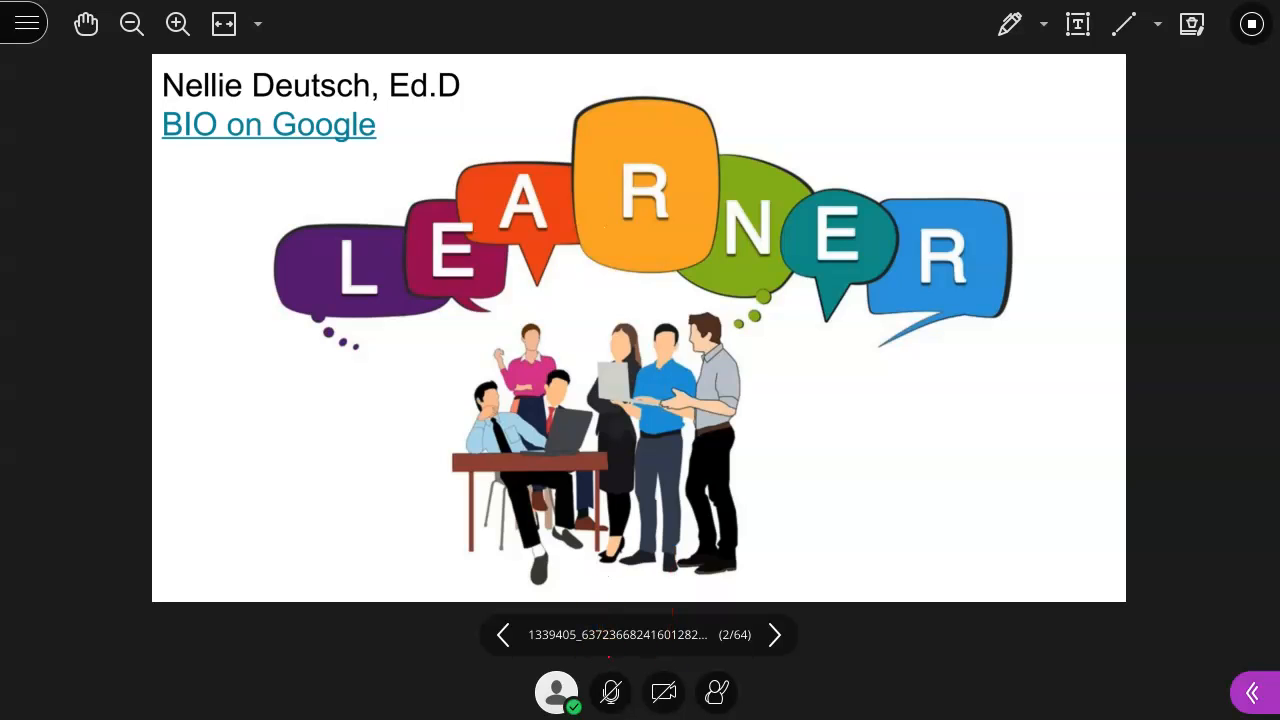
pyautogui.click(1010, 24)
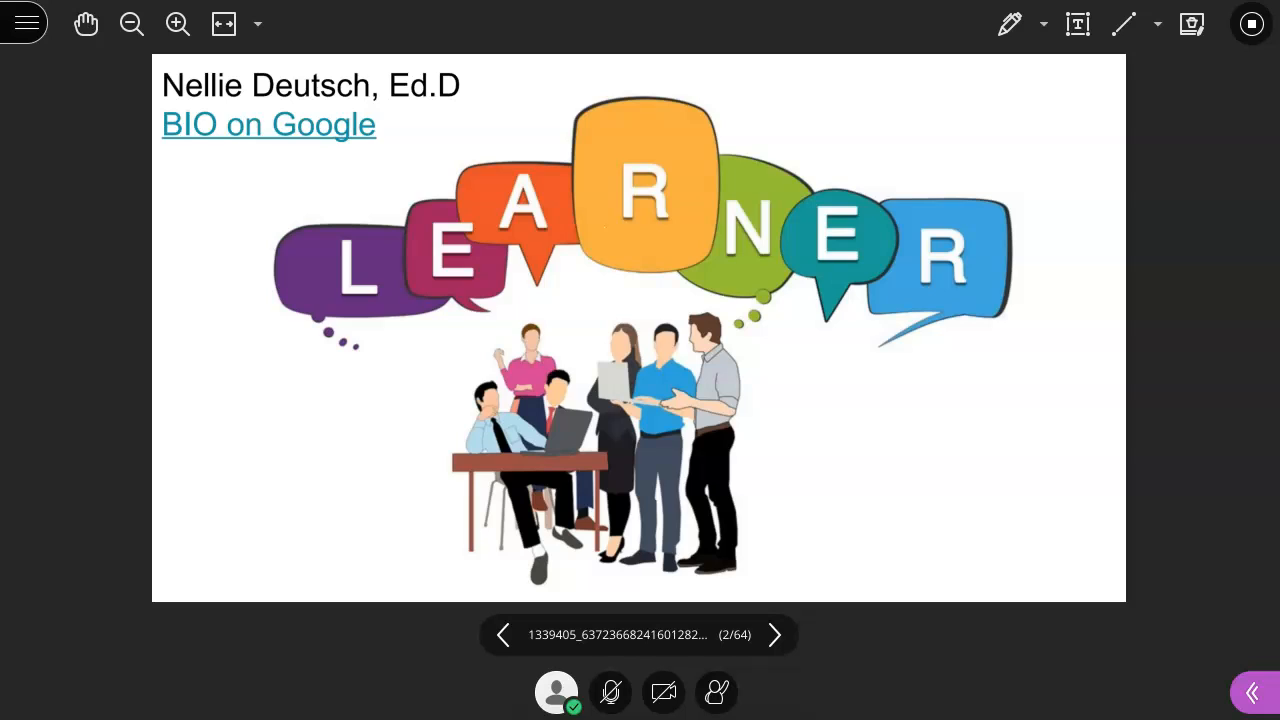
pyautogui.moveTo(131, 23)
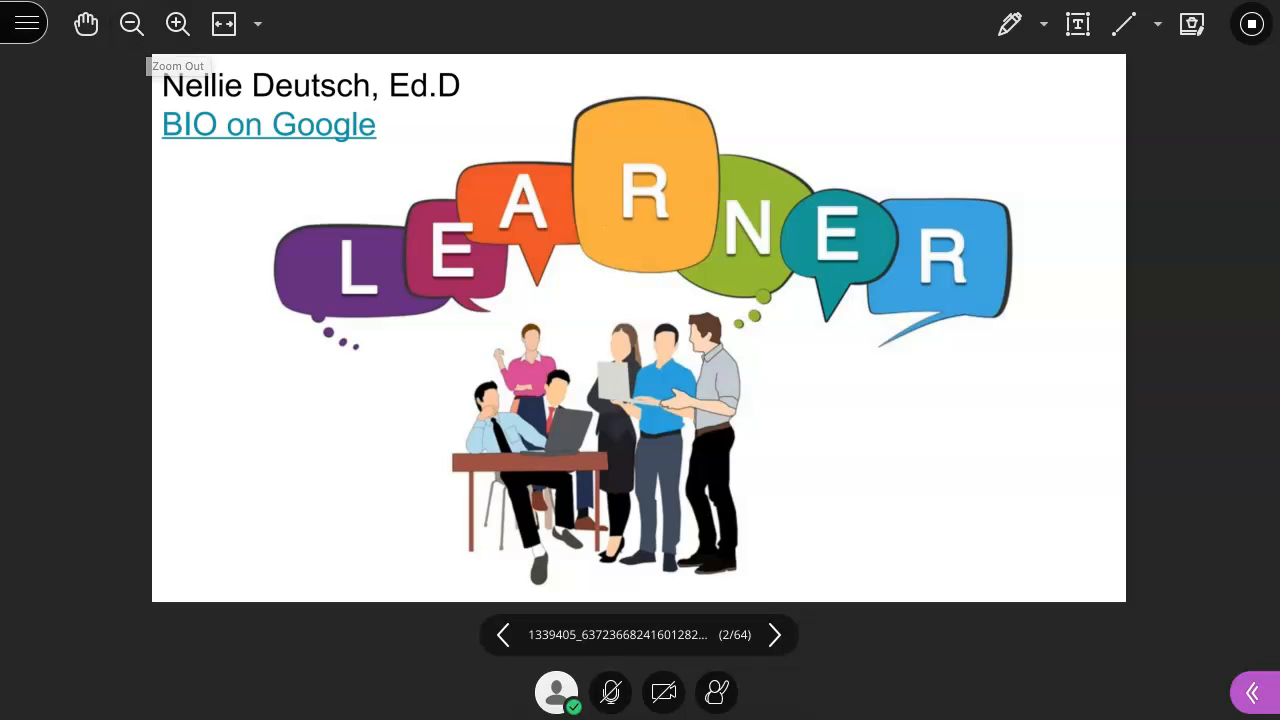
pyautogui.moveTo(24, 23)
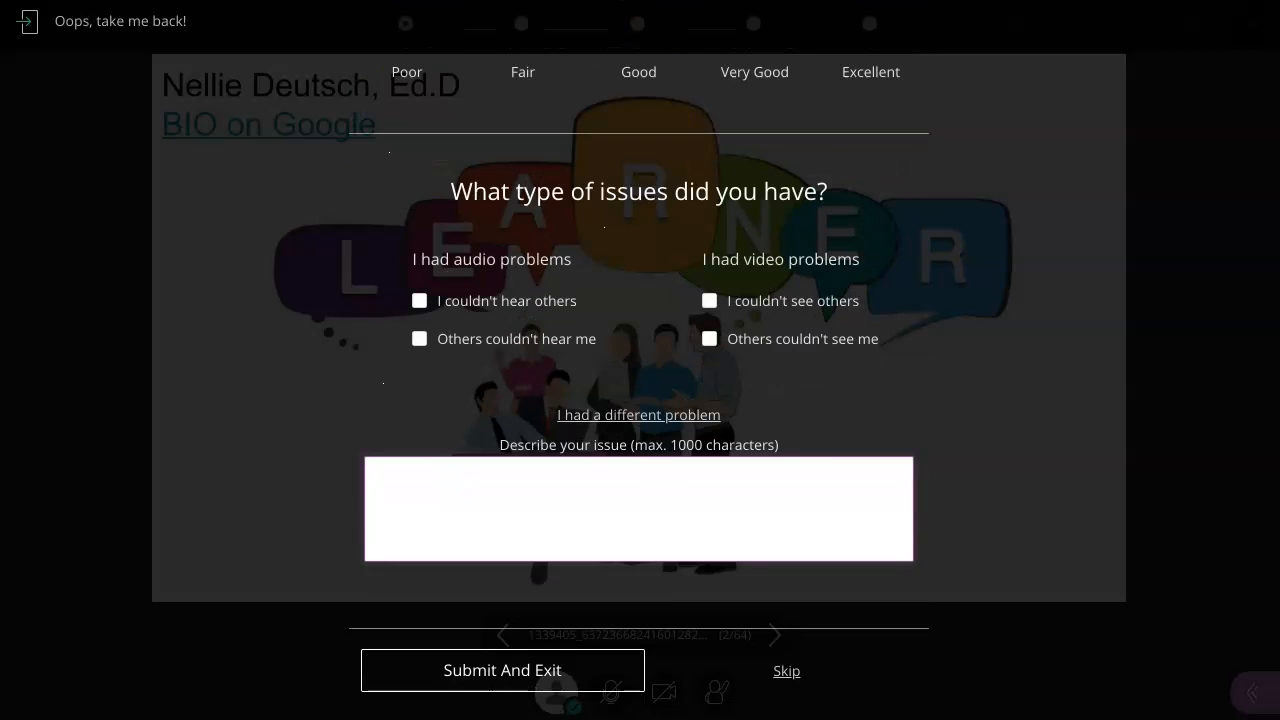
# Step: Enter the issue 'No recording??? How do I record?' and choose Submit And Exit
pyautogui.write('No rec')
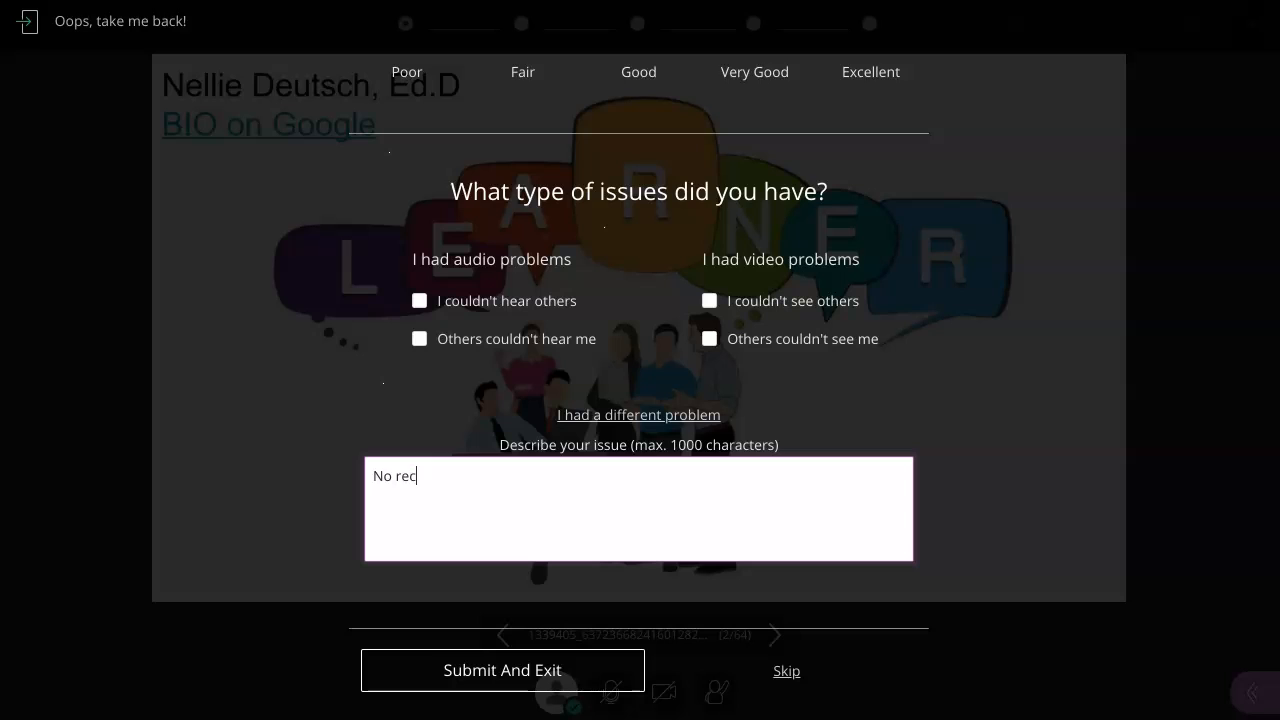
pyautogui.write('ording')
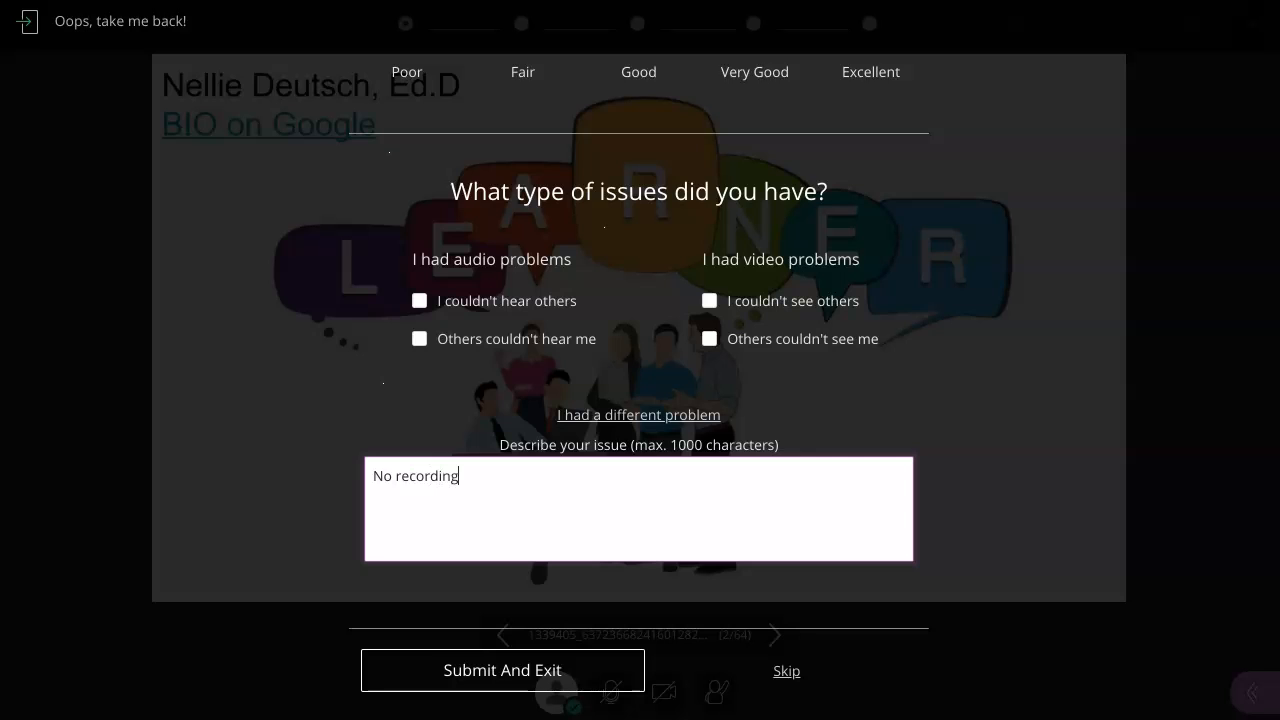
pyautogui.write('??? How do')
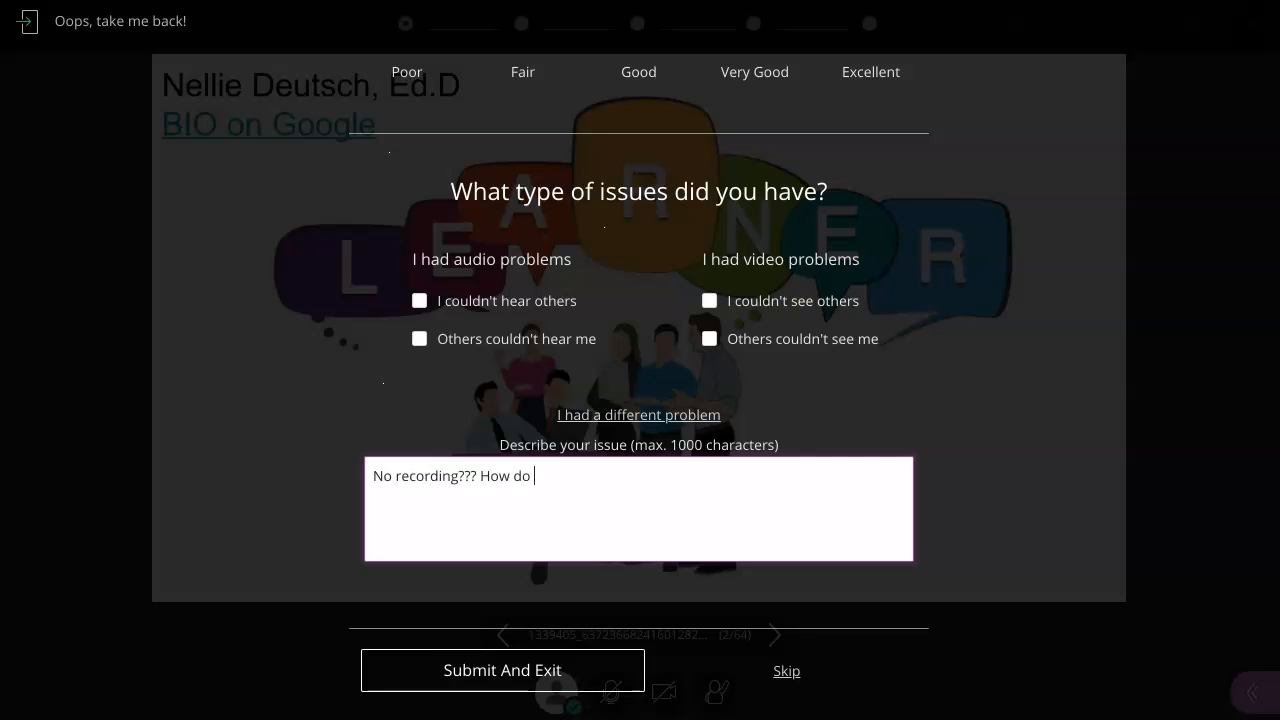
pyautogui.write('I reco')
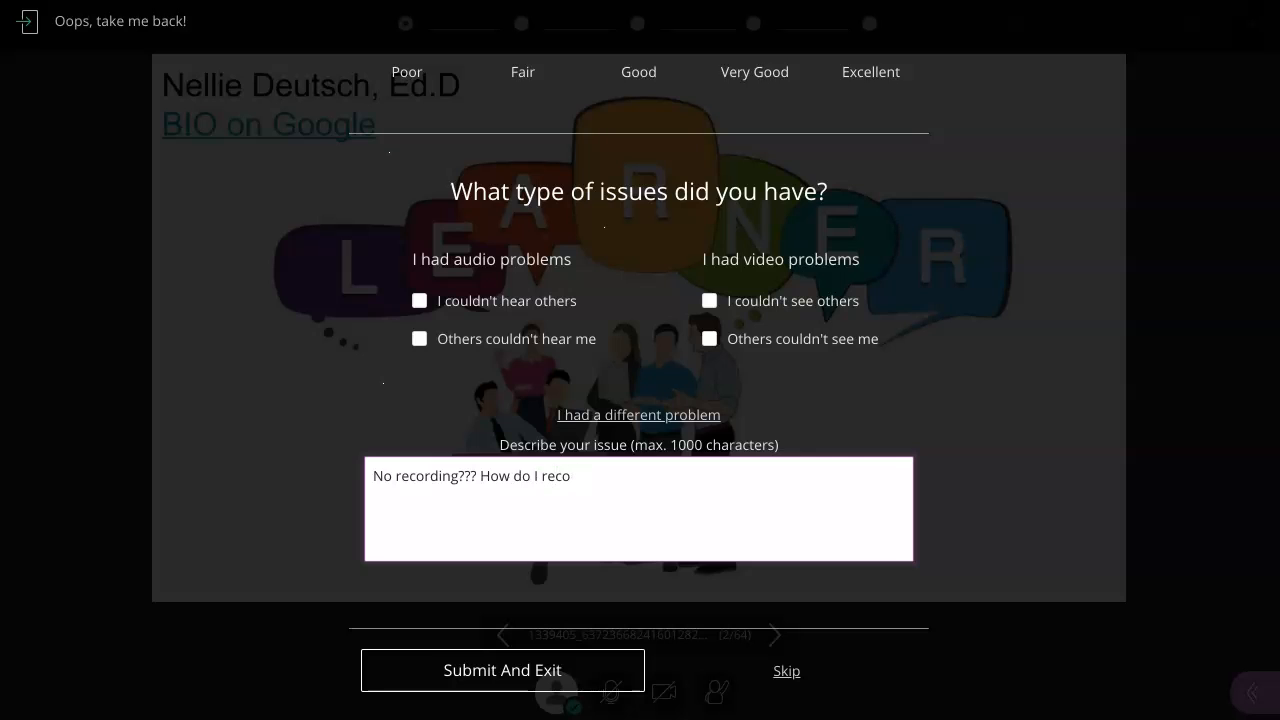
pyautogui.write('rd?')
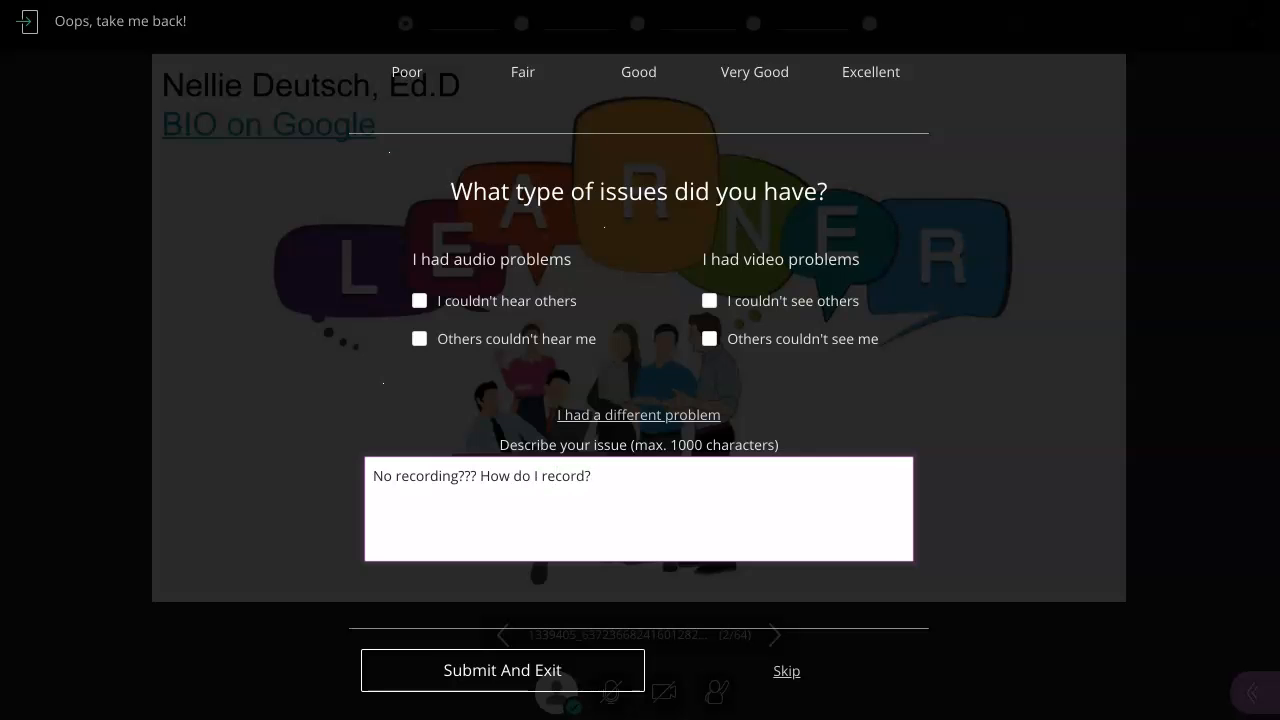
pyautogui.click(502, 670)
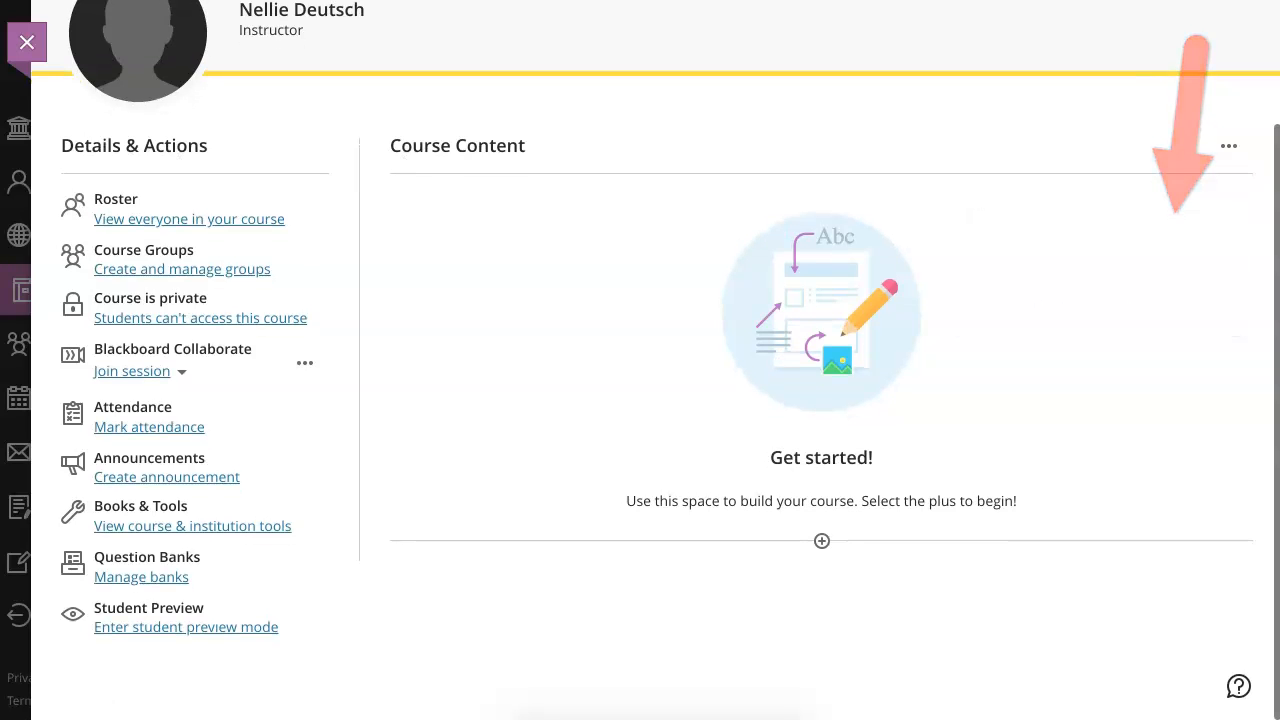
# Step: Open the ••• menu beside Blackboard Collaborate in Details & Actions
pyautogui.click(305, 362)
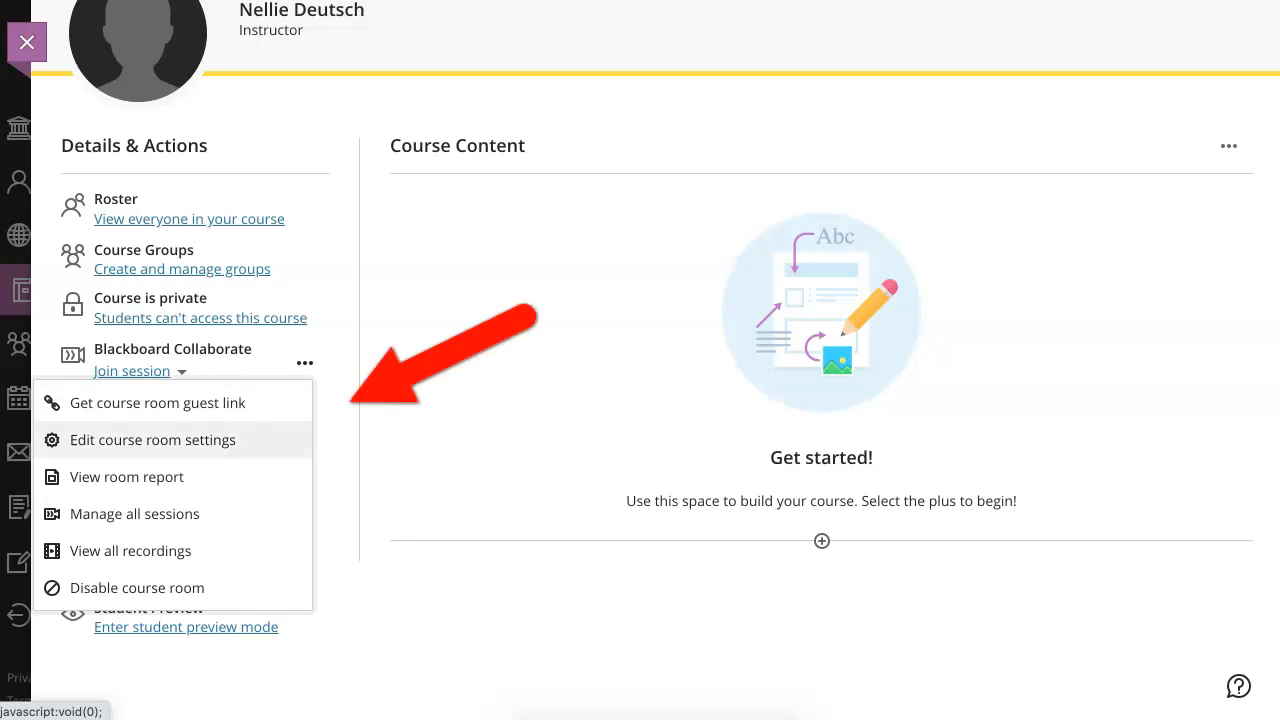
pyautogui.moveTo(127, 477)
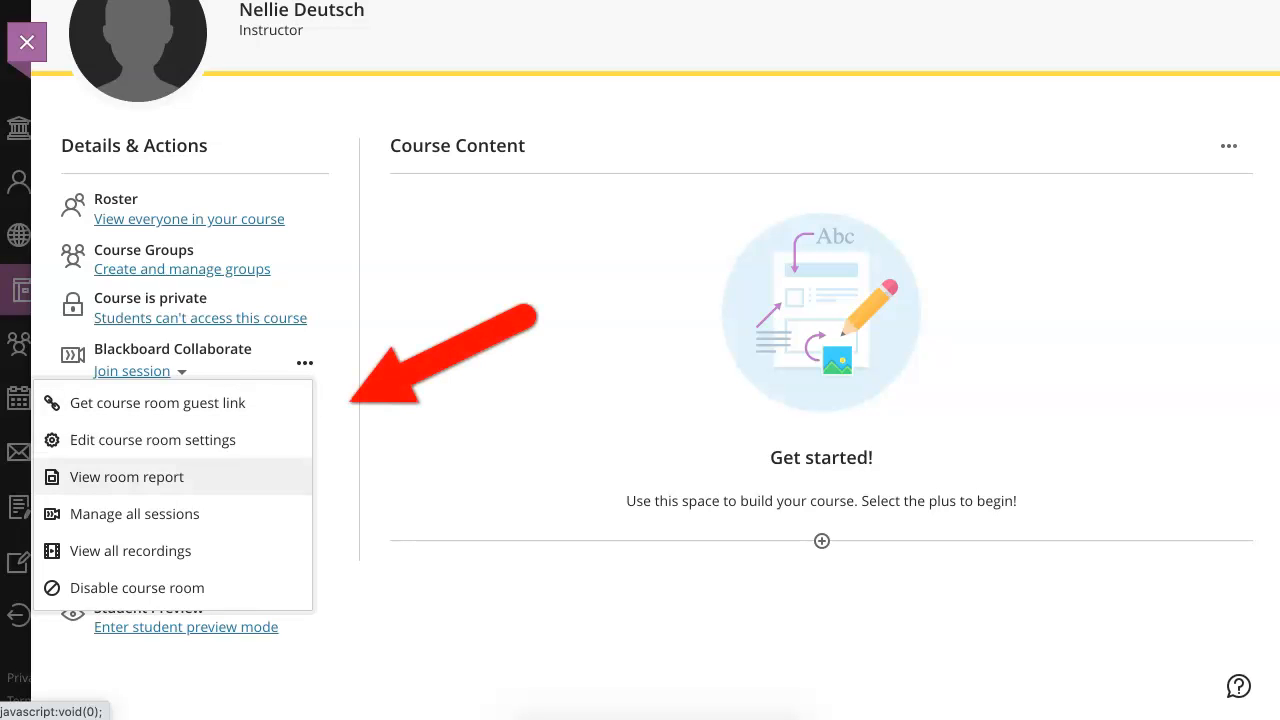
pyautogui.moveTo(135, 513)
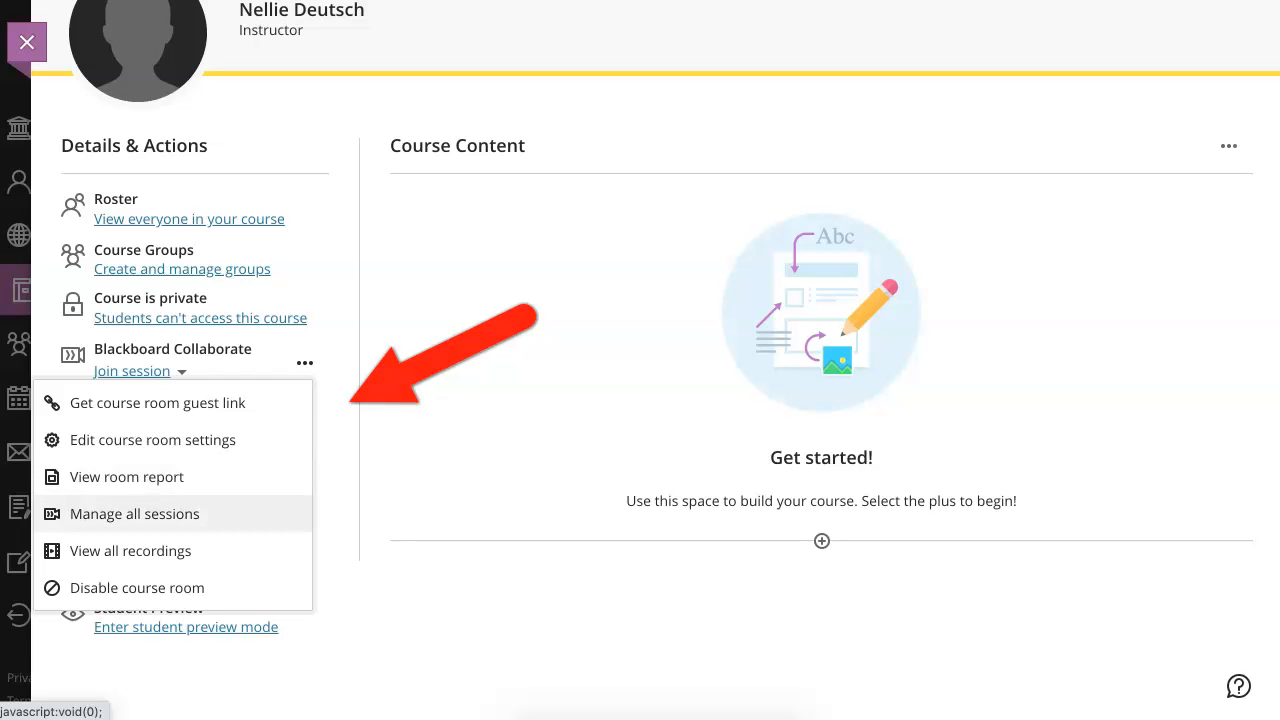